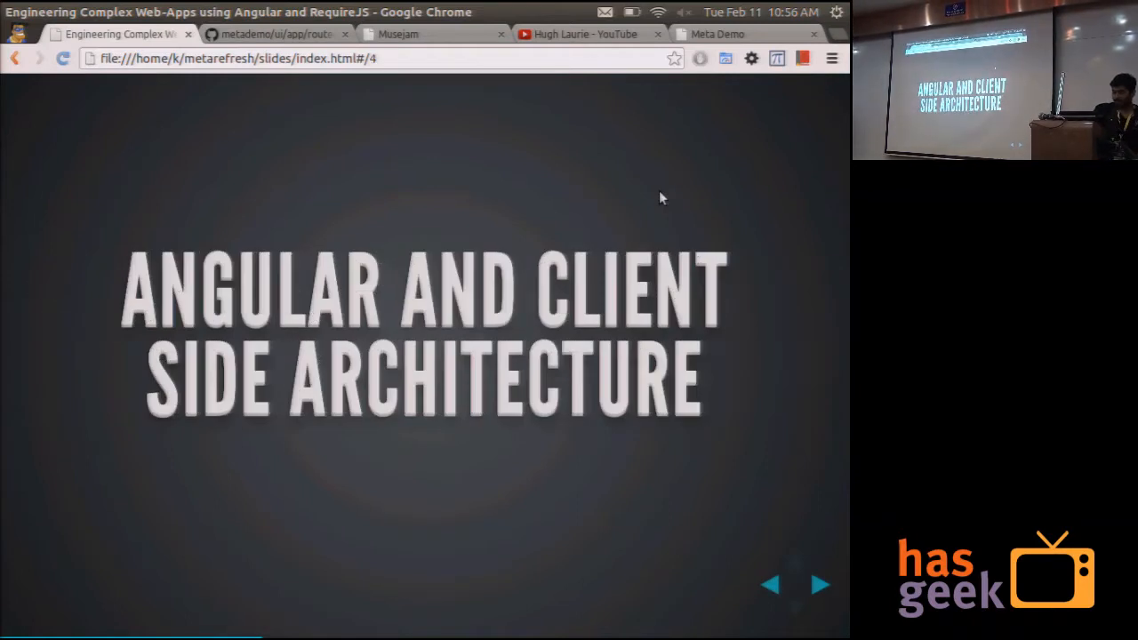
# Advance the deck to the 'Angular…' bullet slide (slide 7)
pyautogui.click(820, 584)
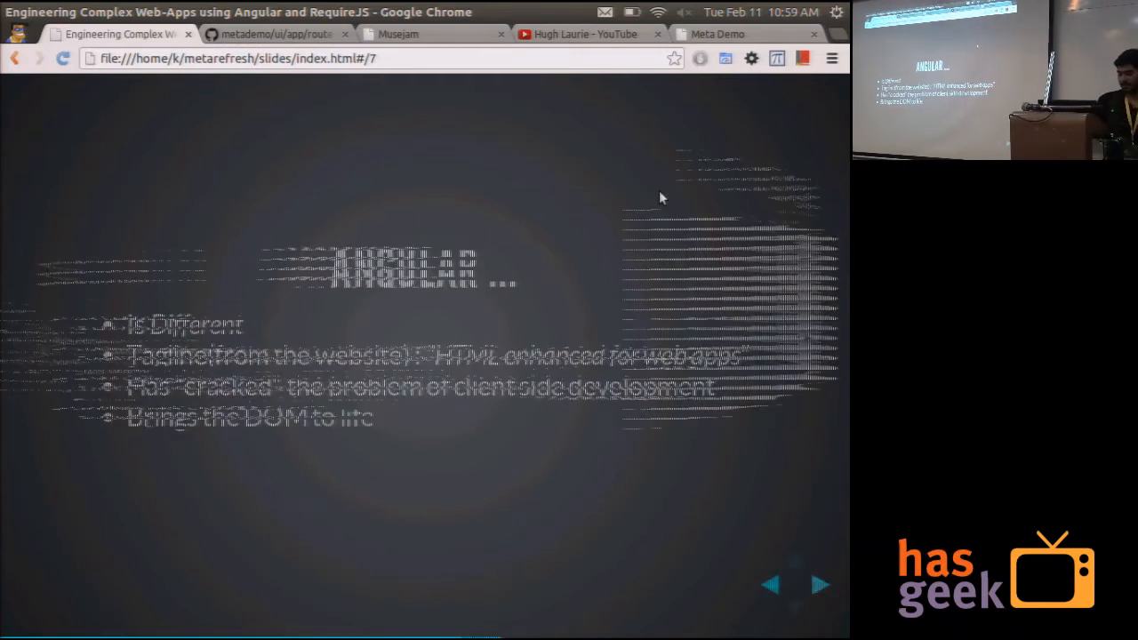
# Advance past the 'Client Side Apps' diagram to 'Bootstrap Angular using RequireJS'
pyautogui.click(819, 584)
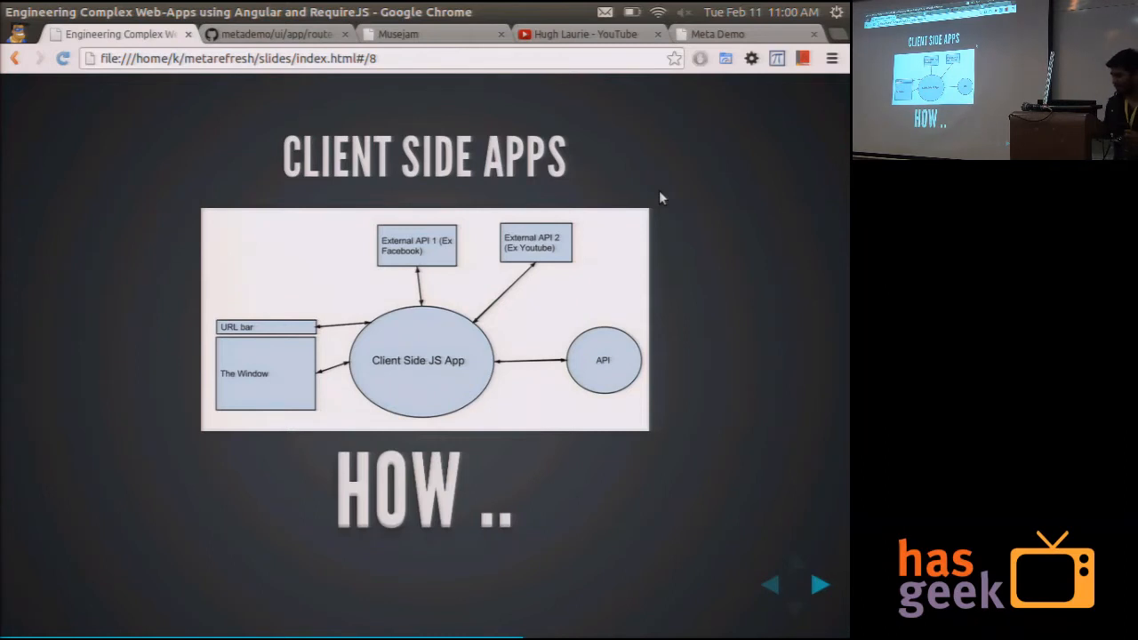
pyautogui.click(820, 585)
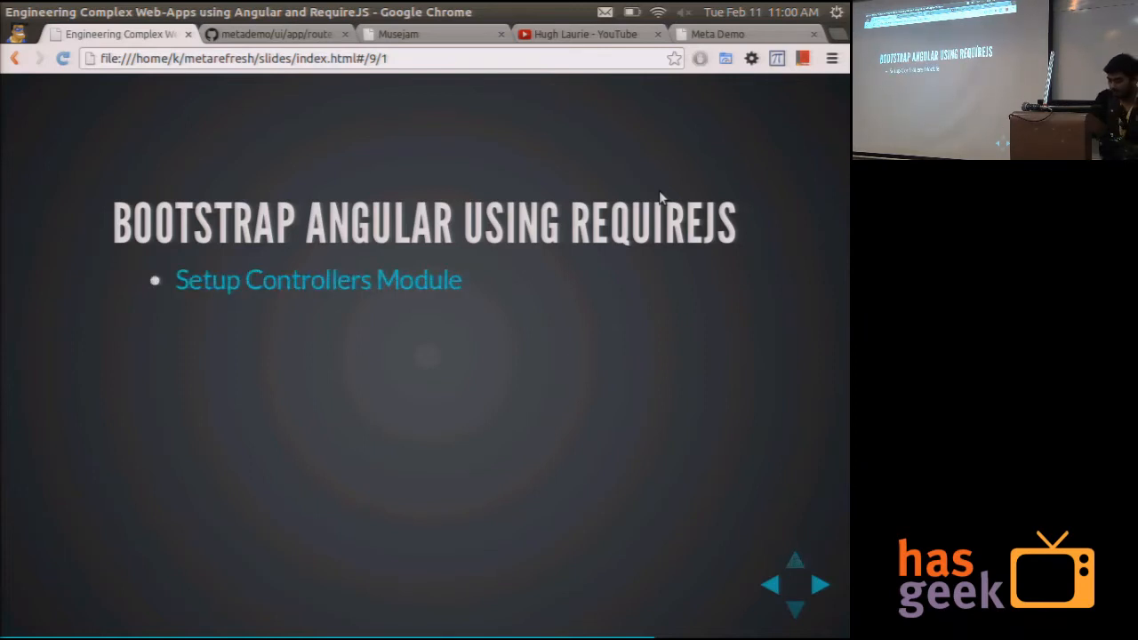
# Open the Setup Controllers Module link, controllers.js, in a new tab and view it
pyautogui.rightClick(318, 279)
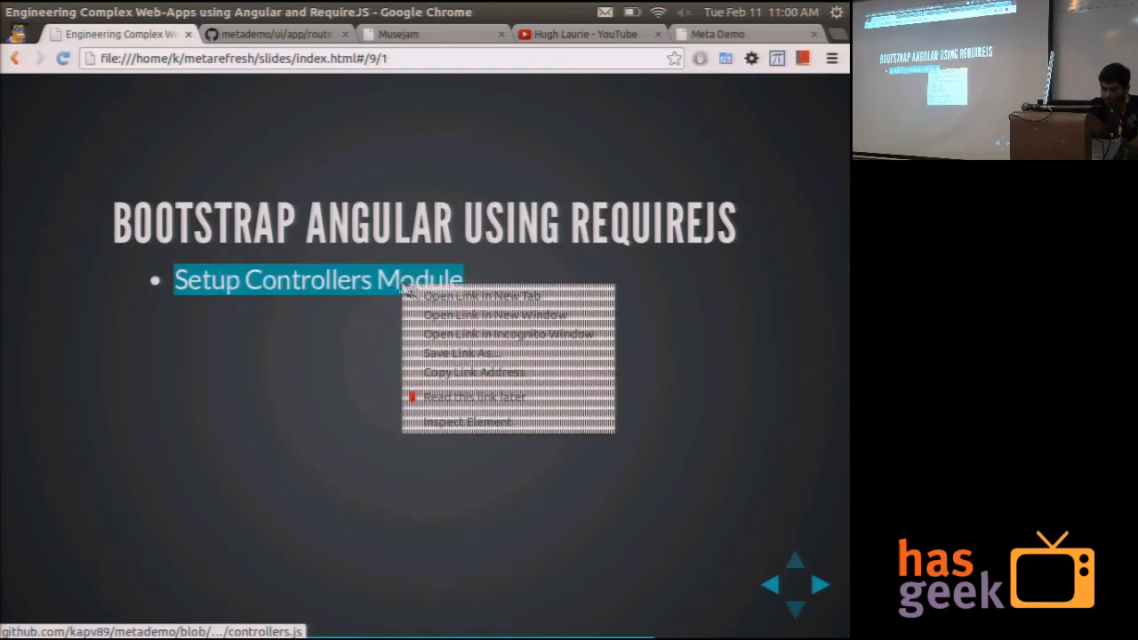
pyautogui.click(481, 295)
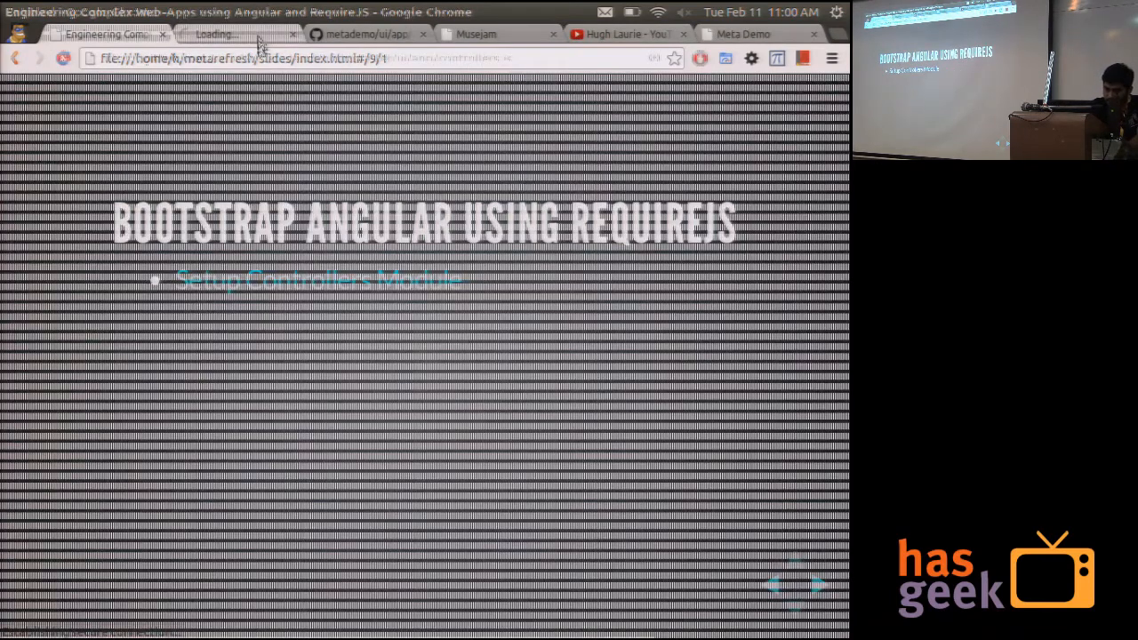
pyautogui.click(227, 34)
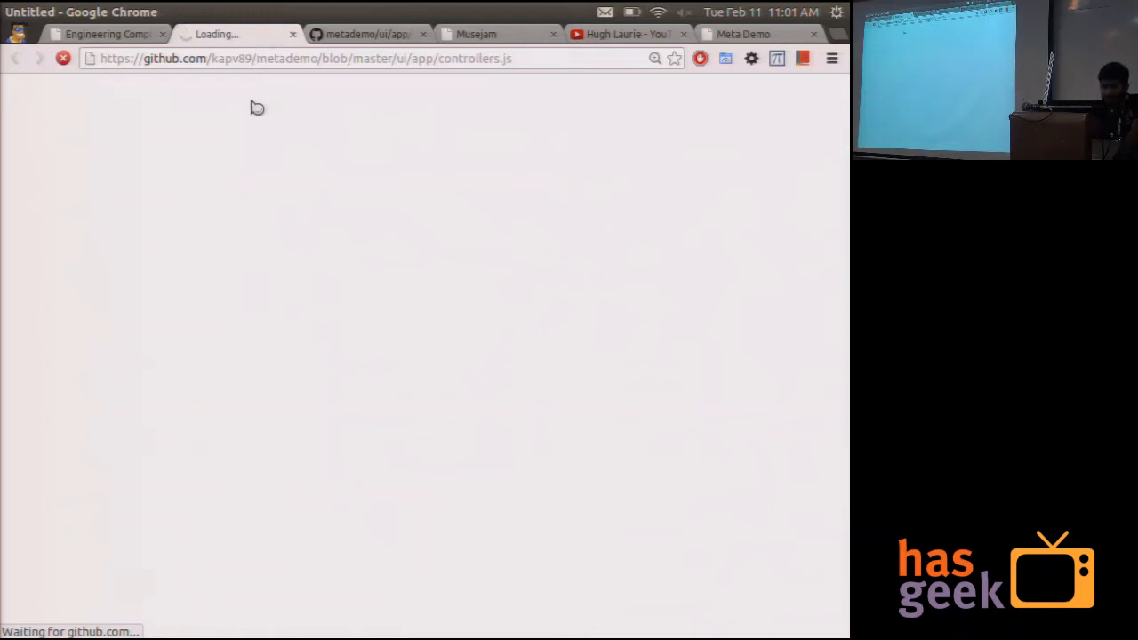
pyautogui.moveTo(205, 75)
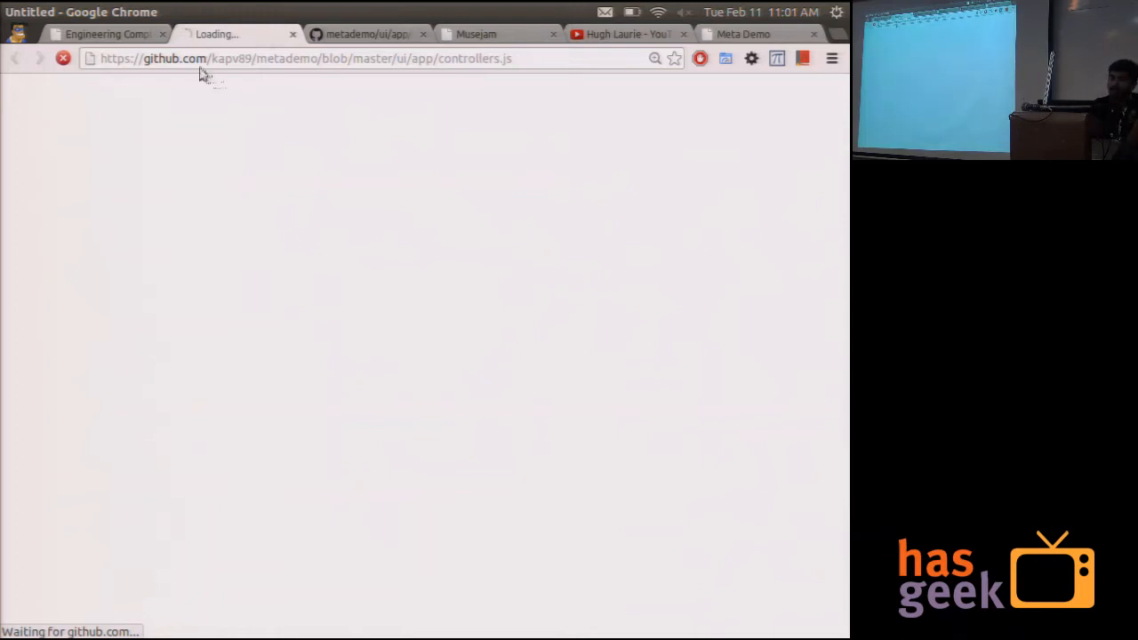
# Reveal the 'Setup Directives Module' bullet and glance at router.js on GitHub
pyautogui.click(107, 34)
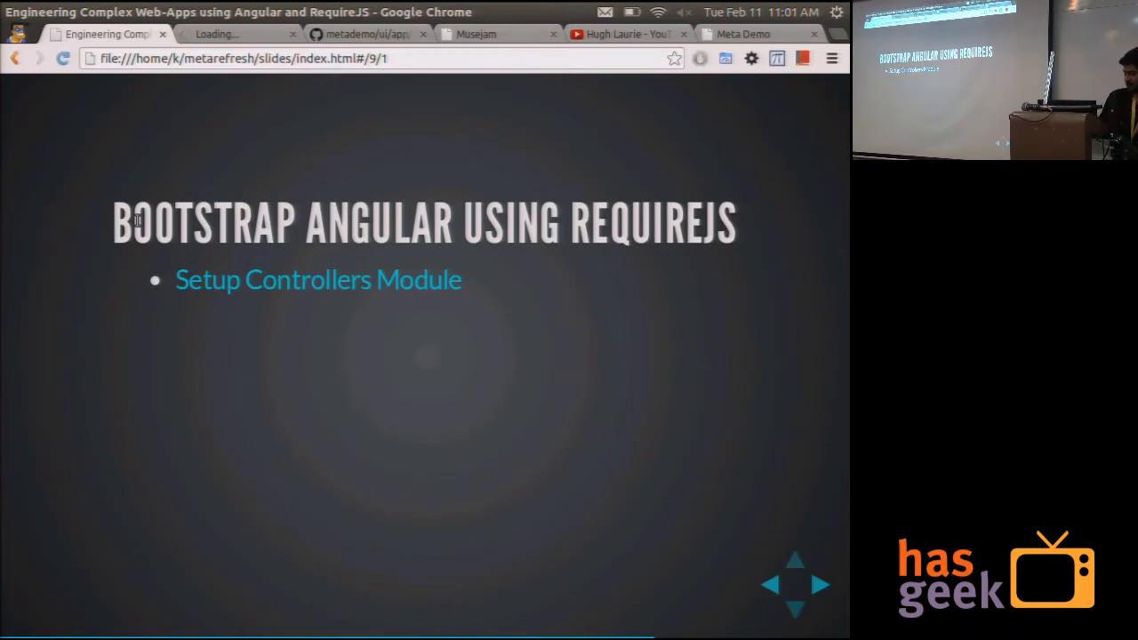
pyautogui.press('right')
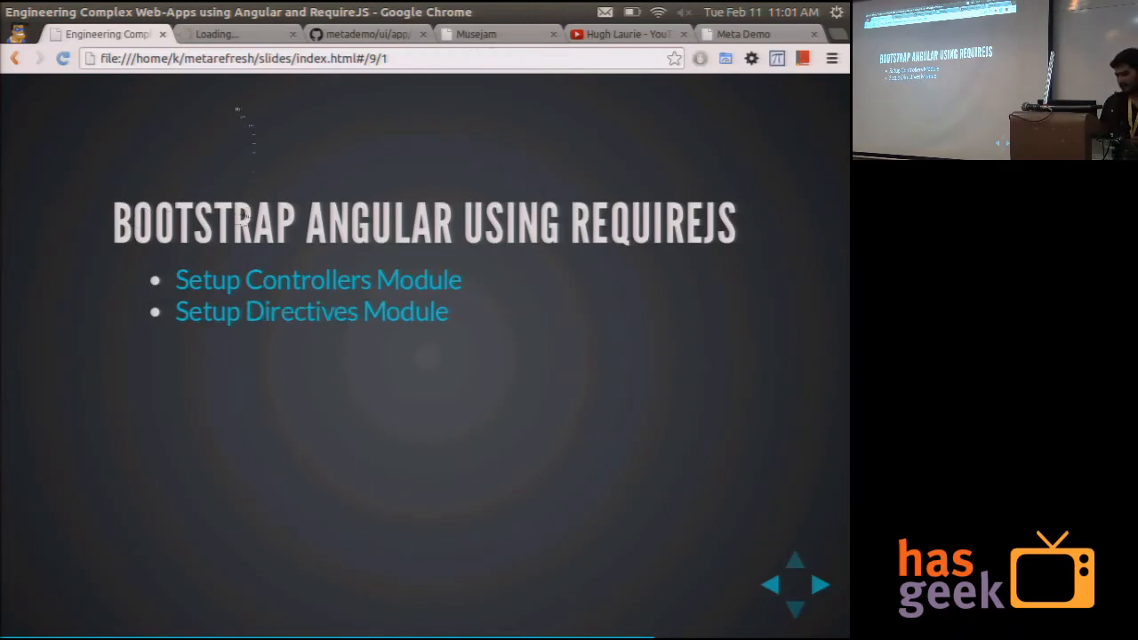
pyautogui.click(364, 33)
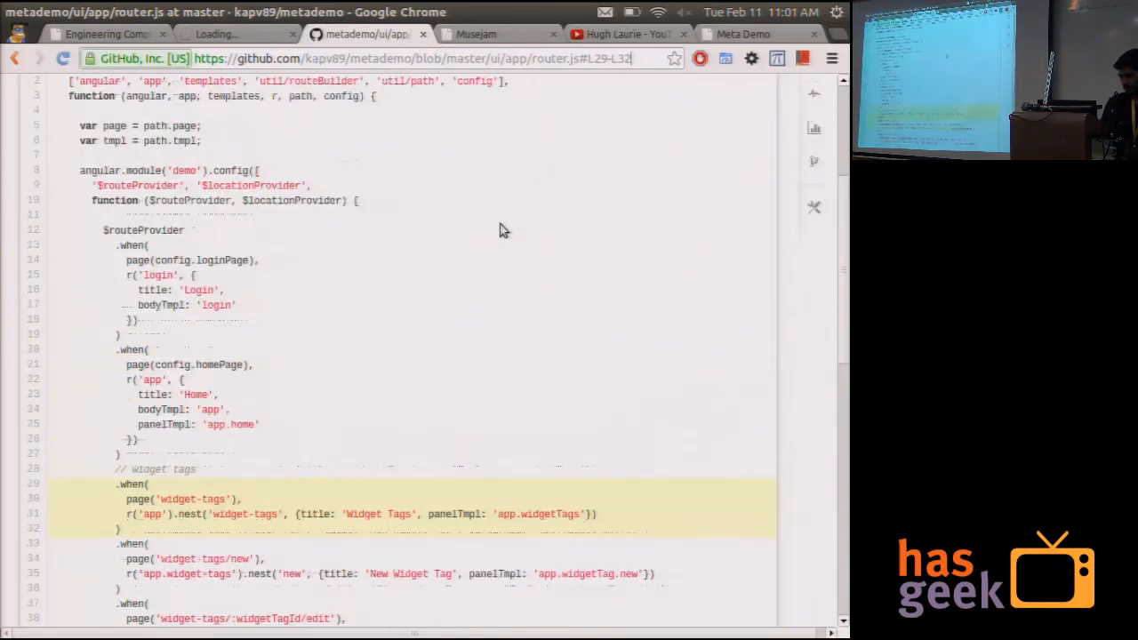
pyautogui.click(107, 34)
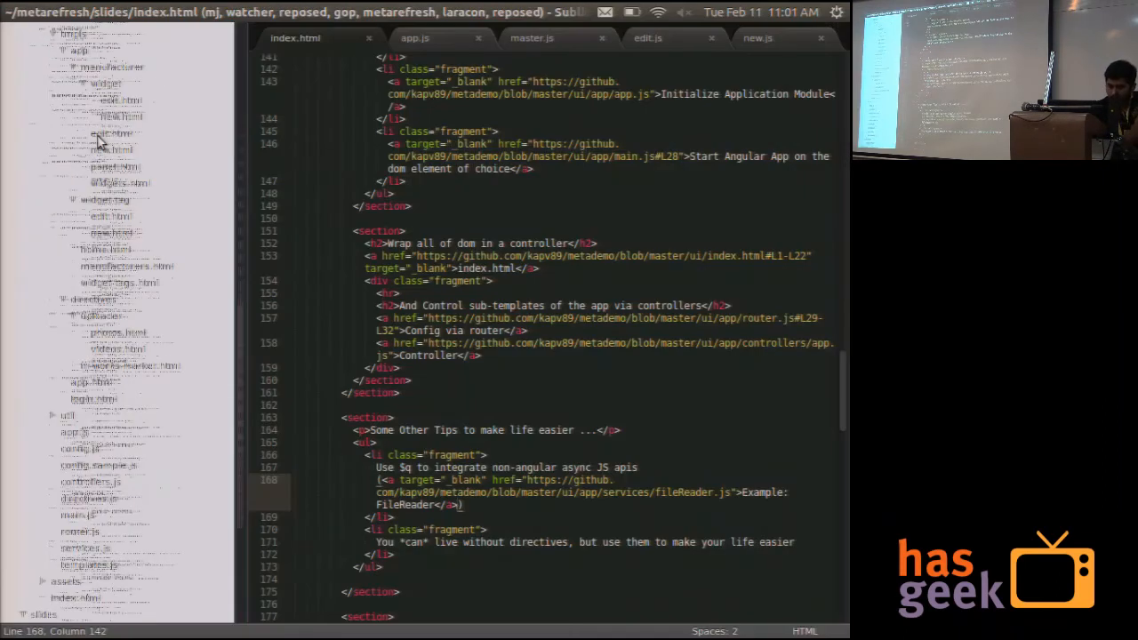
# Open demo/ui/app/directives.js in the Sublime Text sidebar
pyautogui.click(91, 481)
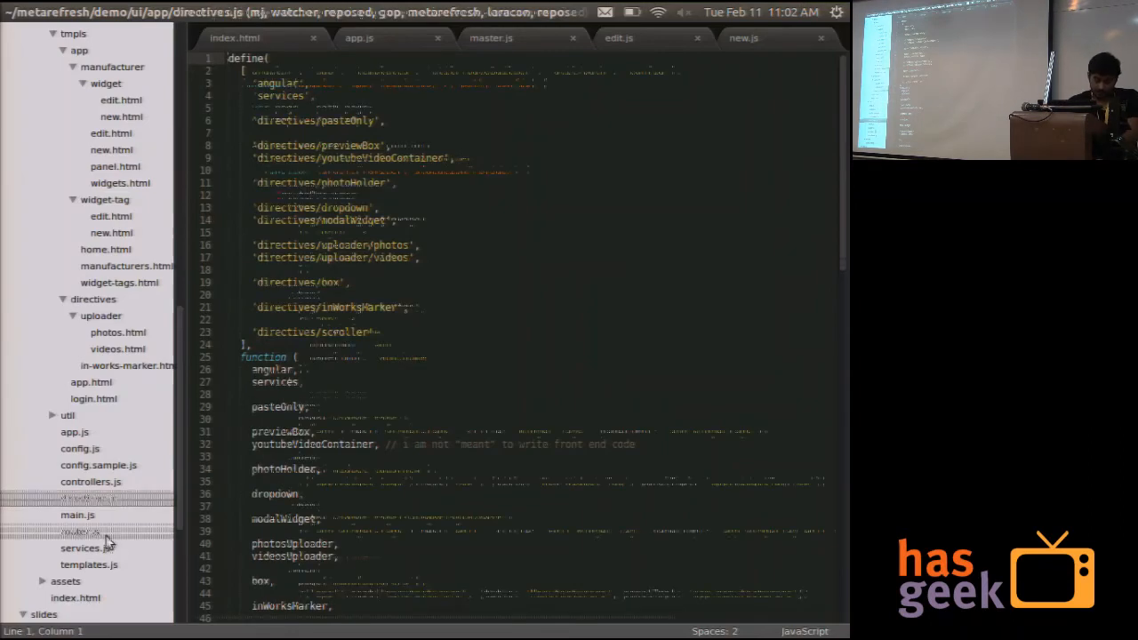
# Open router.js and highlight the 'app' route name in its config
pyautogui.click(80, 531)
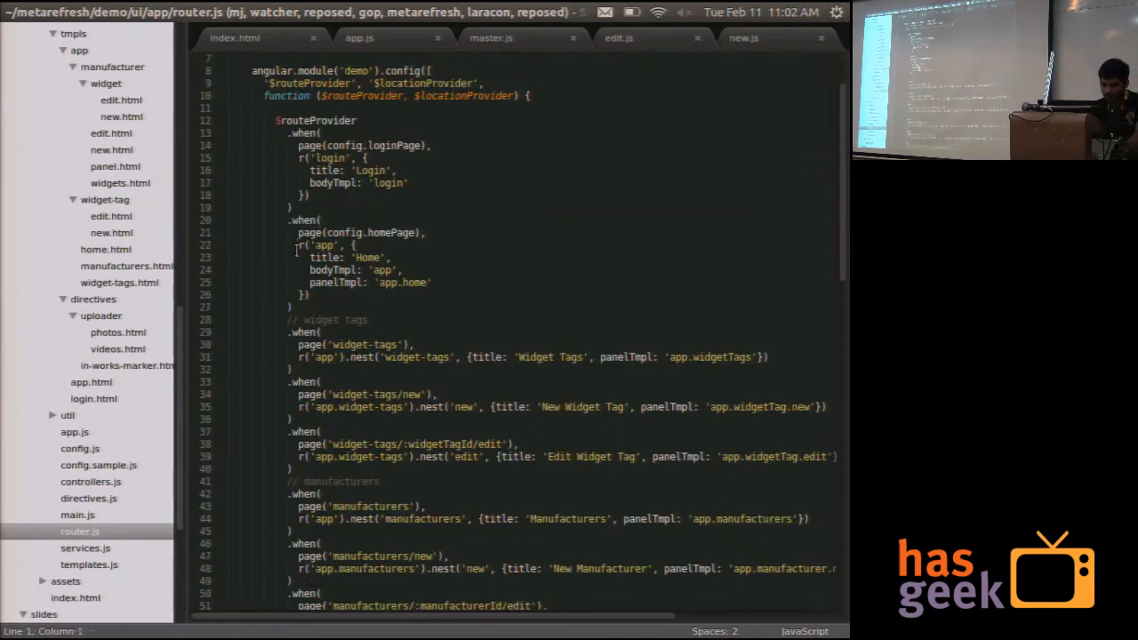
pyautogui.moveTo(302, 245); pyautogui.dragTo(309, 294)
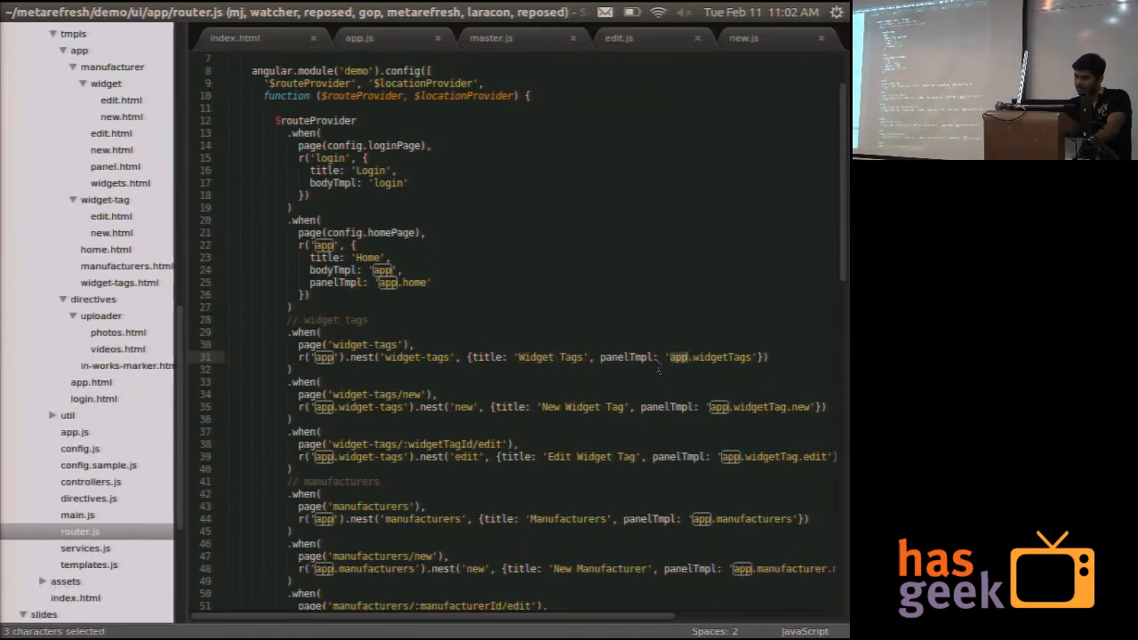
pyautogui.rightClick(658, 369)
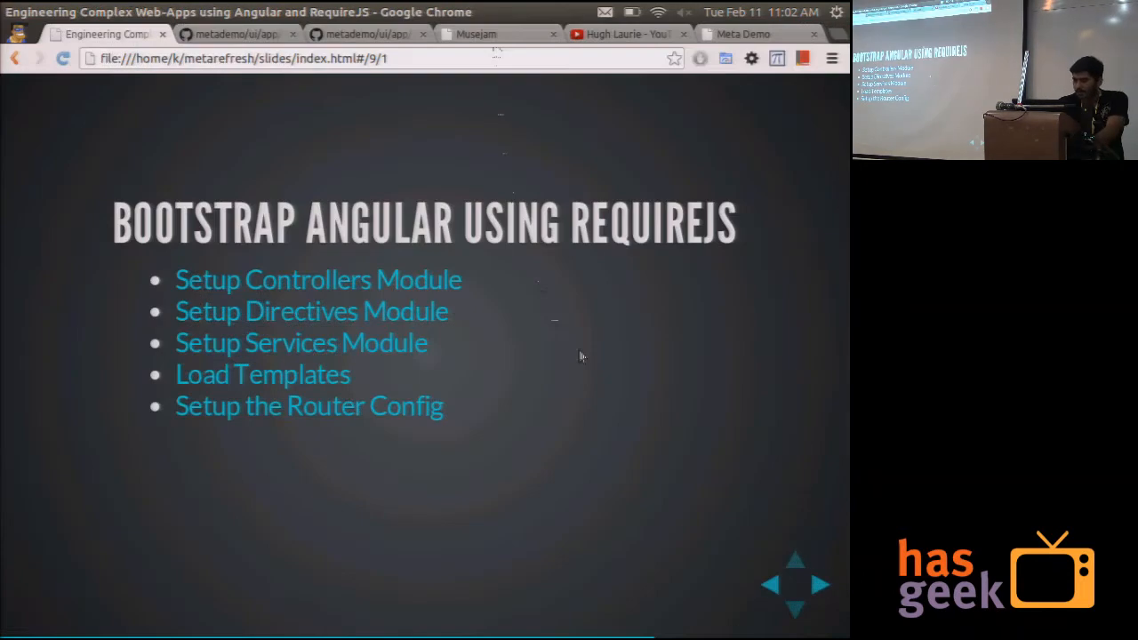
# Show the Meta Demo Manufacturers page, then open the demo app's index.html
pyautogui.click(743, 34)
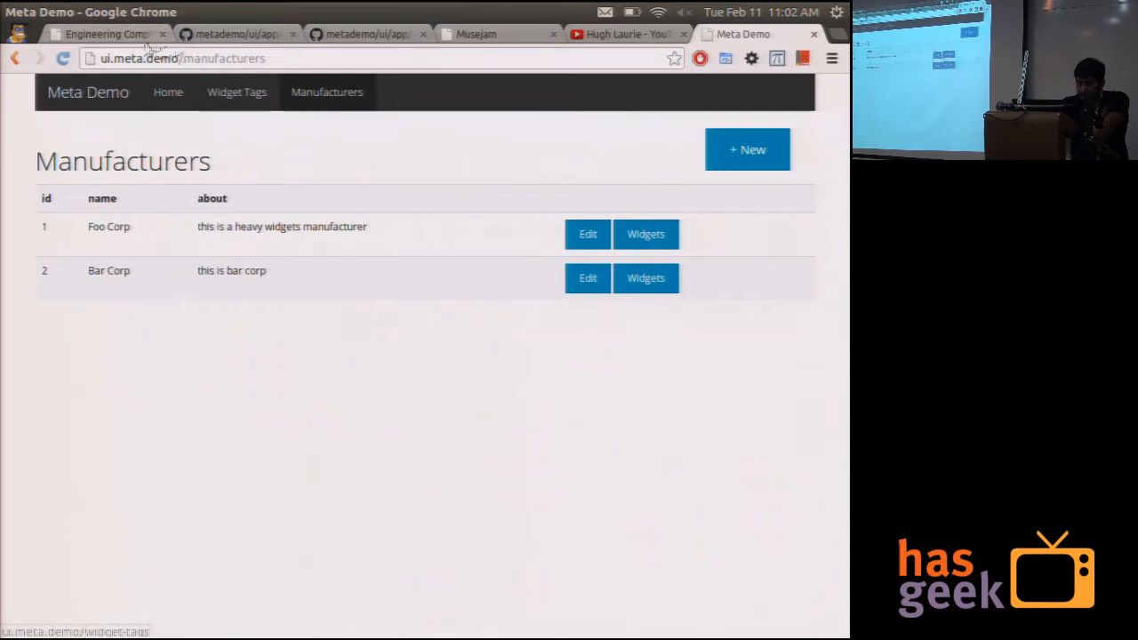
pyautogui.click(106, 34)
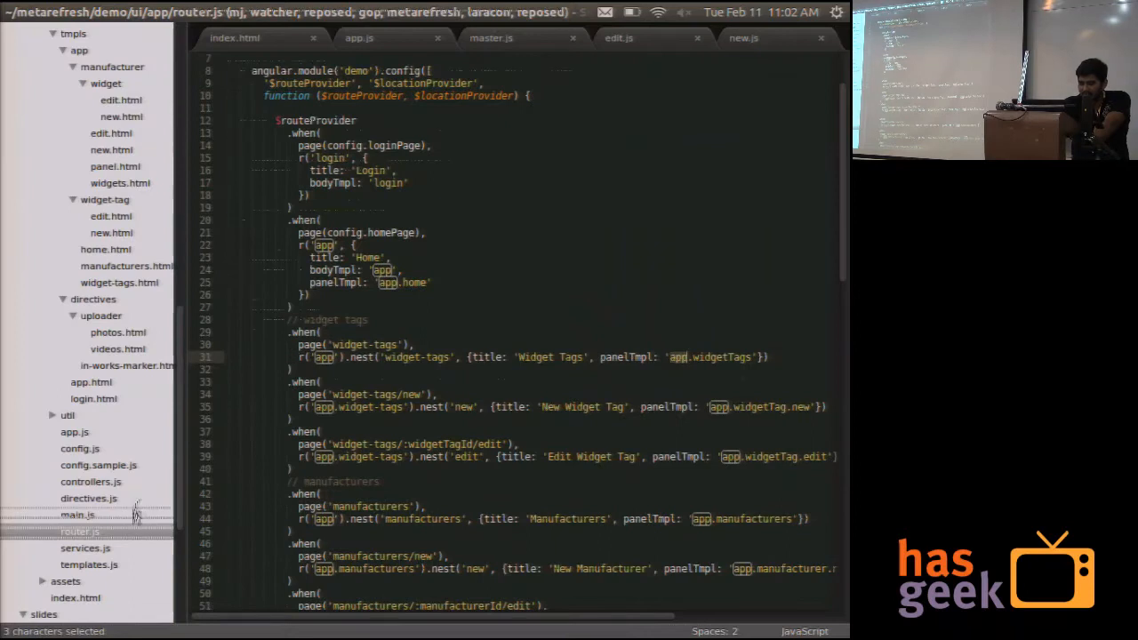
pyautogui.click(78, 515)
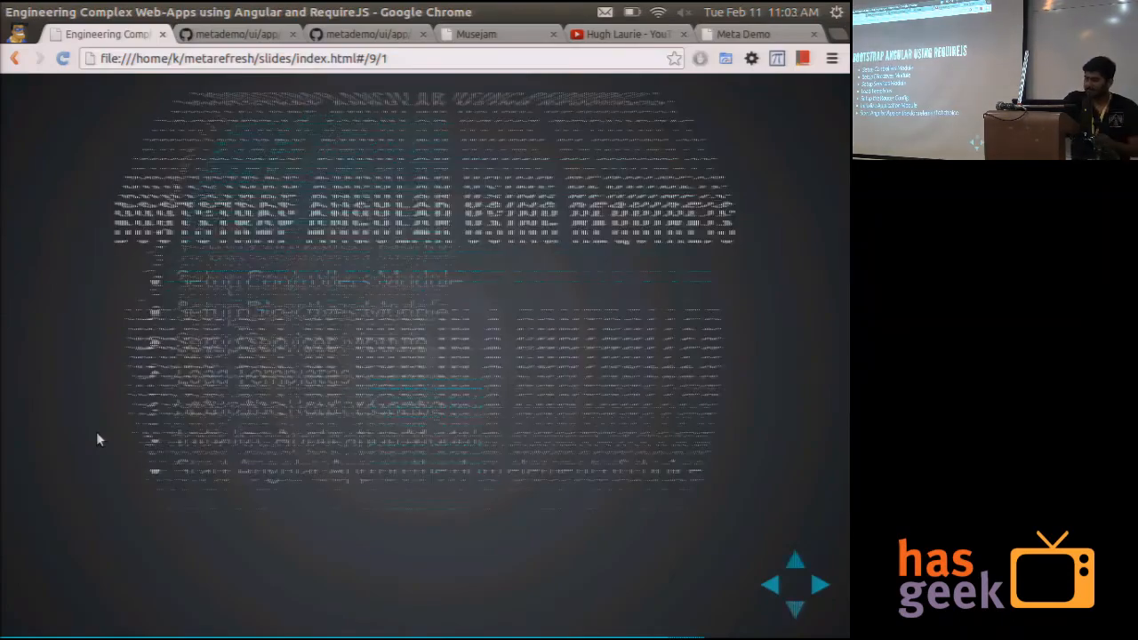
pyautogui.press('Right')
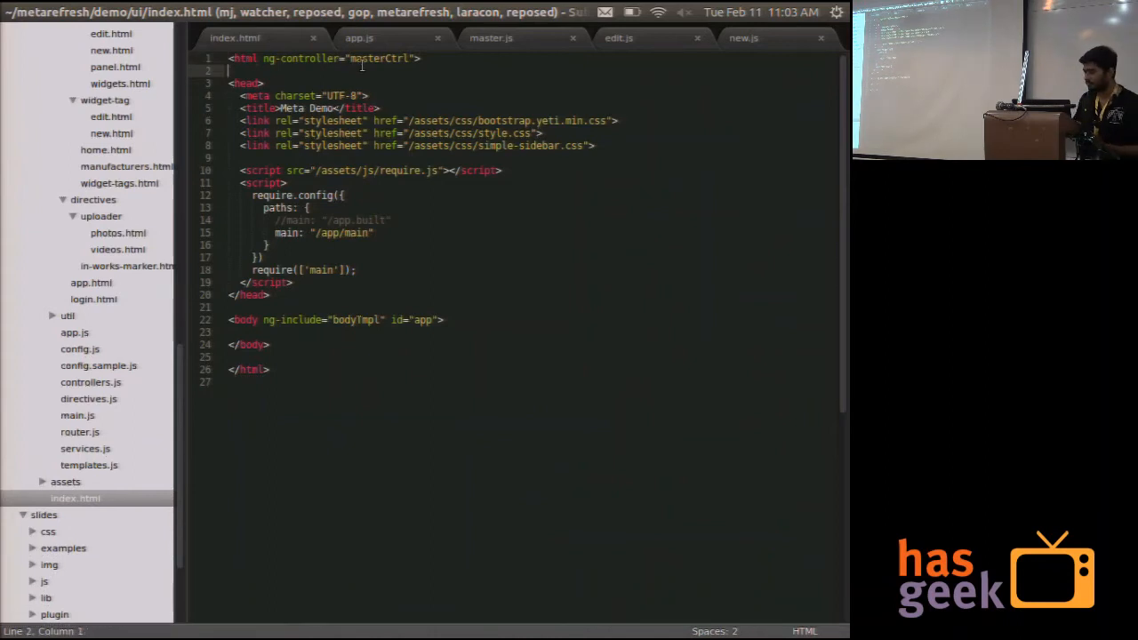
# Highlight masterCtrl and the bodyTmpl include in index.html, then open tmpls/app/app.html
pyautogui.doubleClick(379, 58)
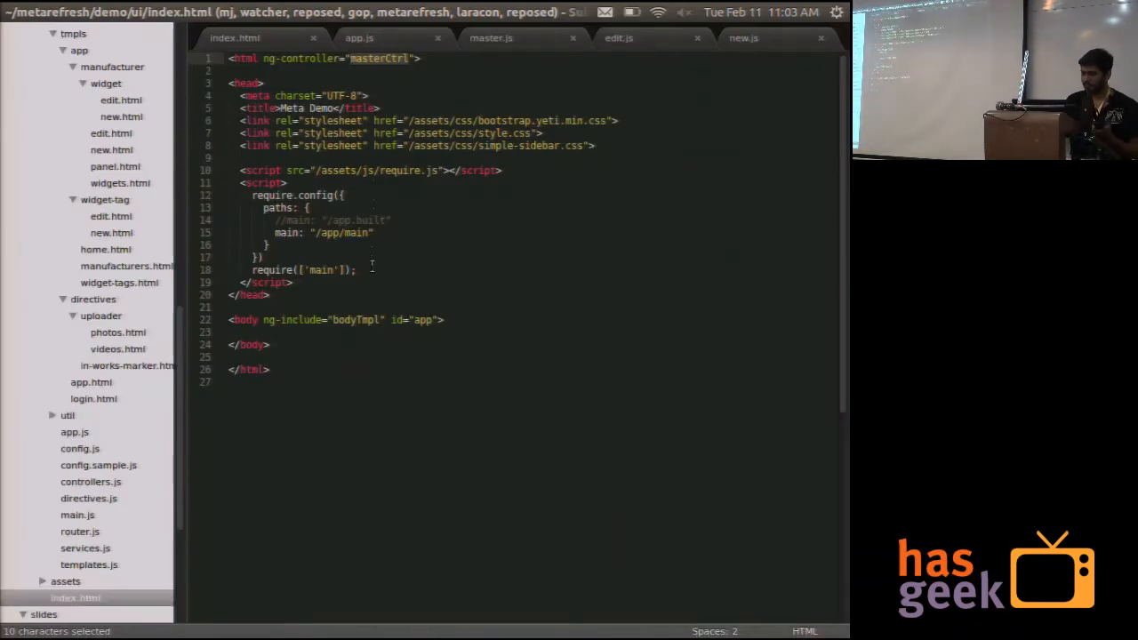
pyautogui.click(368, 320)
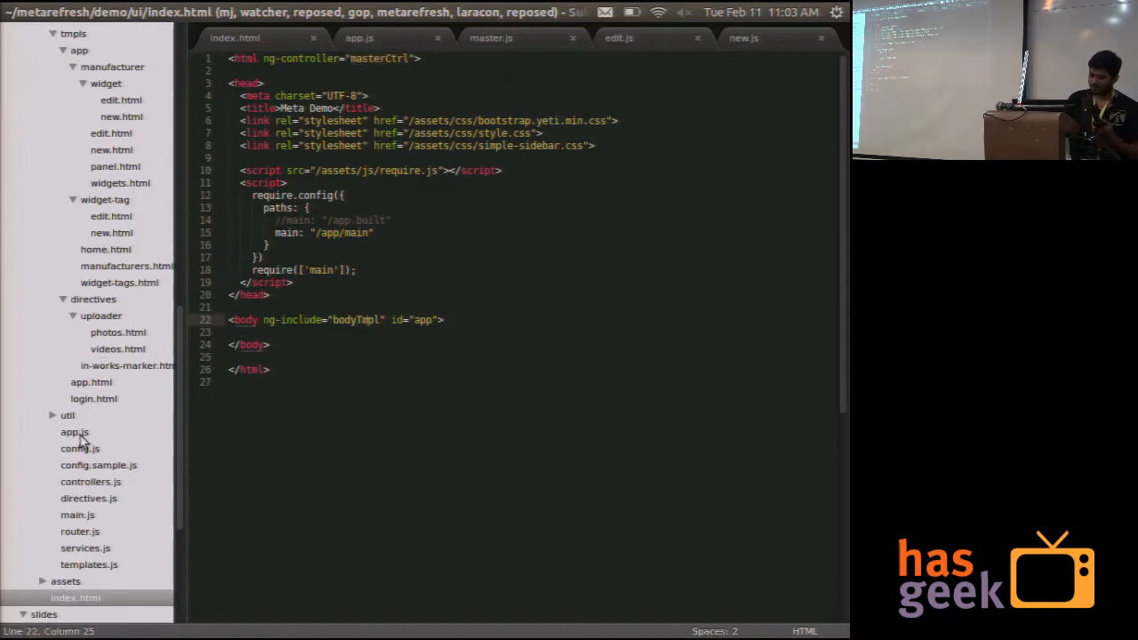
pyautogui.click(91, 381)
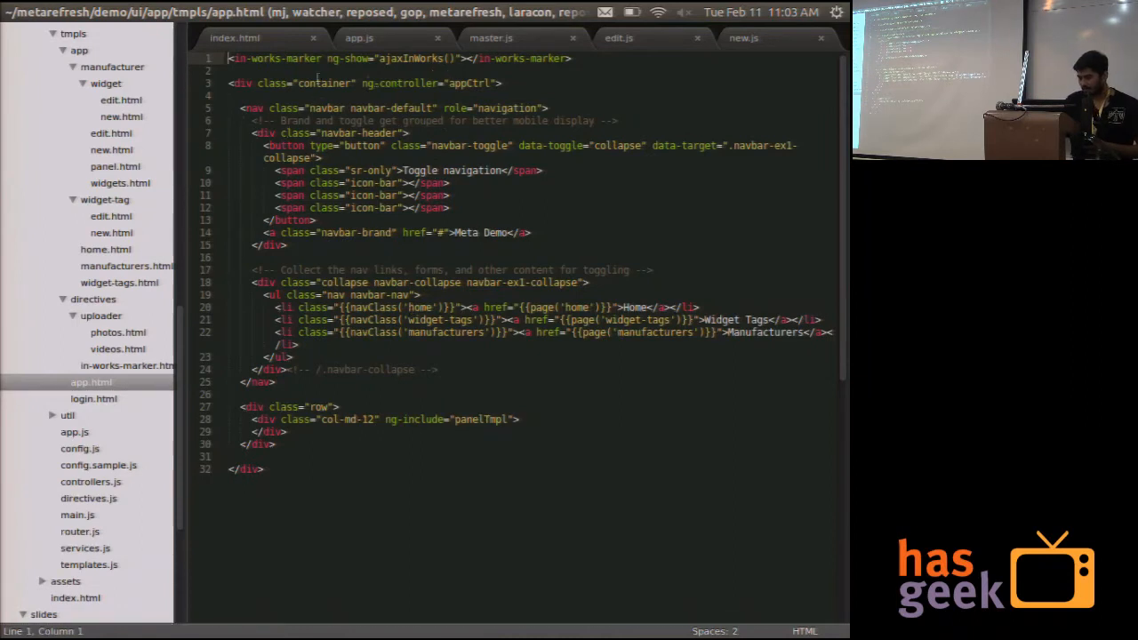
# Select appCtrl in app.html and open the app.js controller code
pyautogui.click(455, 82)
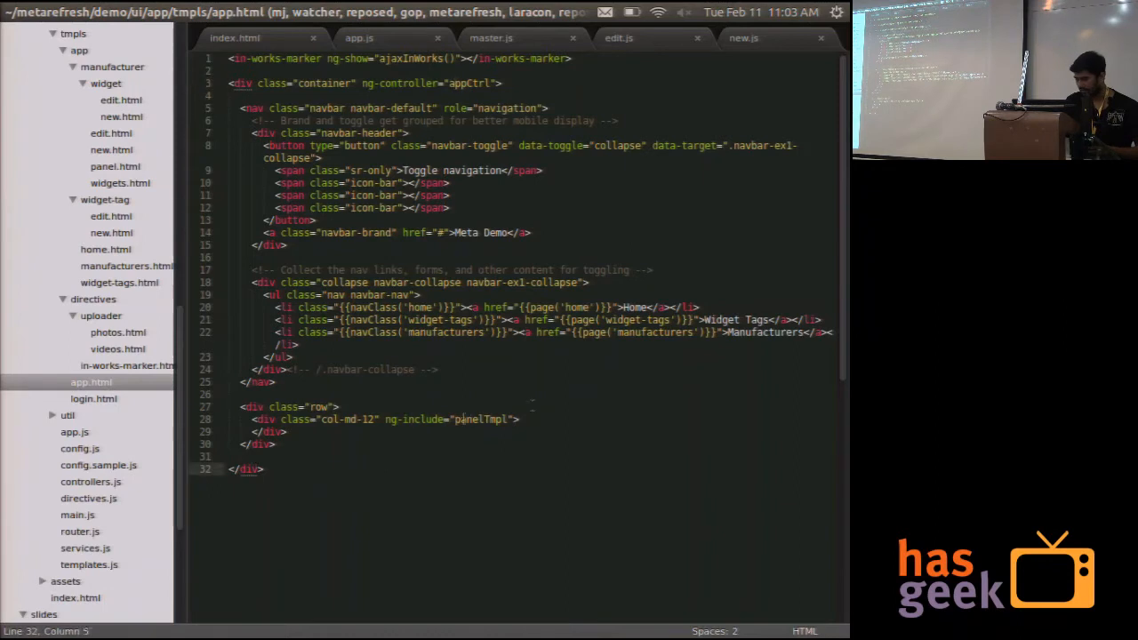
pyautogui.doubleClick(480, 418)
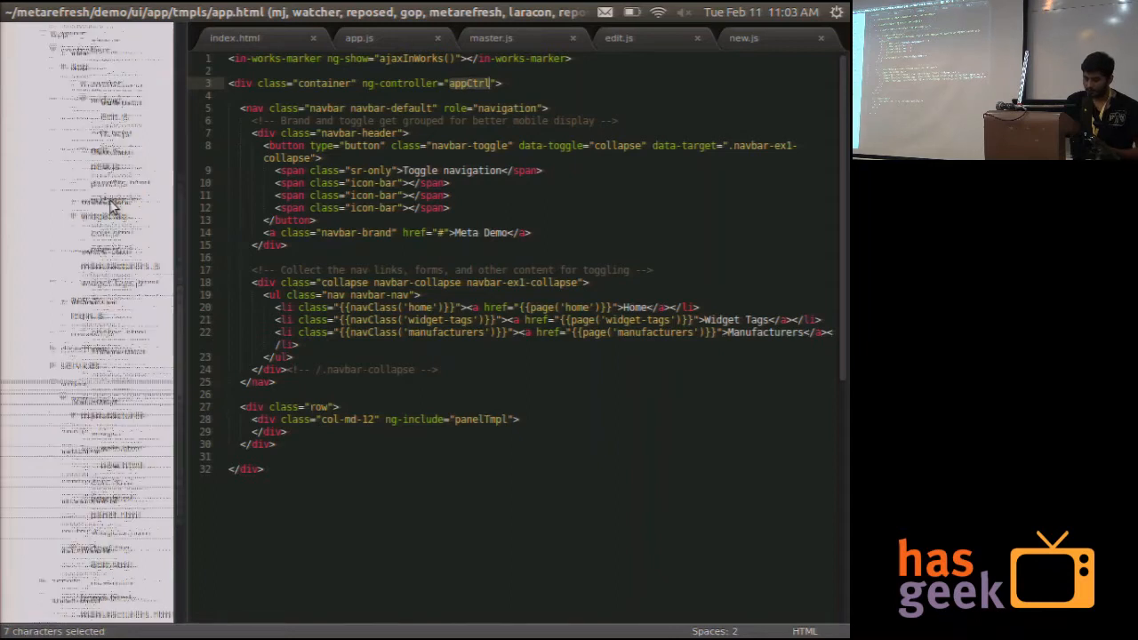
pyautogui.click(85, 299)
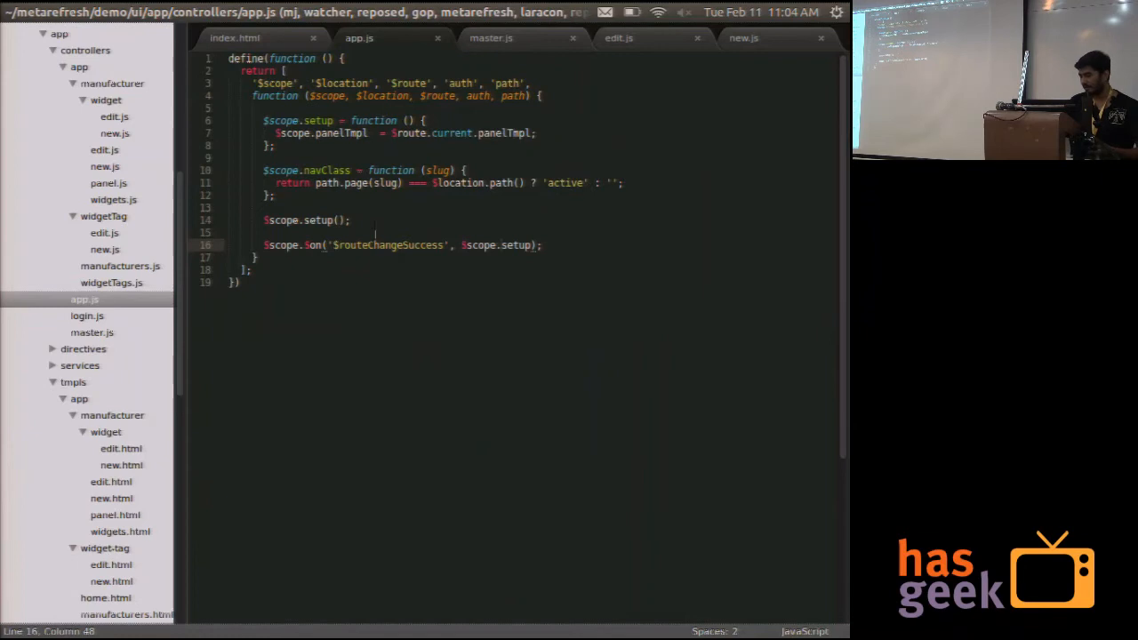
# Highlight the routeChangeSuccess event in app.js, then open home.html
pyautogui.doubleClick(387, 245)
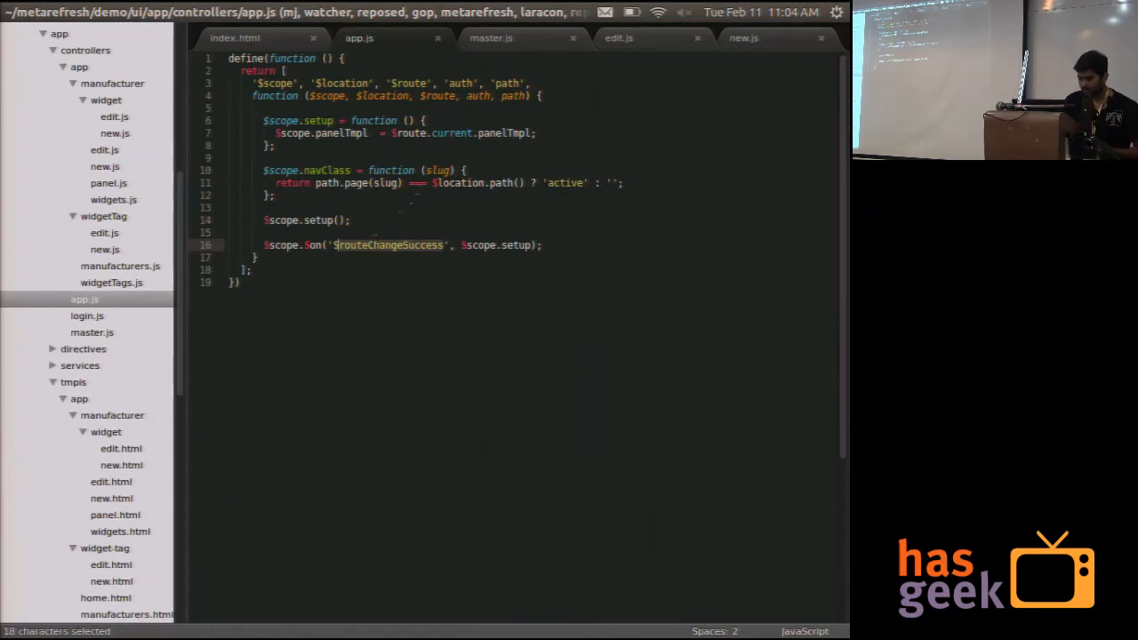
pyautogui.doubleClick(348, 133)
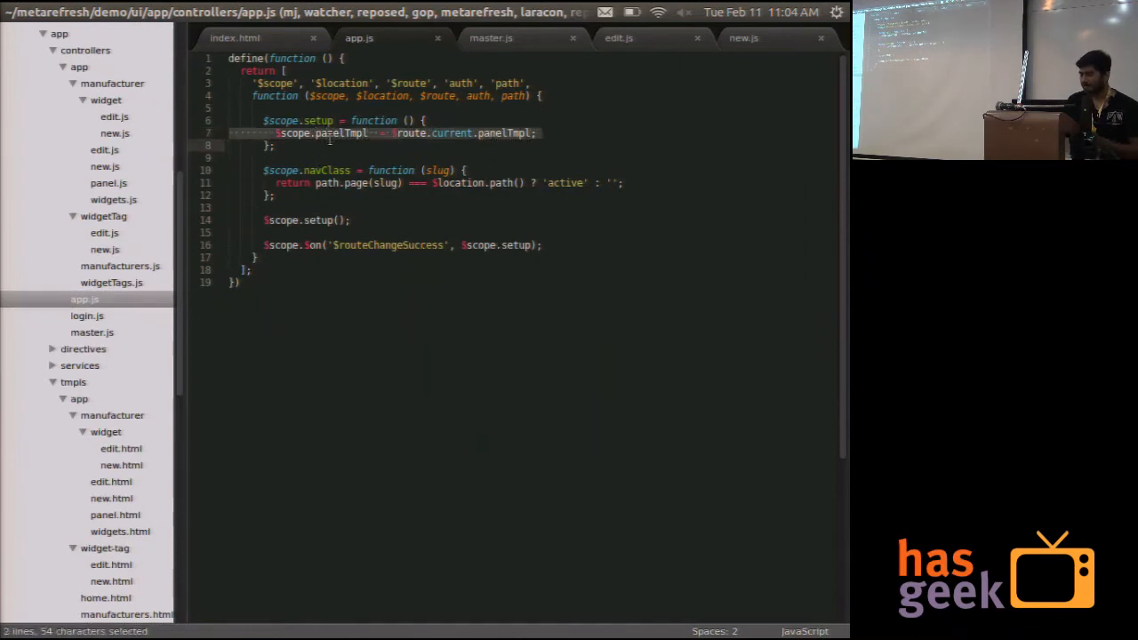
pyautogui.moveTo(160, 263)
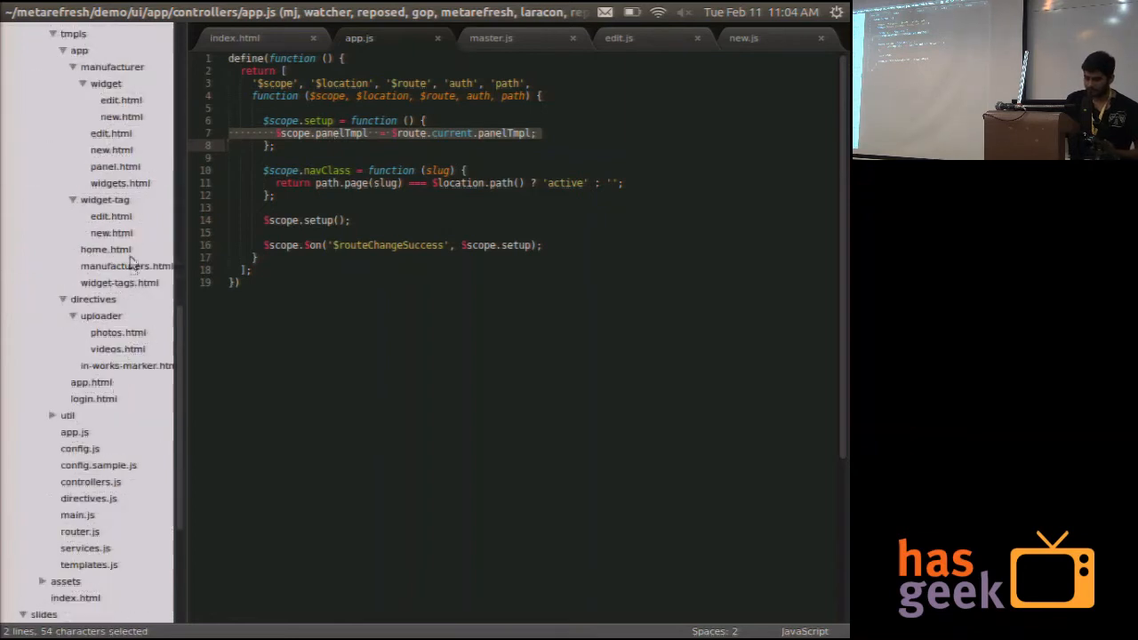
pyautogui.click(106, 249)
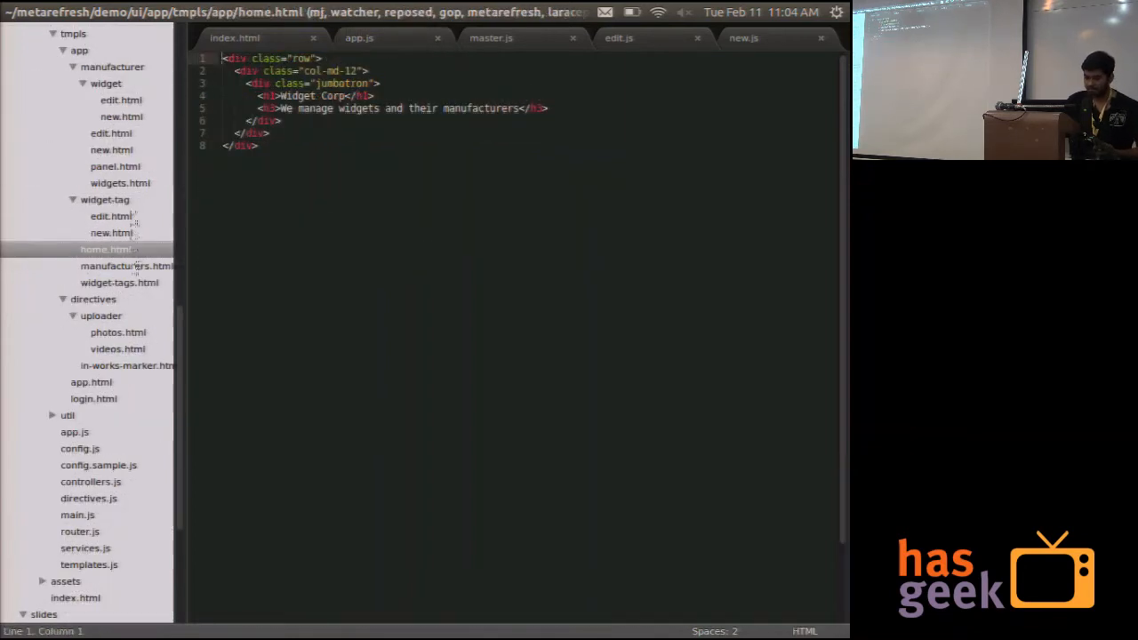
pyautogui.click(119, 282)
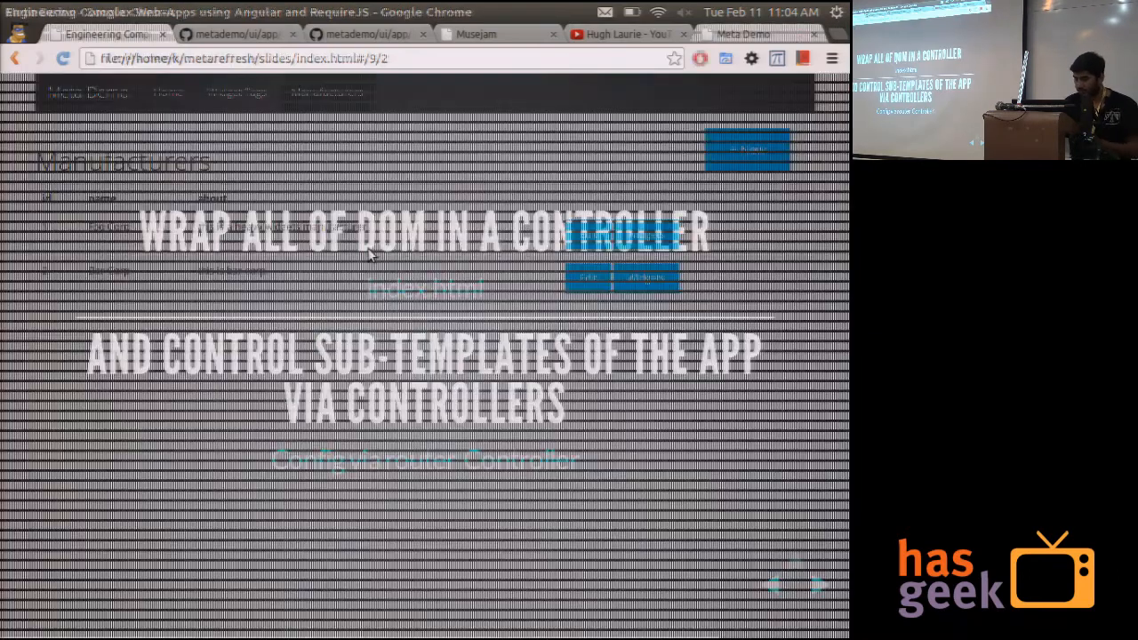
# Open the widget-tags.html template with its striped widget tags table
pyautogui.click(743, 34)
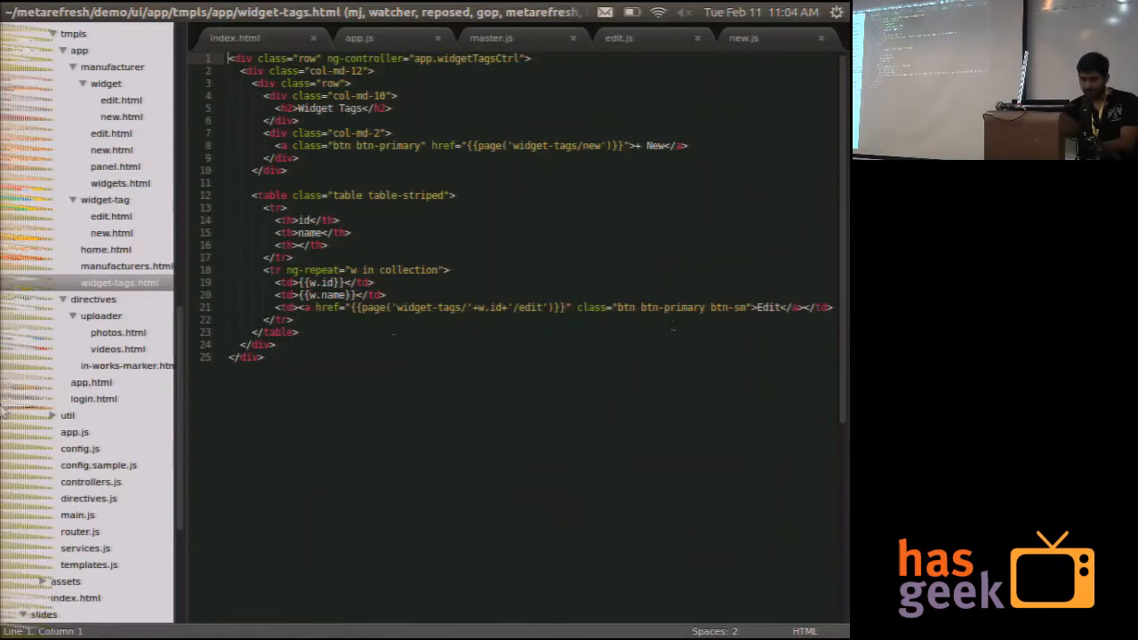
# Open router.js to show the widget tag and manufacturers routes
pyautogui.click(80, 531)
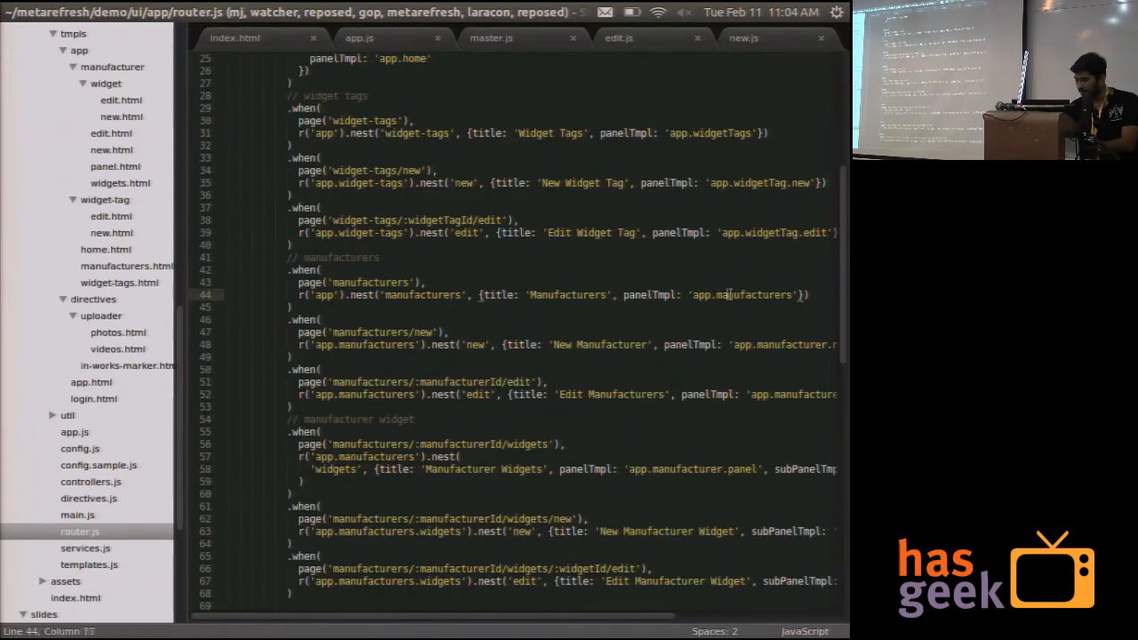
pyautogui.click(89, 564)
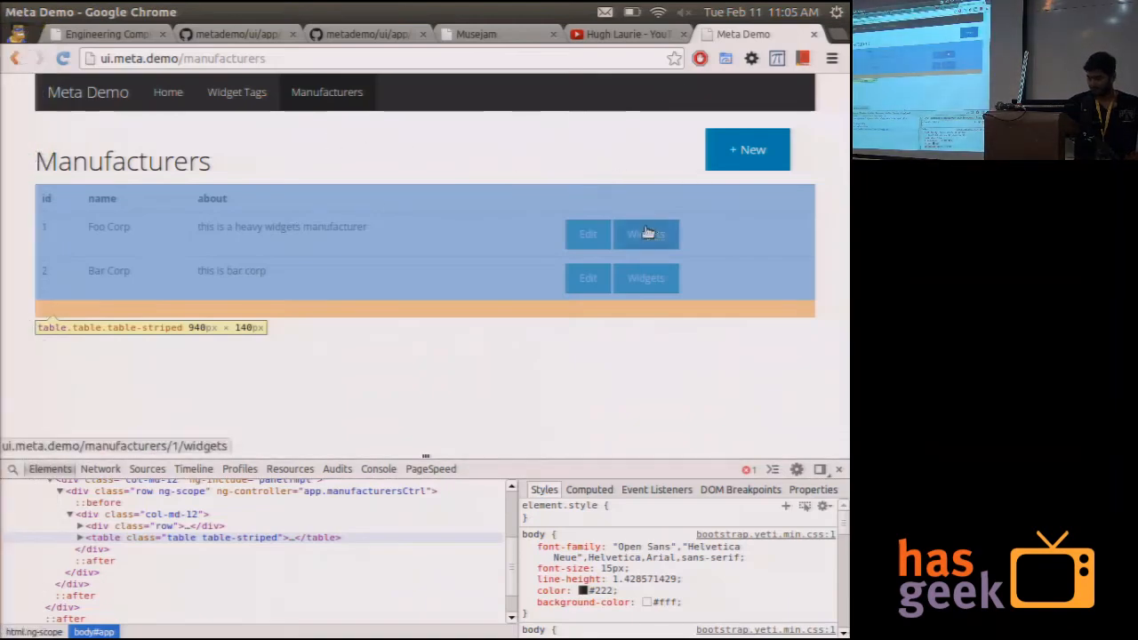
# Show Foo Corp's widgets (bricks, Diary, things with photos) from the Manufacturers table
pyautogui.click(646, 233)
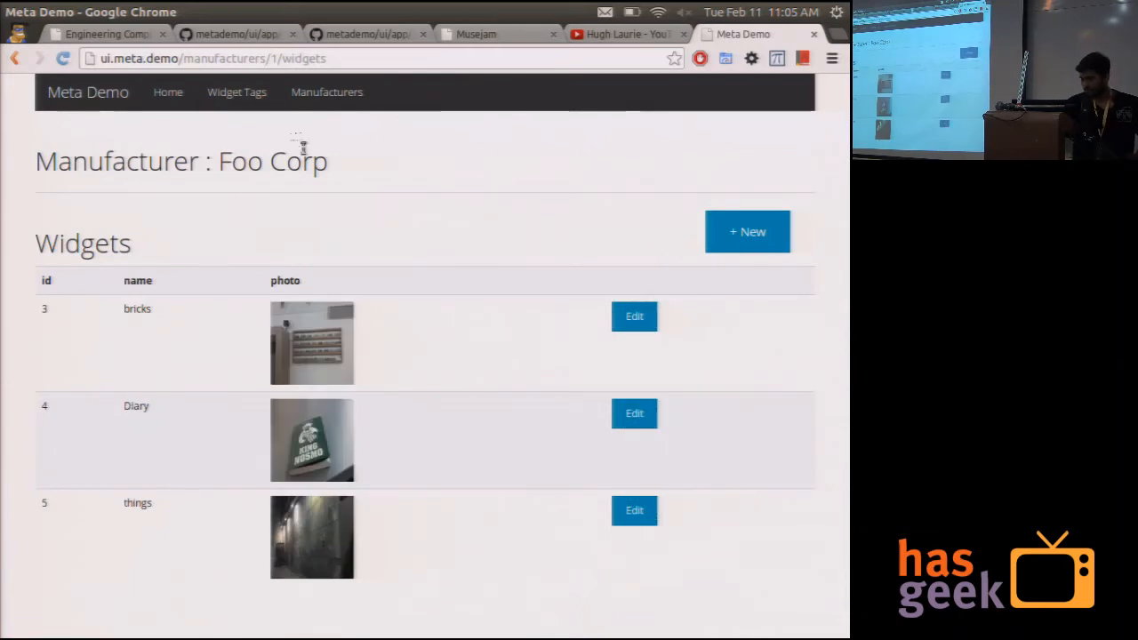
pyautogui.moveTo(224, 178)
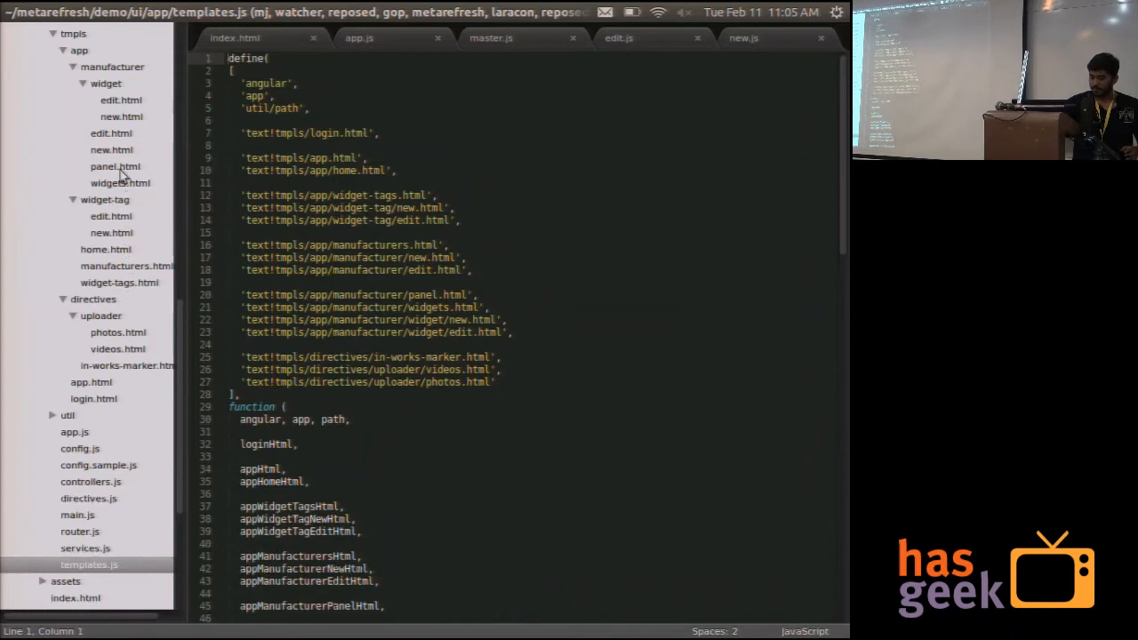
# Review router.js's nested manufacturer widget routes, then open tmpls/app/manufacturer/panel.html
pyautogui.scroll(-3)
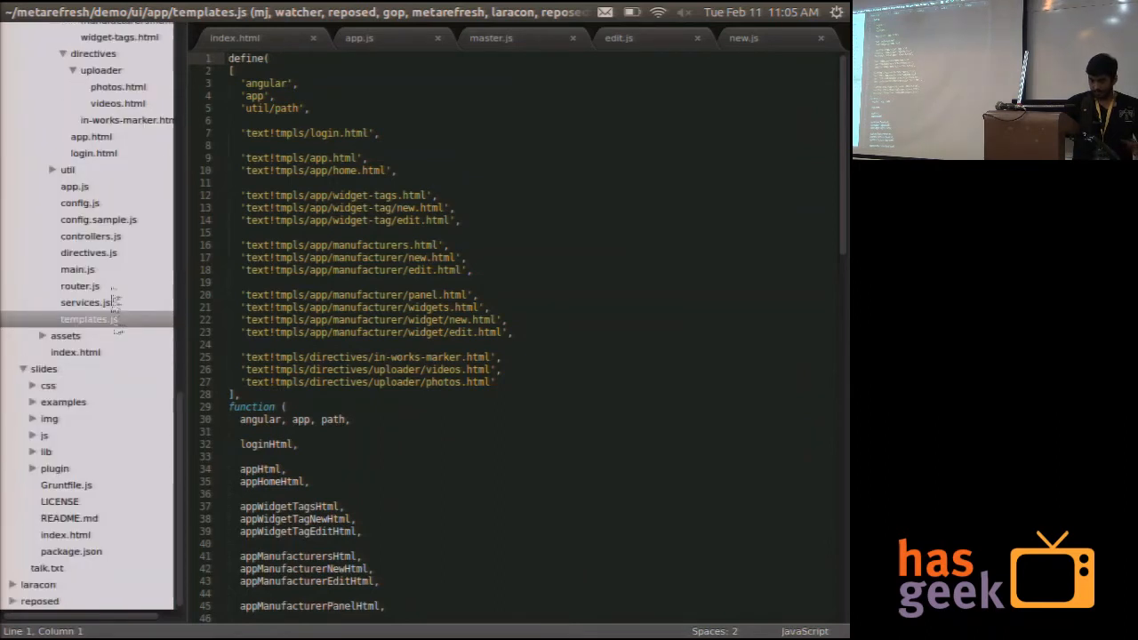
pyautogui.click(81, 285)
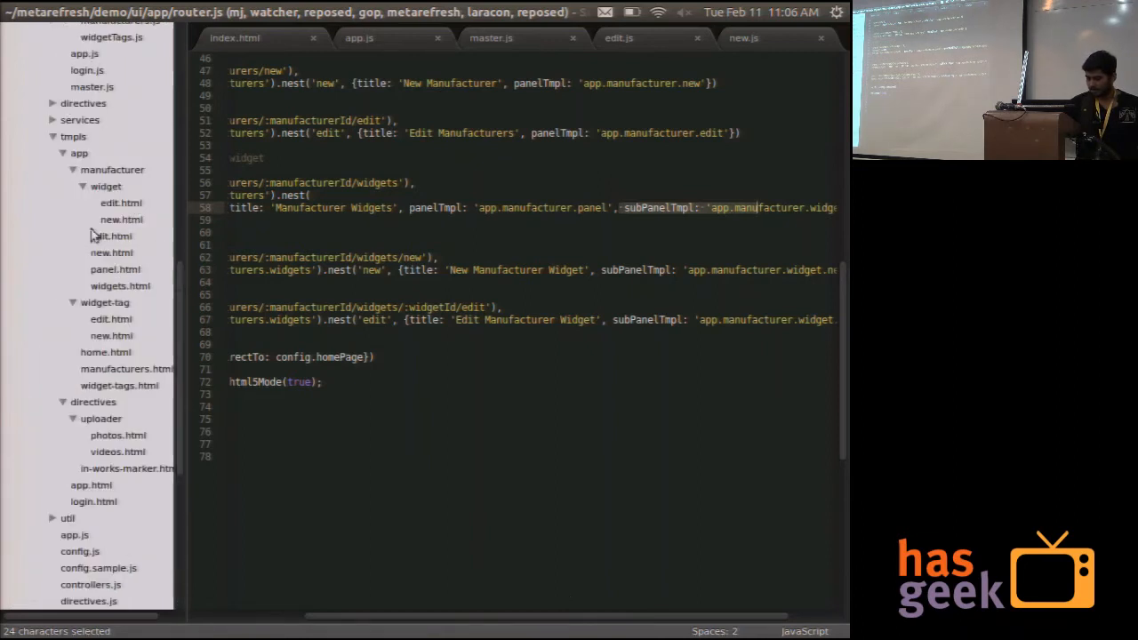
pyautogui.click(115, 269)
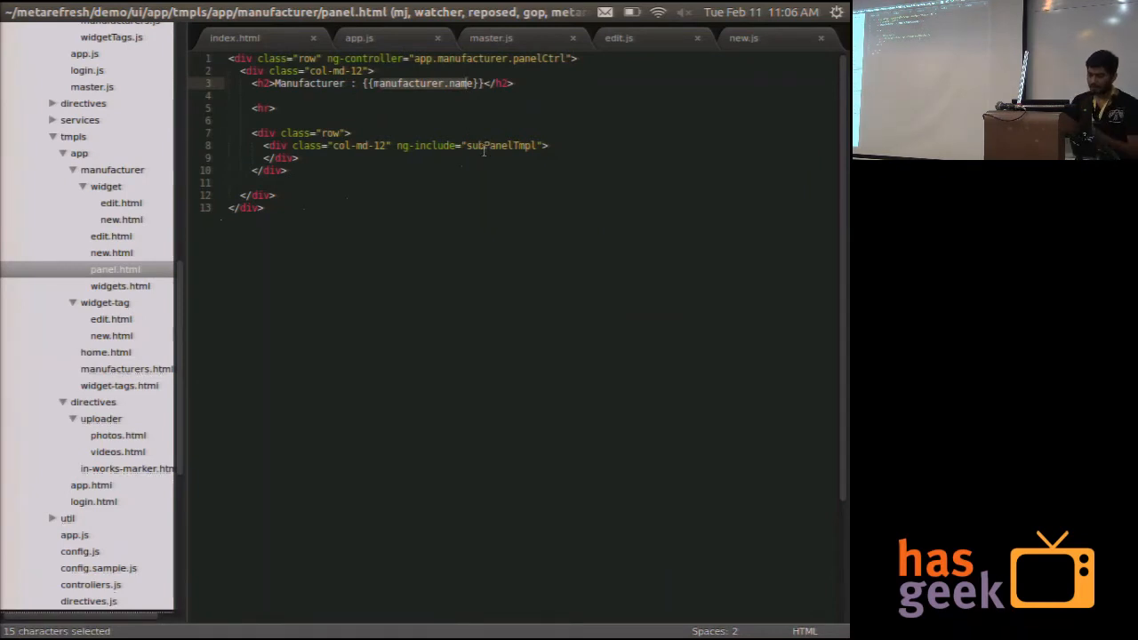
pyautogui.click(120, 285)
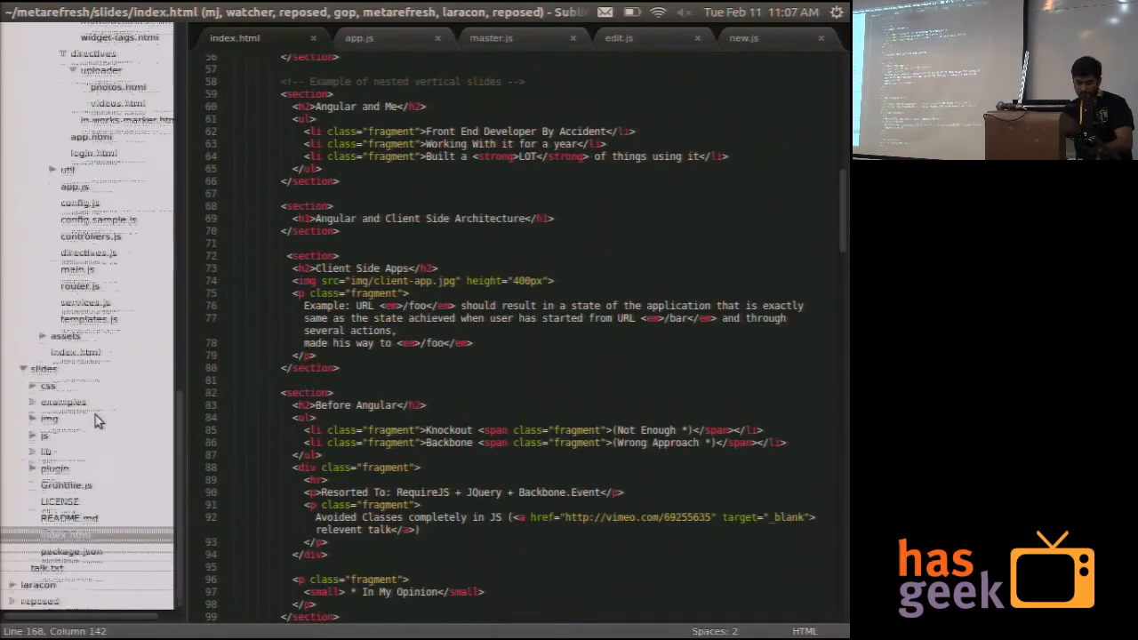
# Open demo/ui/index.html to show its RequireJS config loading main
pyautogui.click(75, 352)
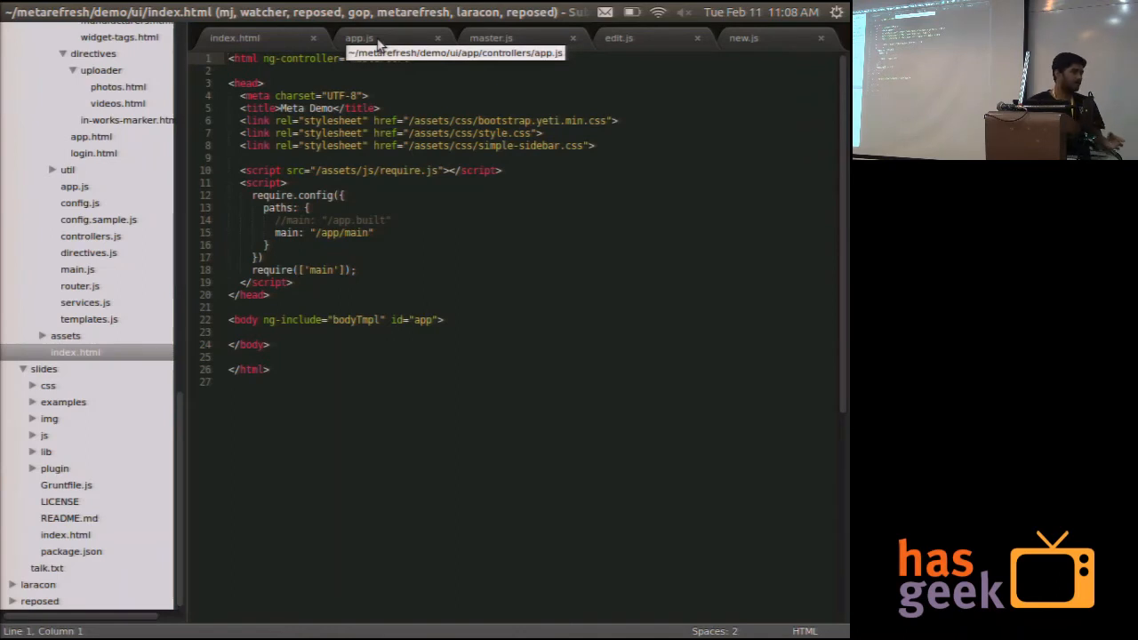
# View controllers/app.js, where panelTmpl is set on route change
pyautogui.click(359, 37)
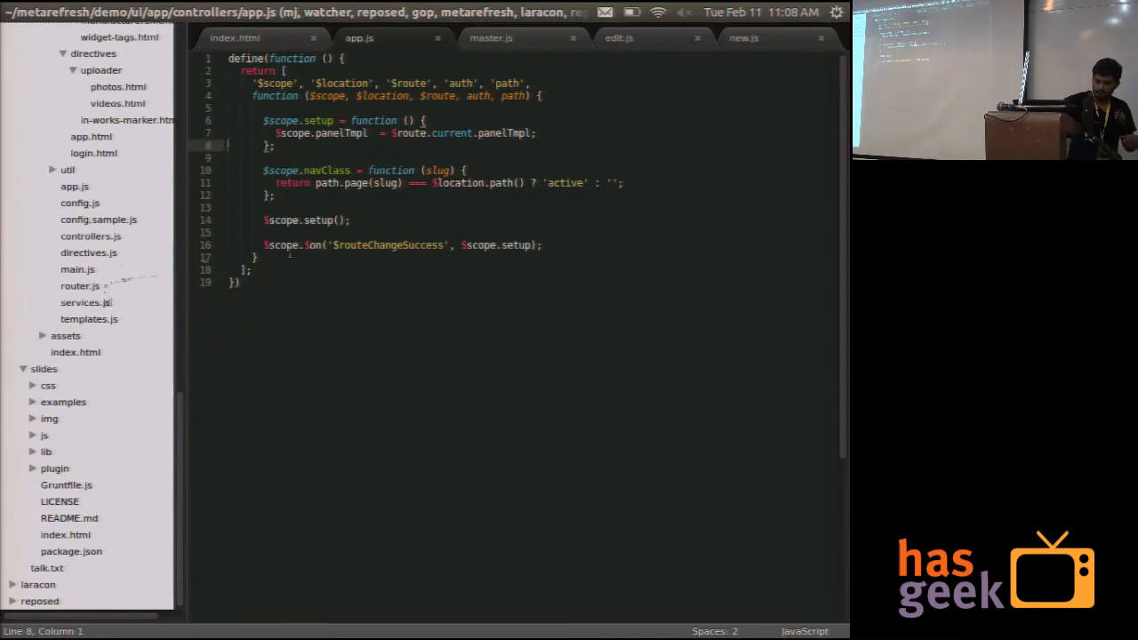
pyautogui.click(80, 285)
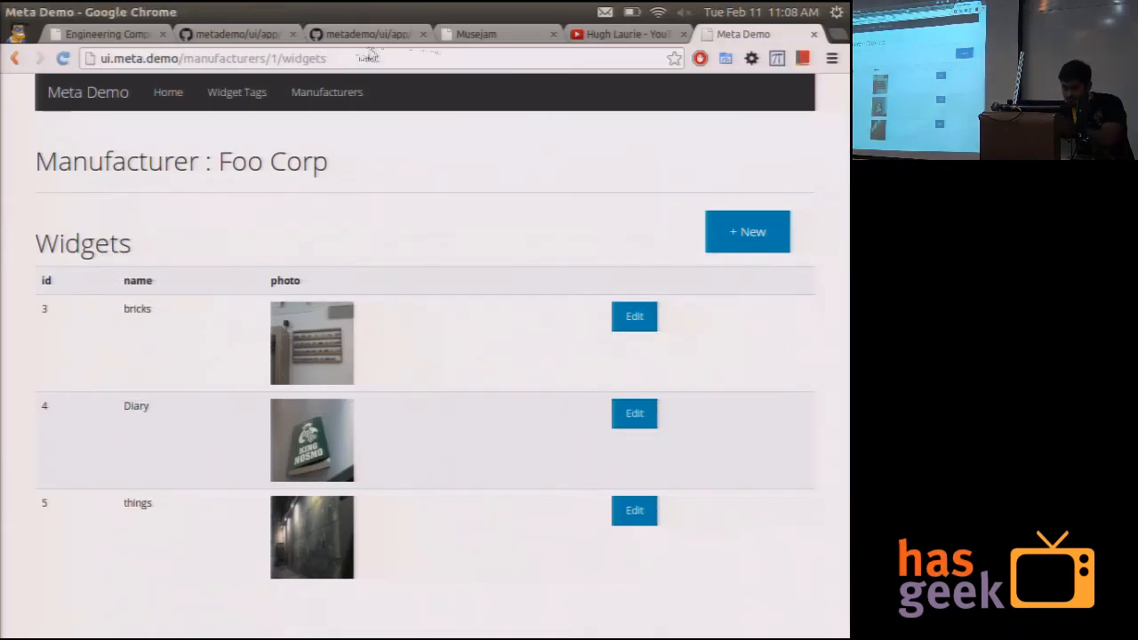
# Fetch five videos from the YouTube channel link into Musejam's Videos Uploader
pyautogui.click(498, 34)
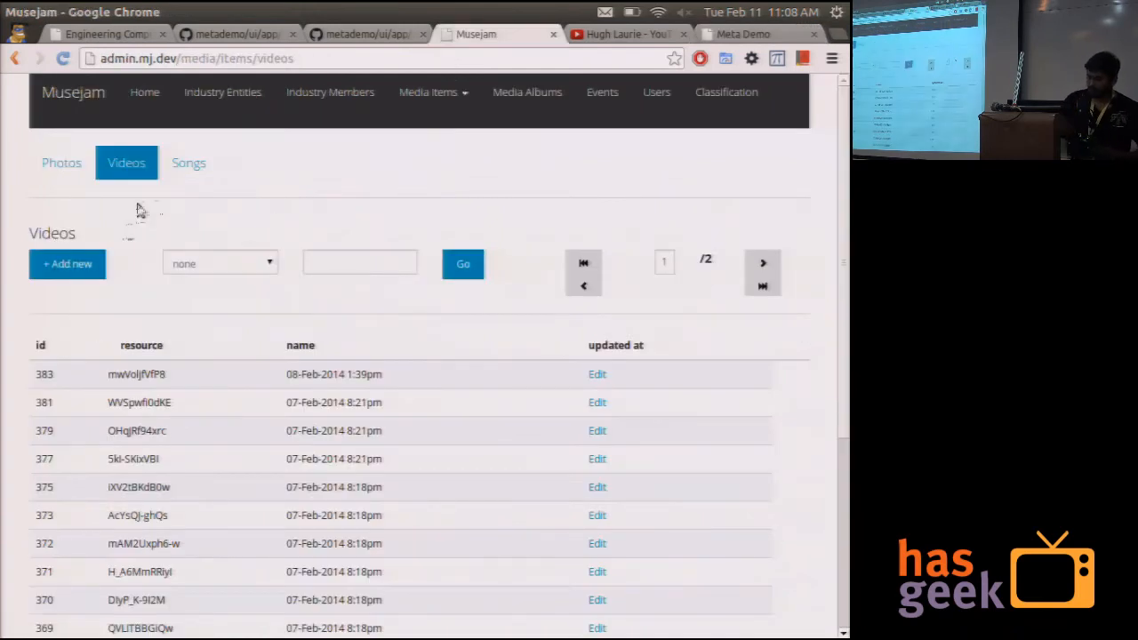
pyautogui.click(66, 264)
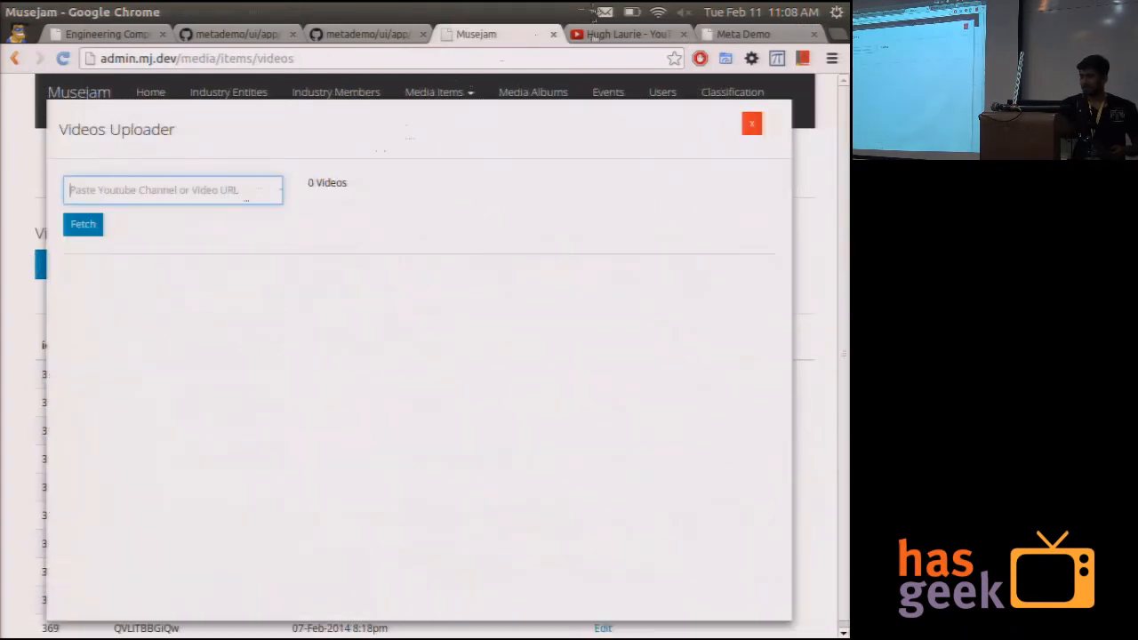
pyautogui.click(627, 34)
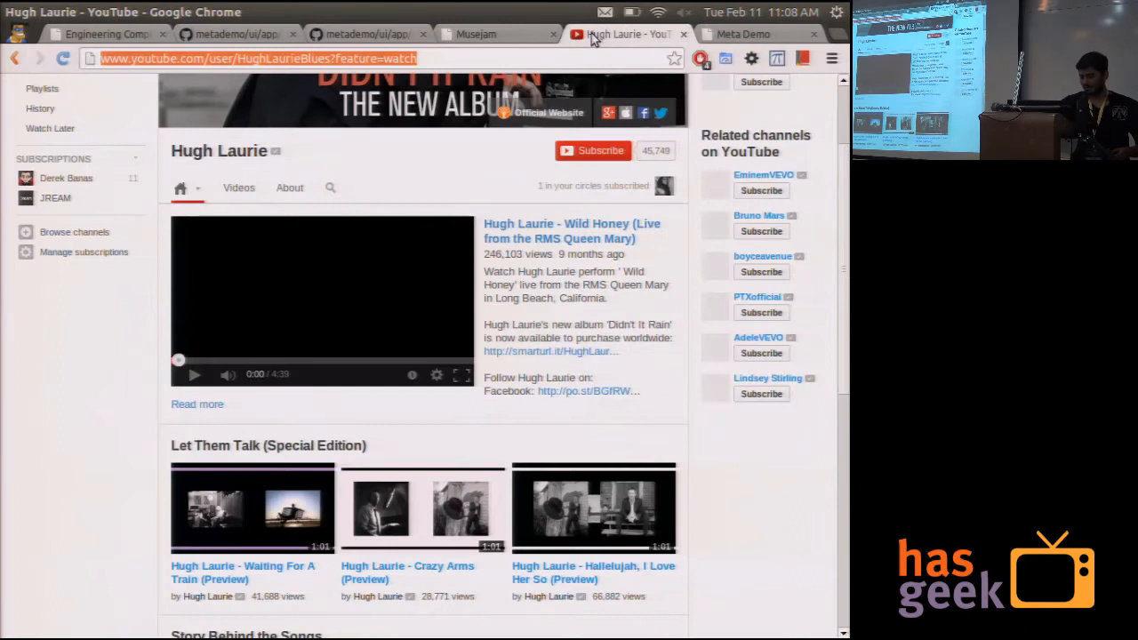
pyautogui.click(495, 34)
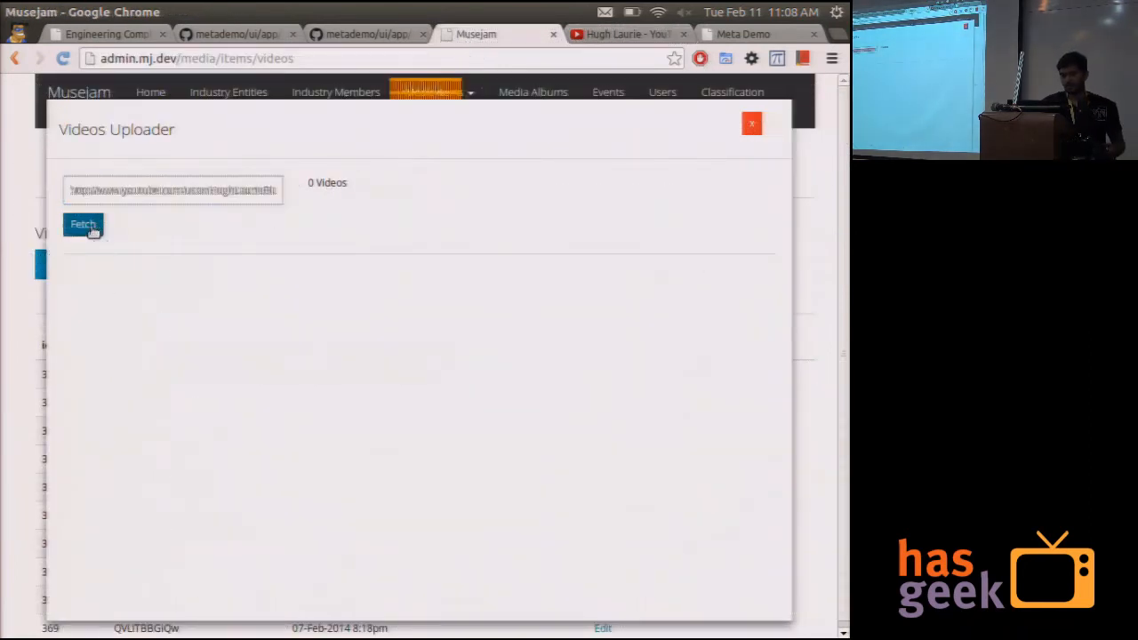
pyautogui.click(82, 224)
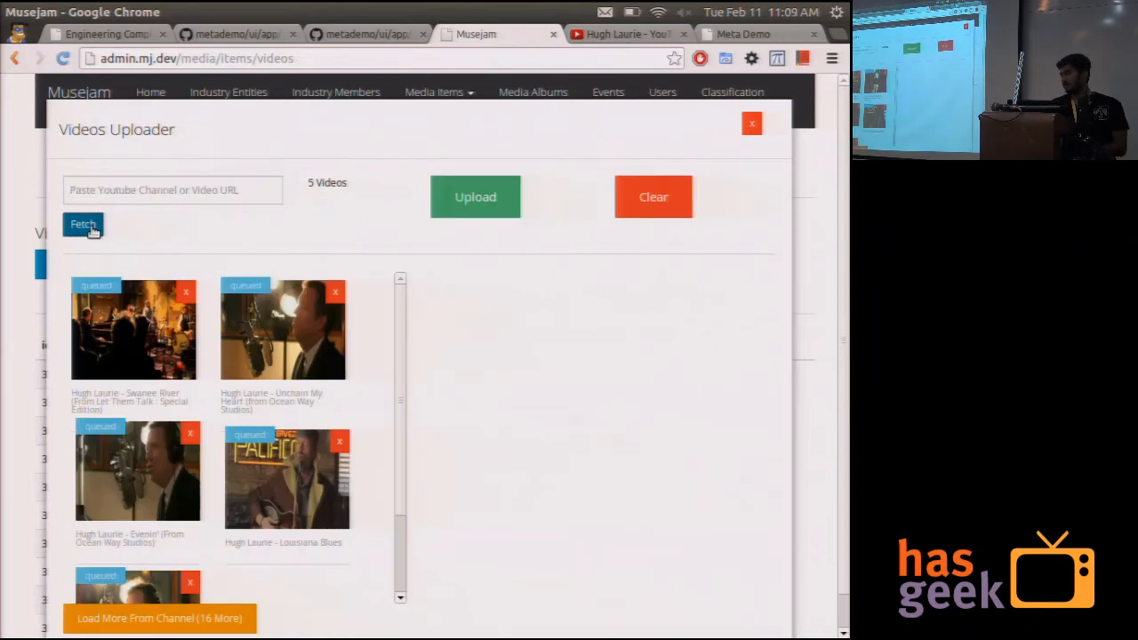
pyautogui.moveTo(301, 365)
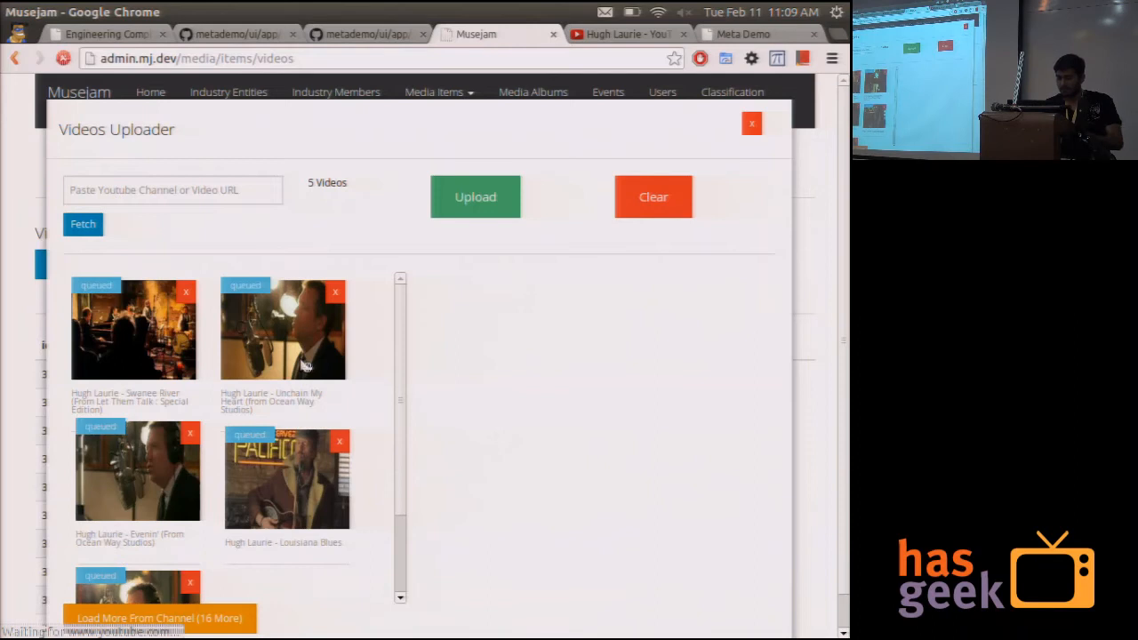
# Preview the Unchain My Heart video and try uploading the queued videos
pyautogui.click(282, 329)
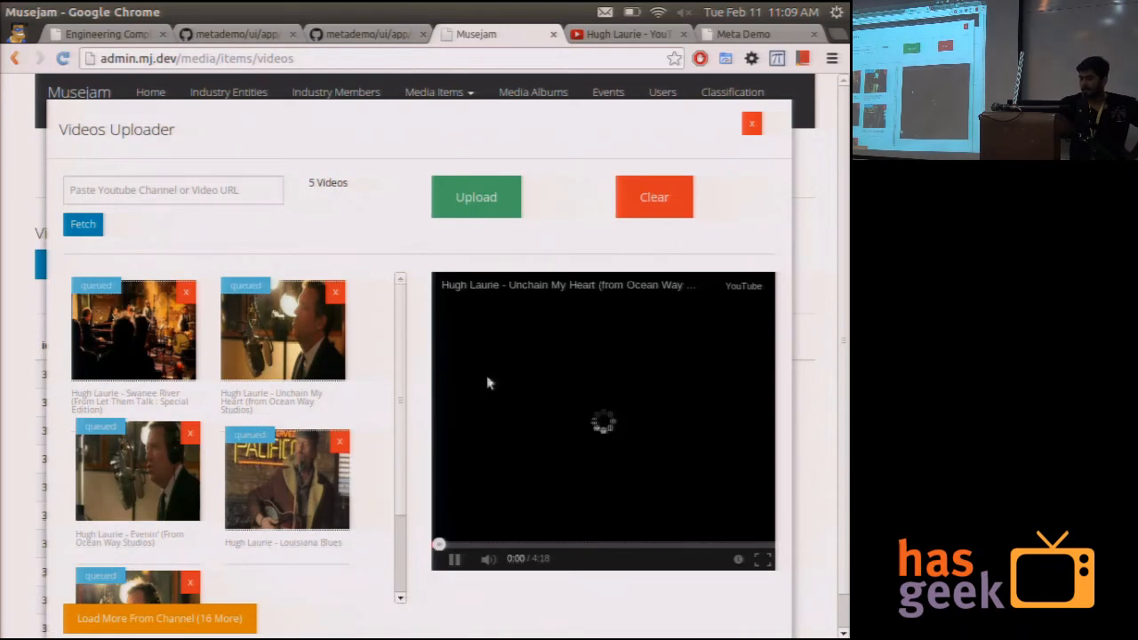
pyautogui.scroll(-3)
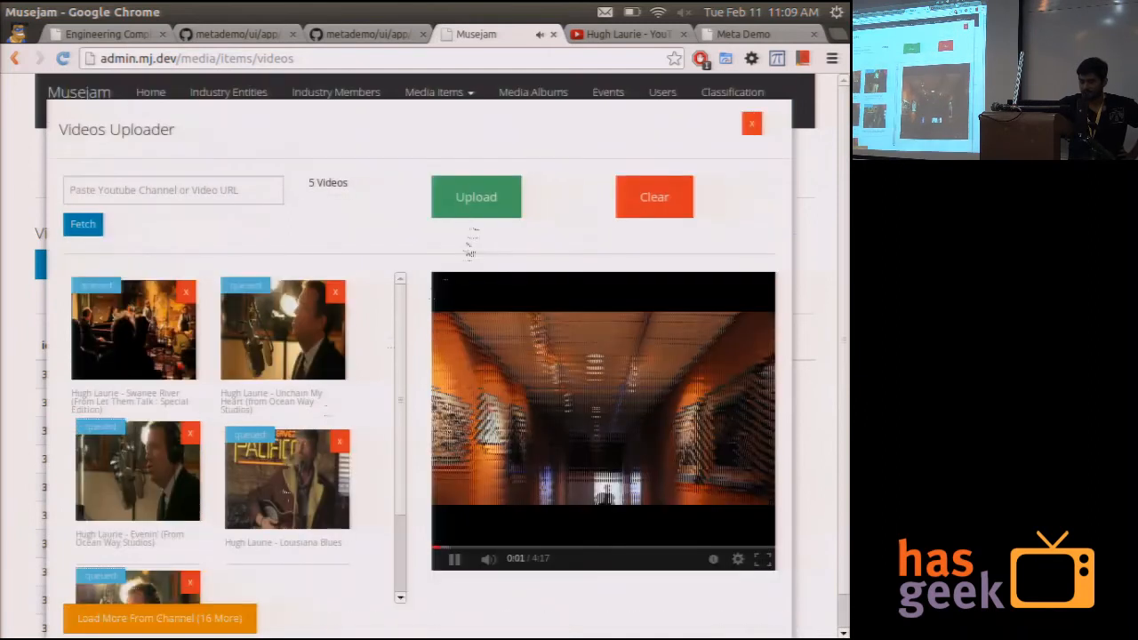
pyautogui.click(476, 197)
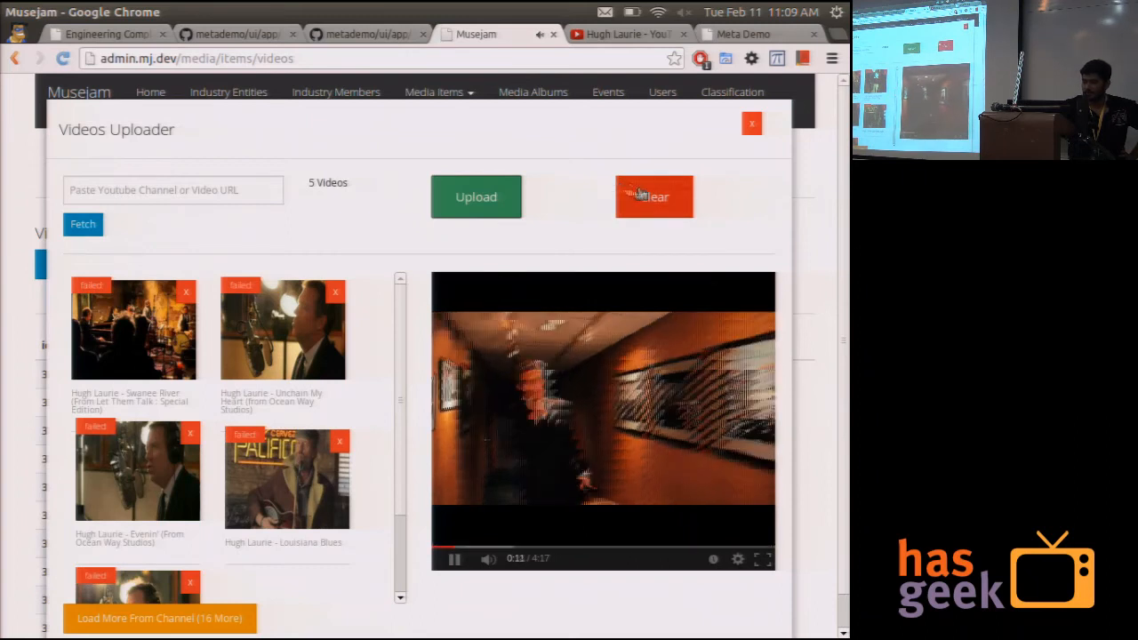
# Clear the failed videos, upload five photos, close the Photos Uploader and list Events
pyautogui.click(653, 197)
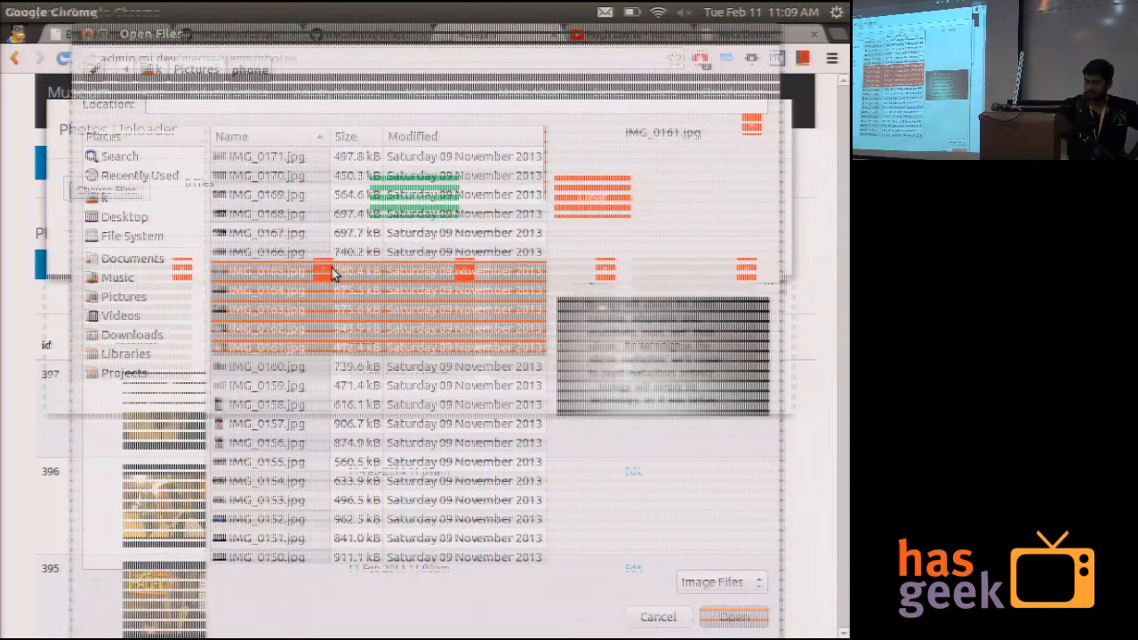
pyautogui.click(734, 617)
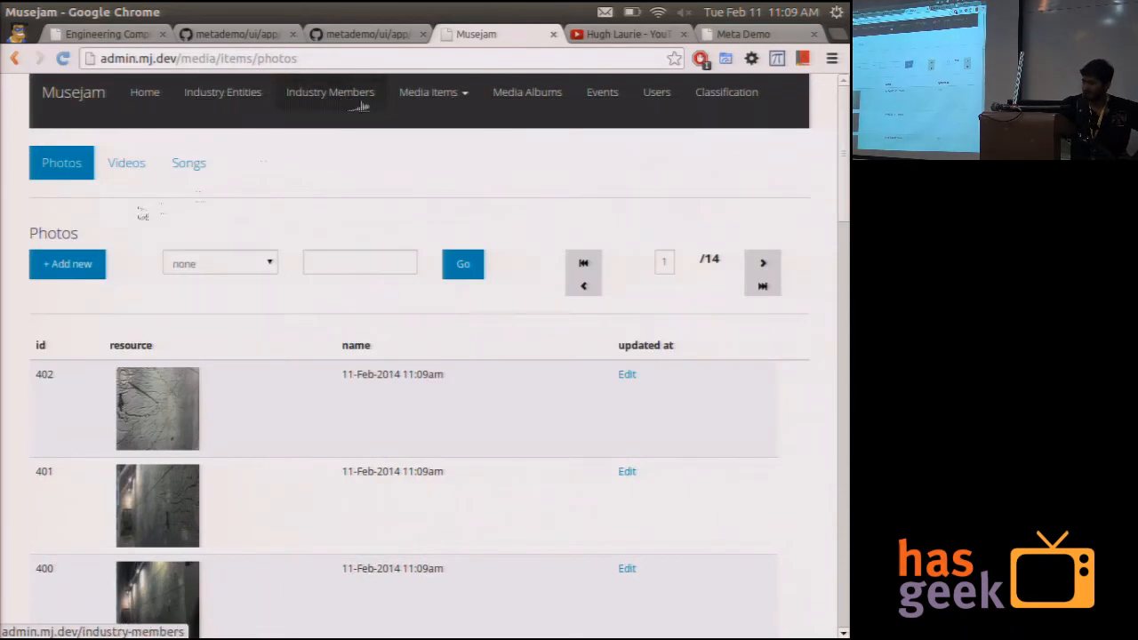
pyautogui.moveTo(347, 142)
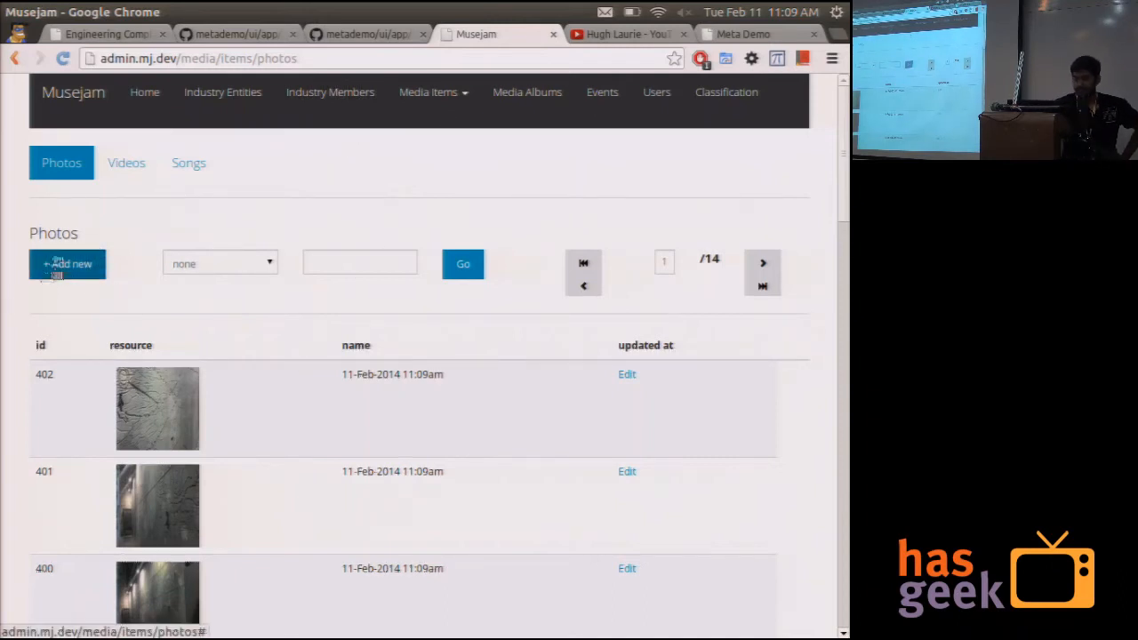
pyautogui.click(68, 263)
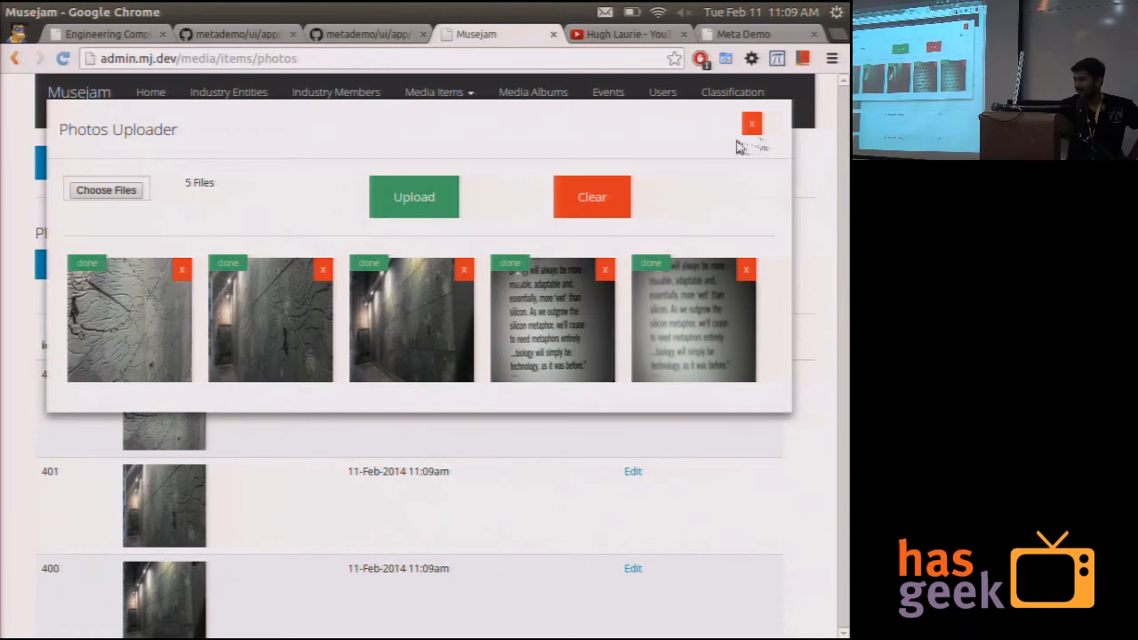
pyautogui.click(751, 122)
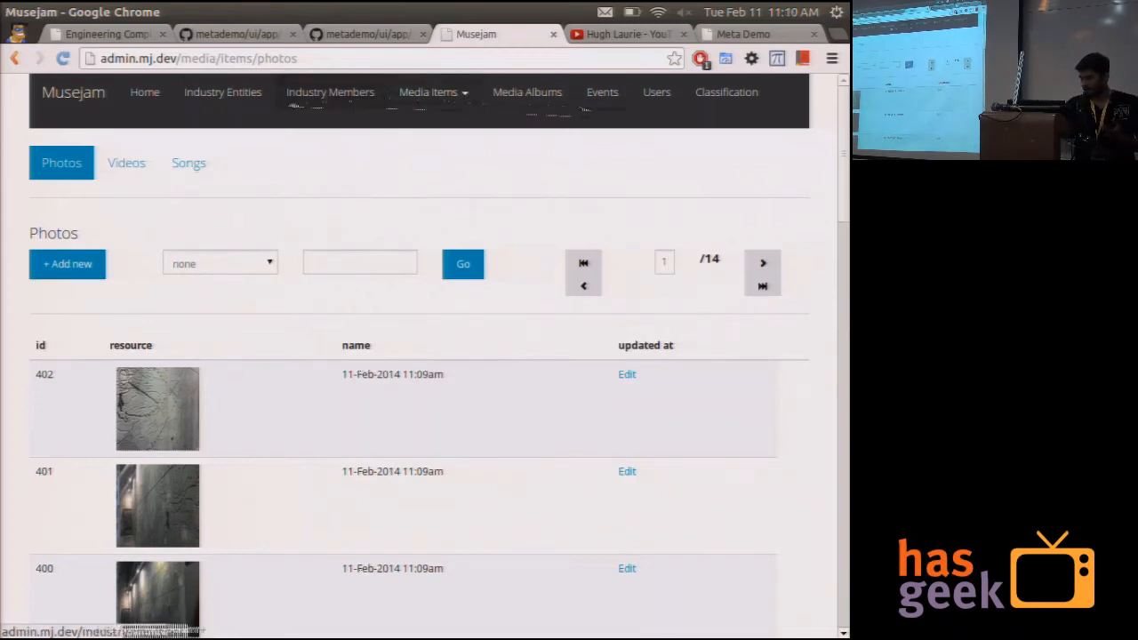
pyautogui.click(603, 92)
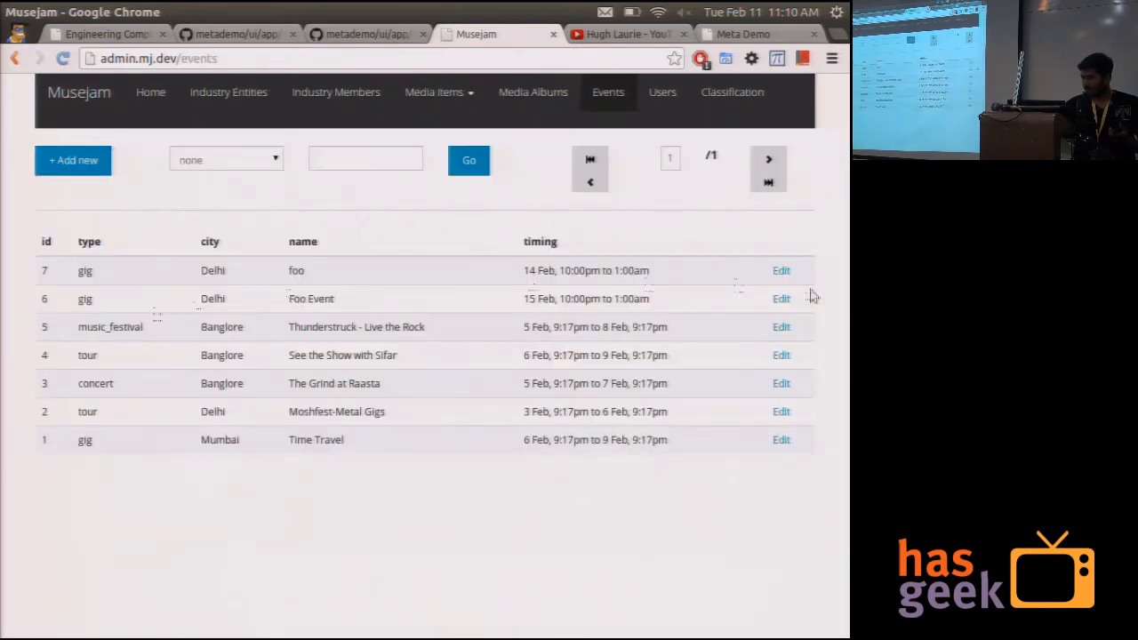
# Upload five image files to the 'See the Show with Sifar' event's photos
pyautogui.click(781, 355)
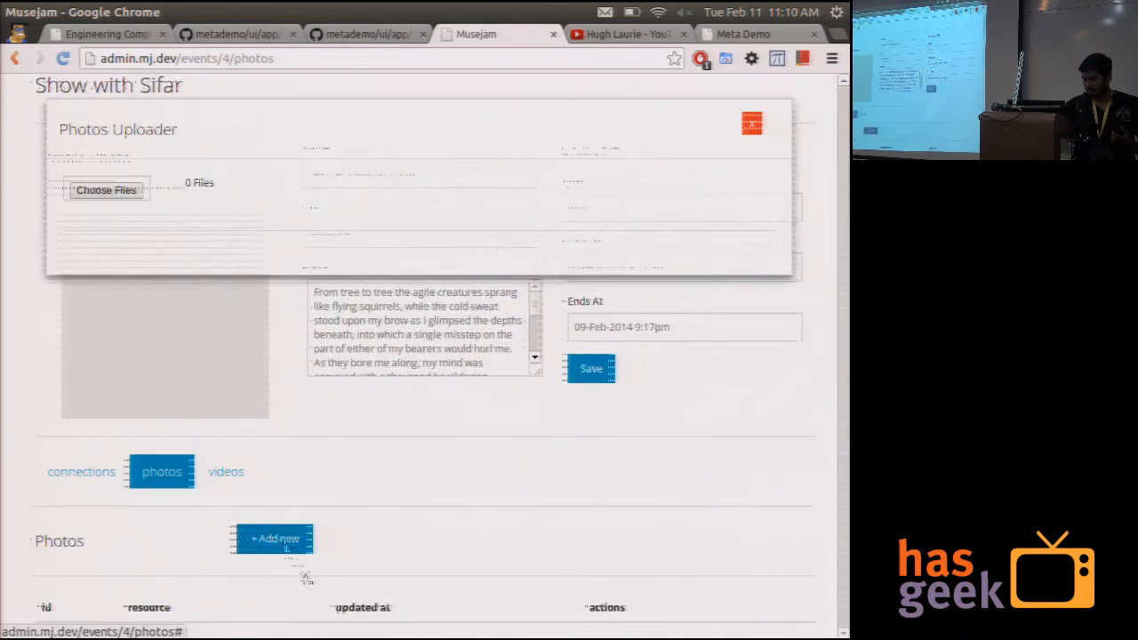
pyautogui.click(106, 189)
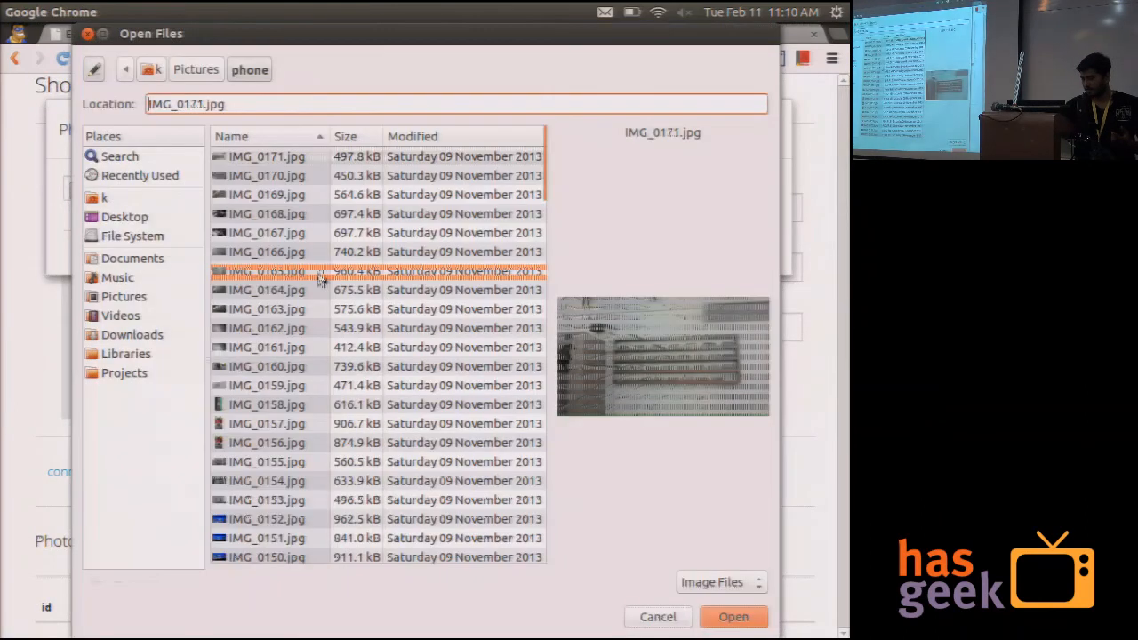
pyautogui.click(733, 617)
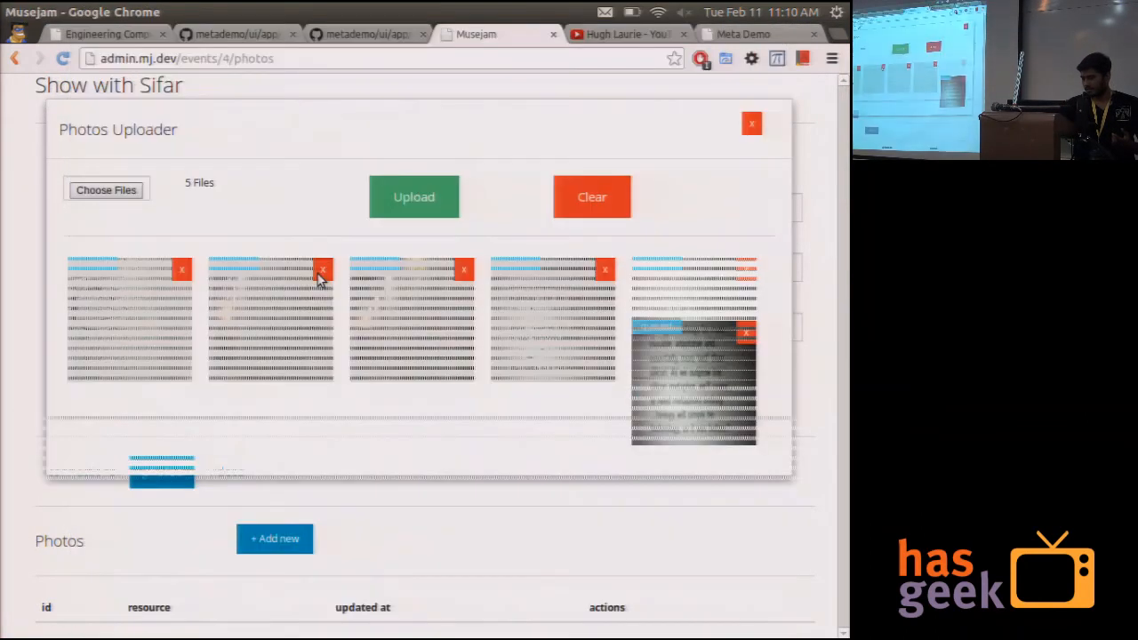
pyautogui.click(413, 197)
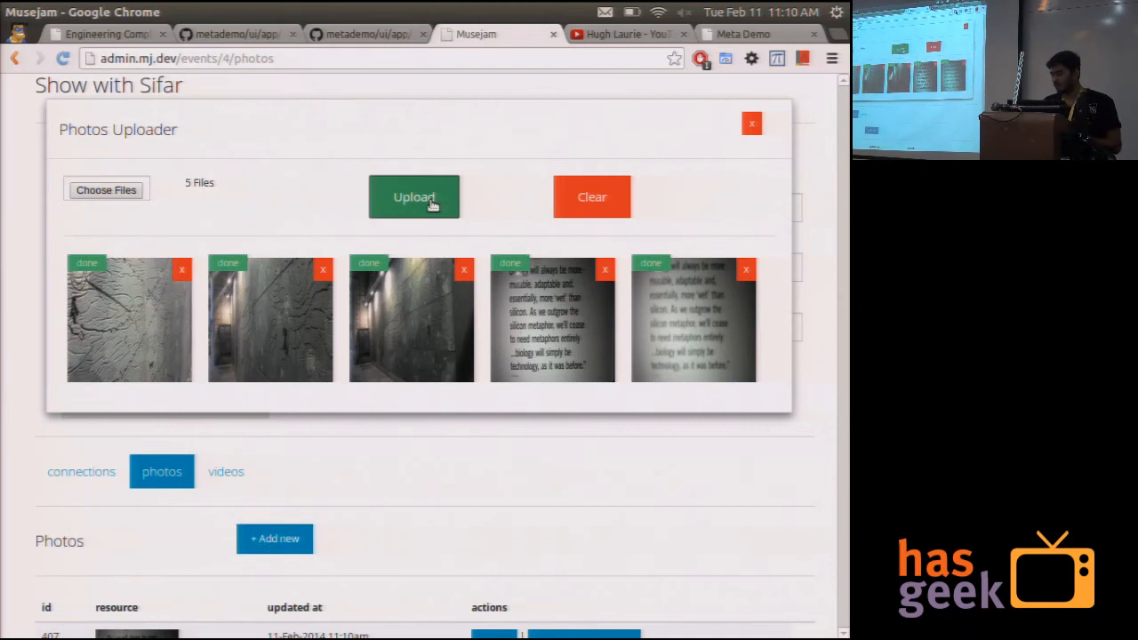
pyautogui.click(751, 123)
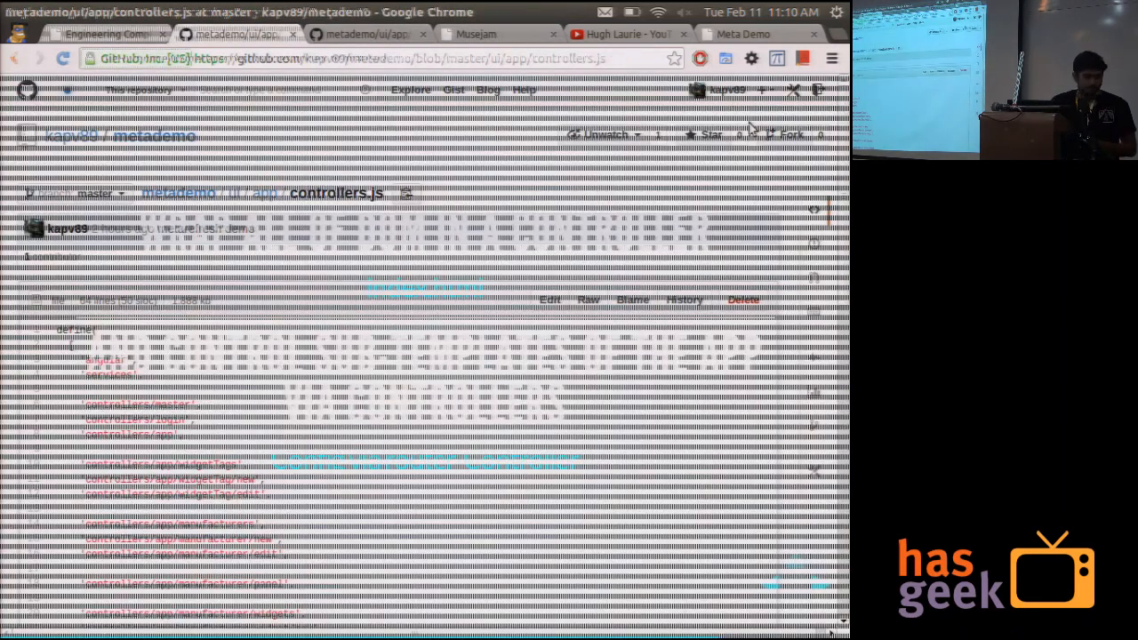
# Return to the slide deck's 'Some Other Tips' slide about $q for async APIs
pyautogui.click(102, 33)
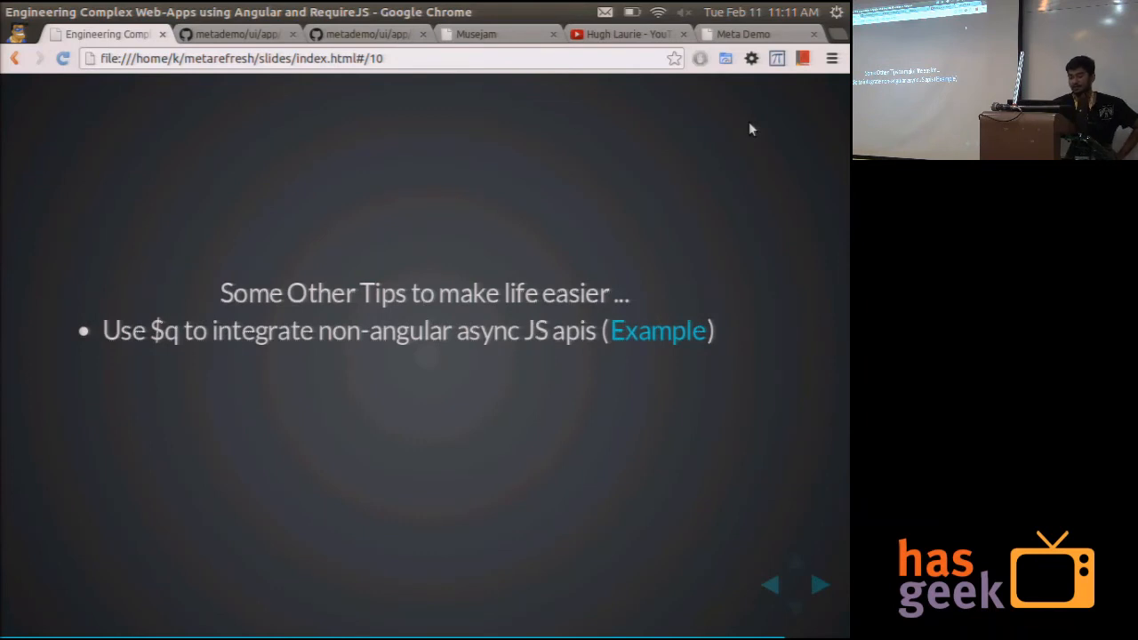
pyautogui.moveTo(772, 214)
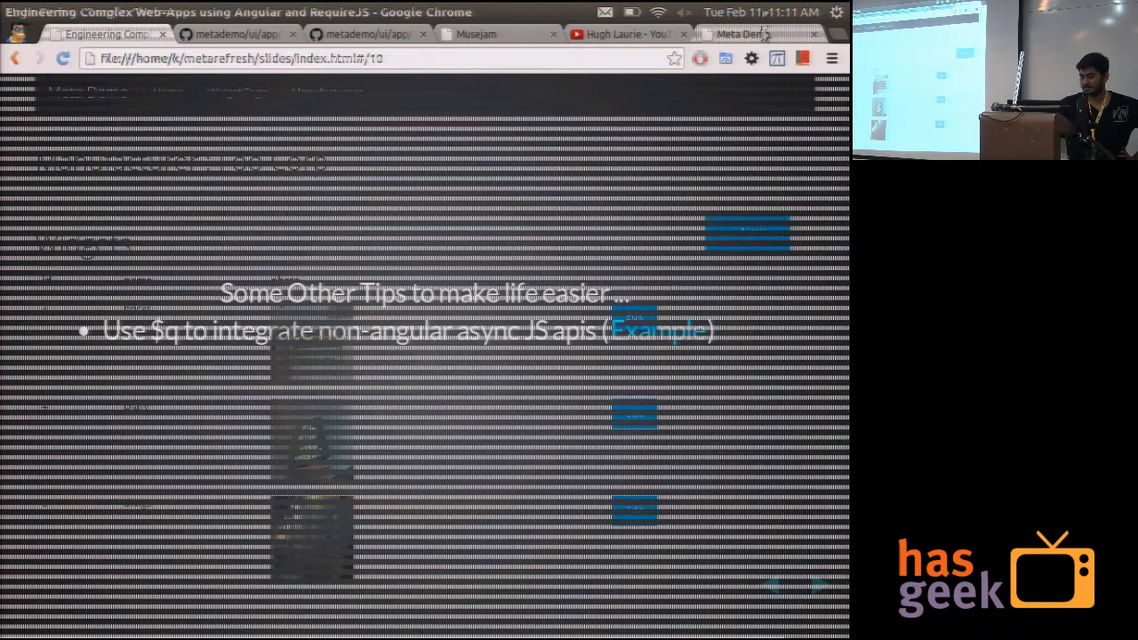
# Save a Foo Corp widget named 'other things' with image IMG_0165.jpg, then go back
pyautogui.click(741, 34)
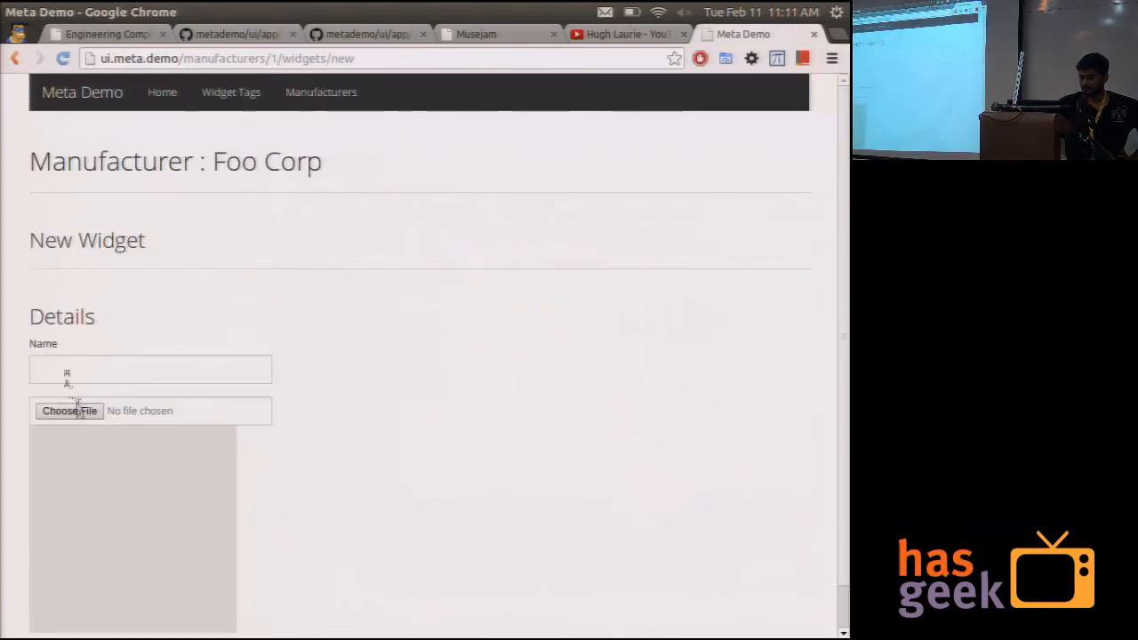
pyautogui.click(69, 411)
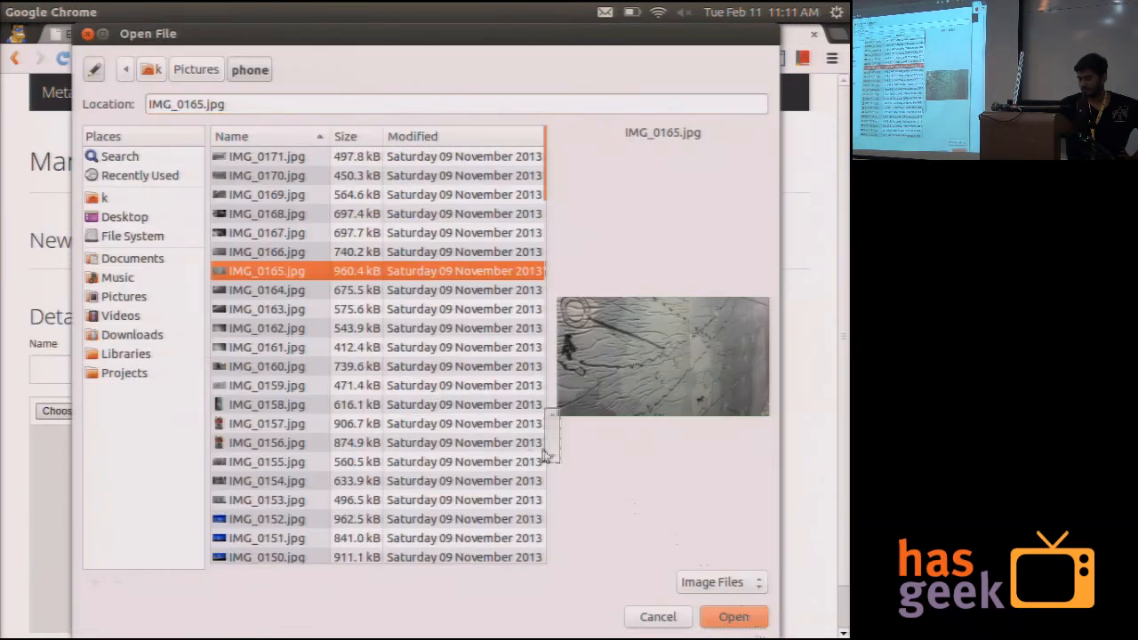
pyautogui.click(734, 616)
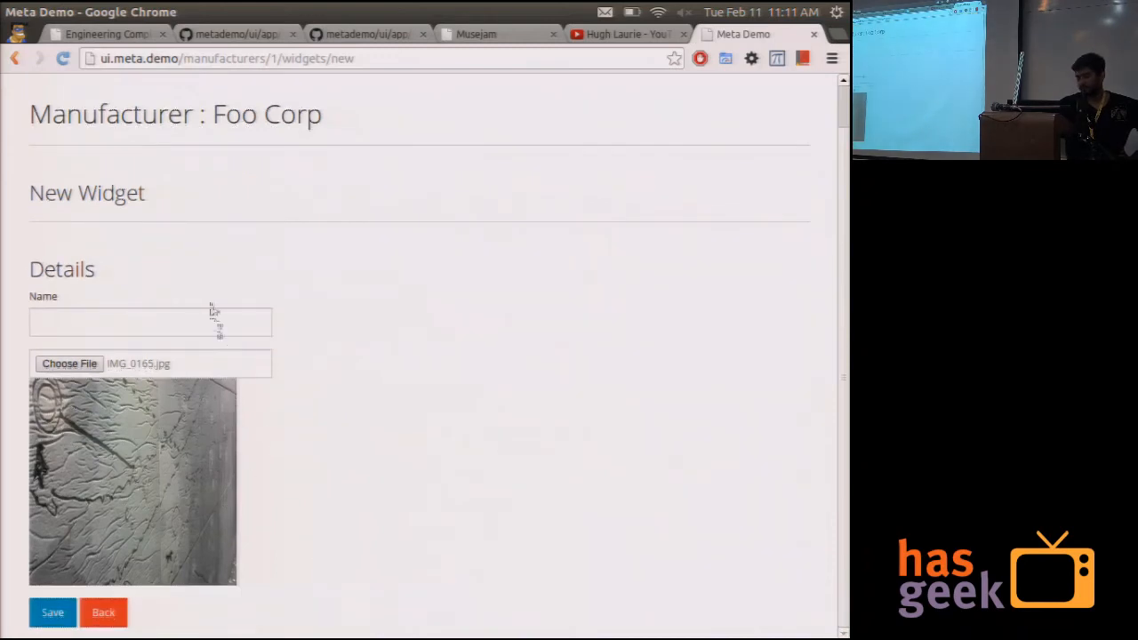
pyautogui.click(150, 321)
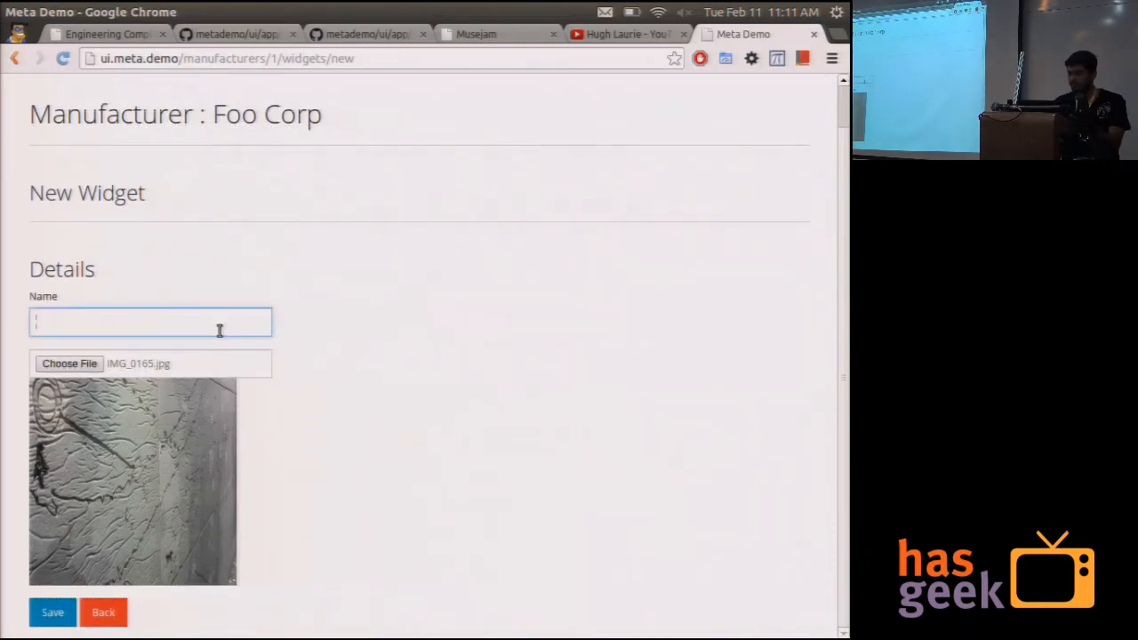
pyautogui.write('other')
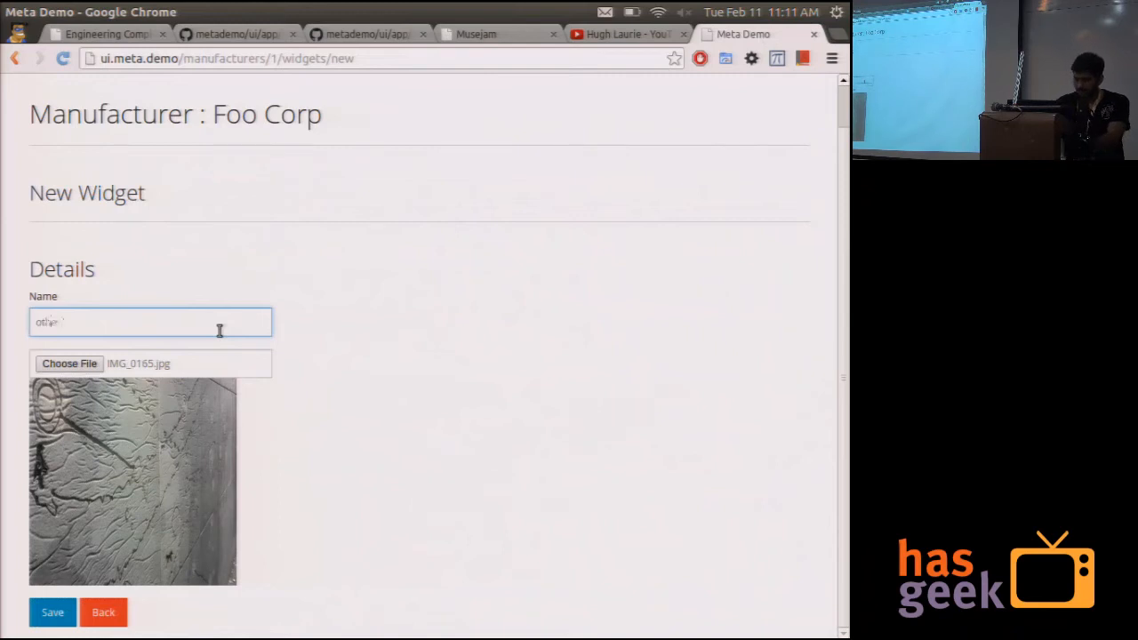
pyautogui.write('other things')
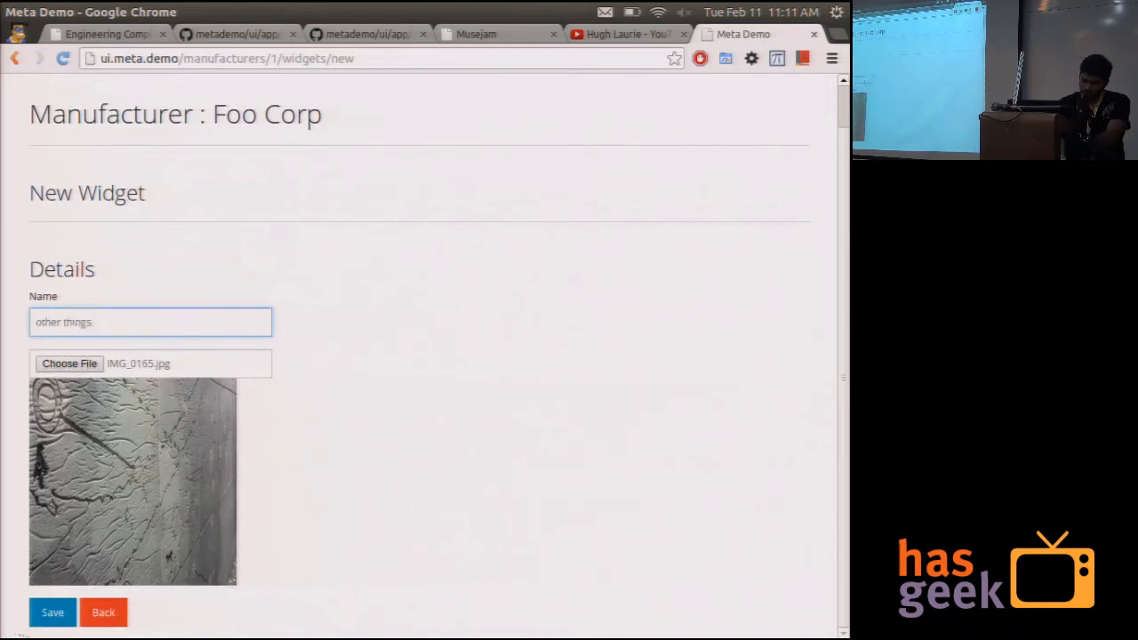
pyautogui.click(52, 613)
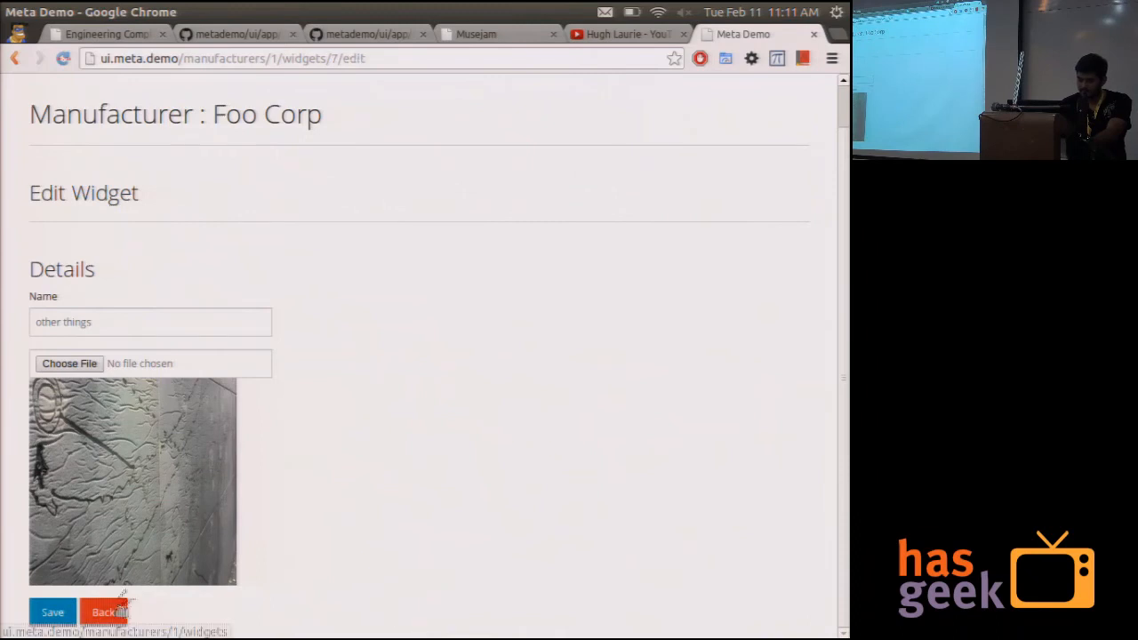
pyautogui.click(104, 612)
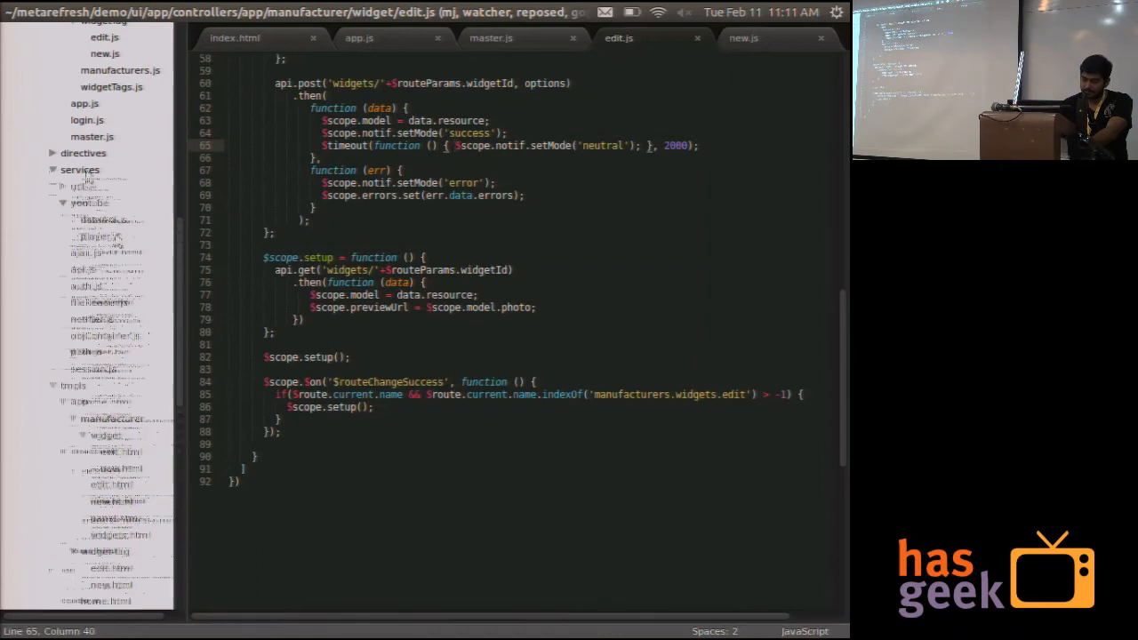
# Open services/fileReader.js and scroll through its $q-deferred FileReader wrapper
pyautogui.click(99, 302)
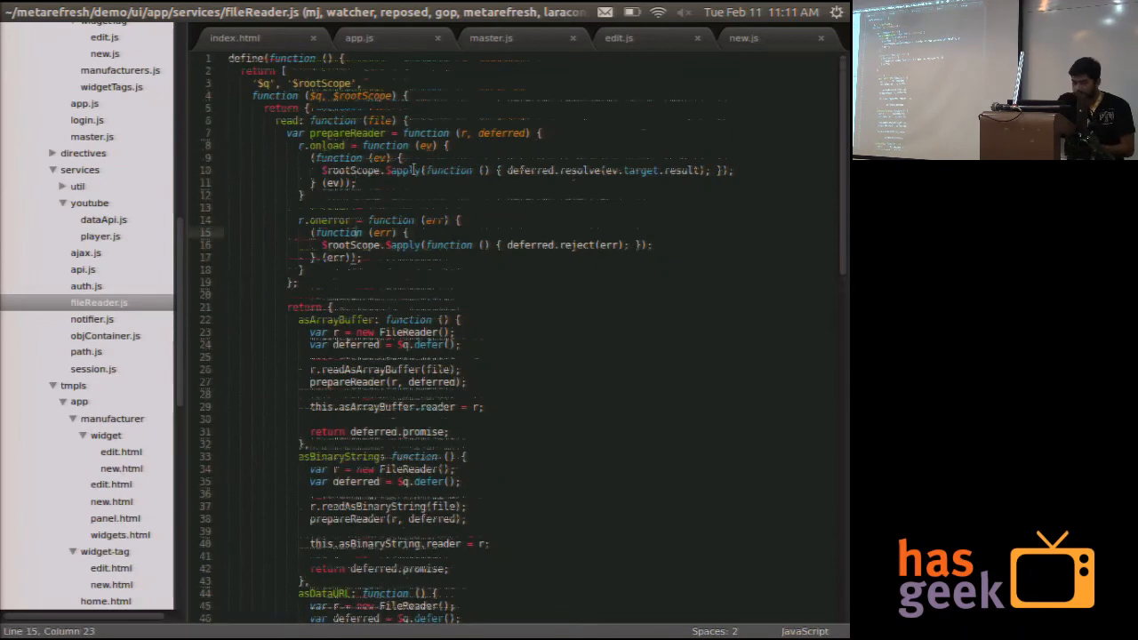
pyautogui.scroll(-3)
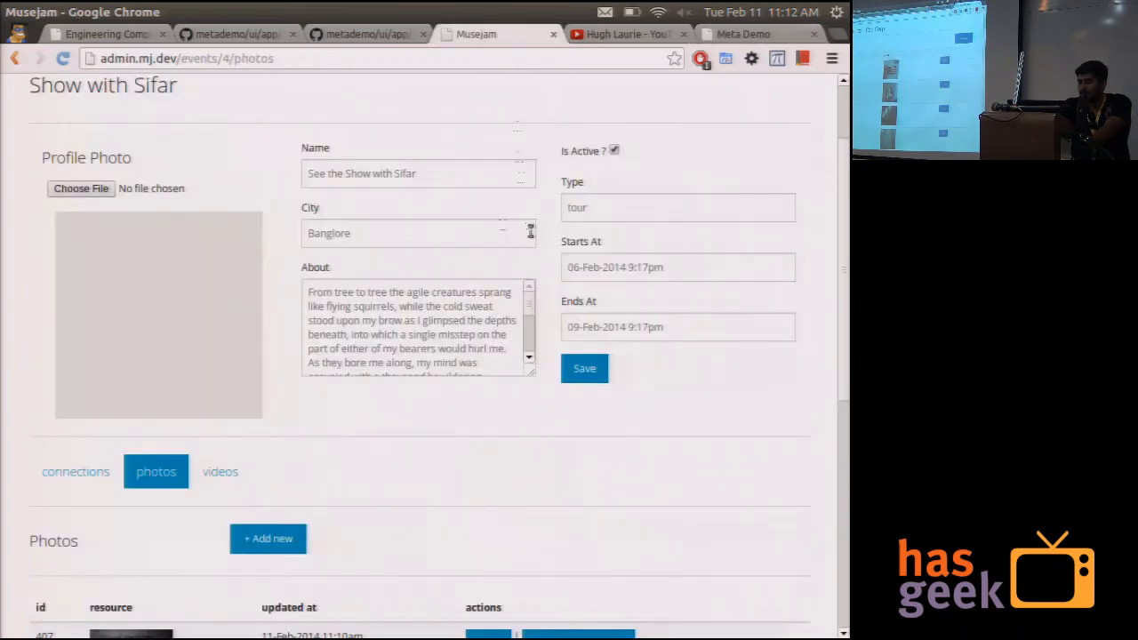
pyautogui.click(102, 33)
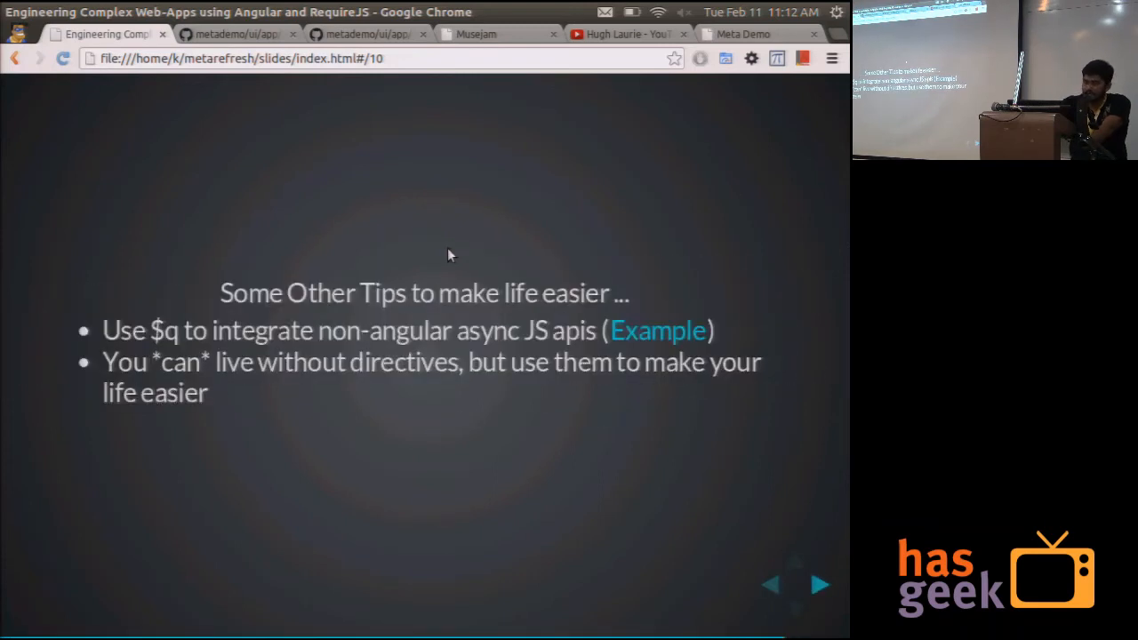
pyautogui.click(476, 33)
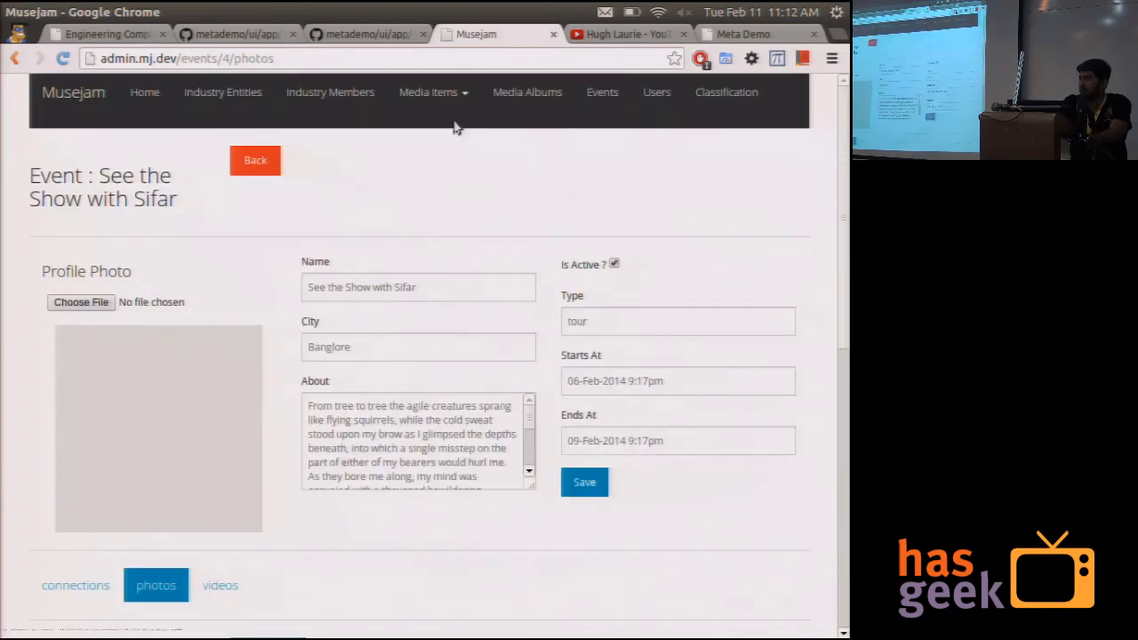
# Open the media photo library, cancel adding photos, and close the empty uploader
pyautogui.click(429, 92)
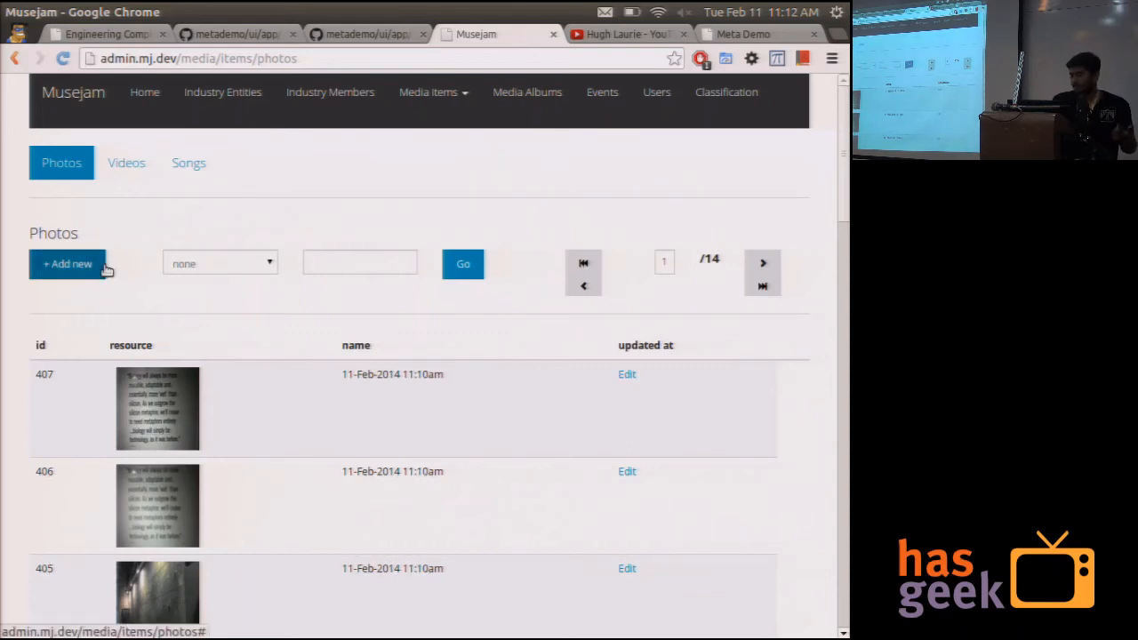
pyautogui.click(68, 263)
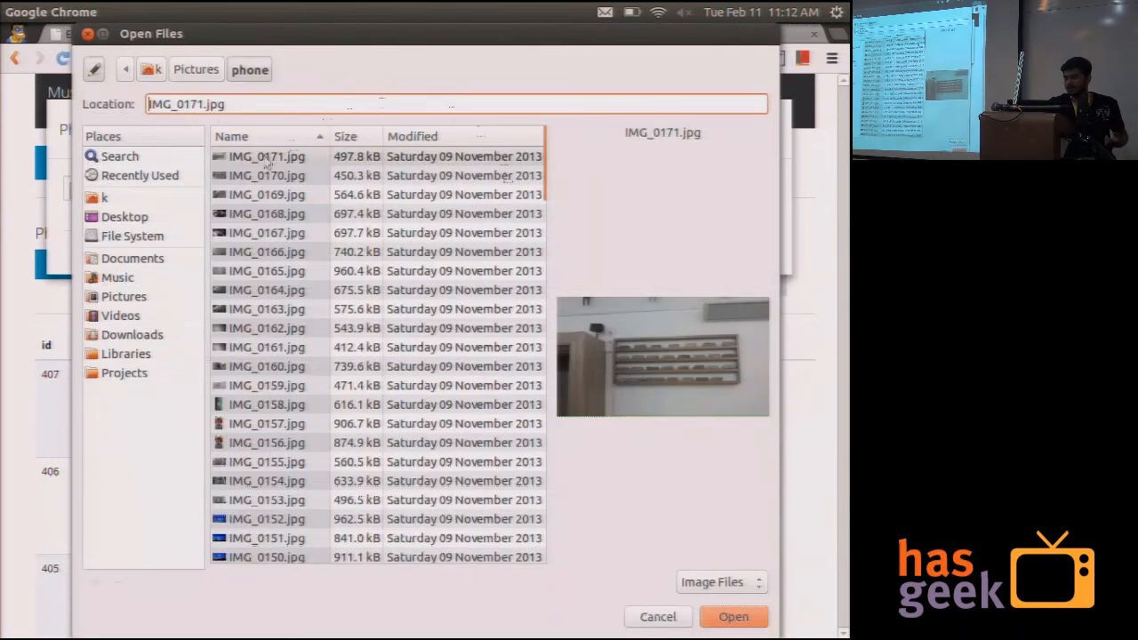
pyautogui.click(658, 616)
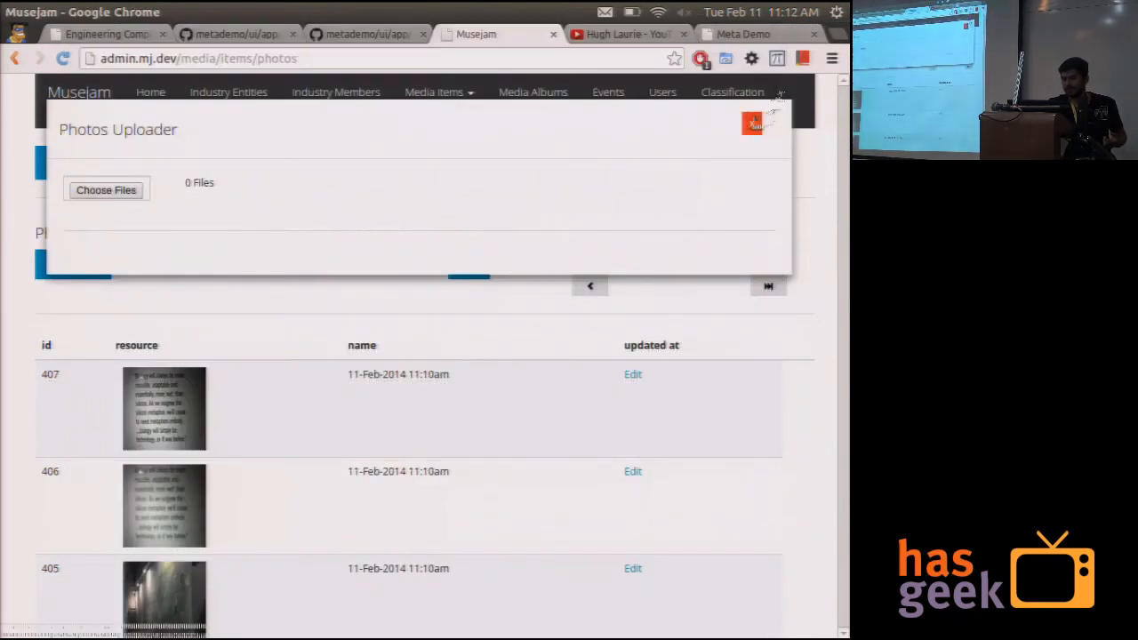
pyautogui.click(752, 123)
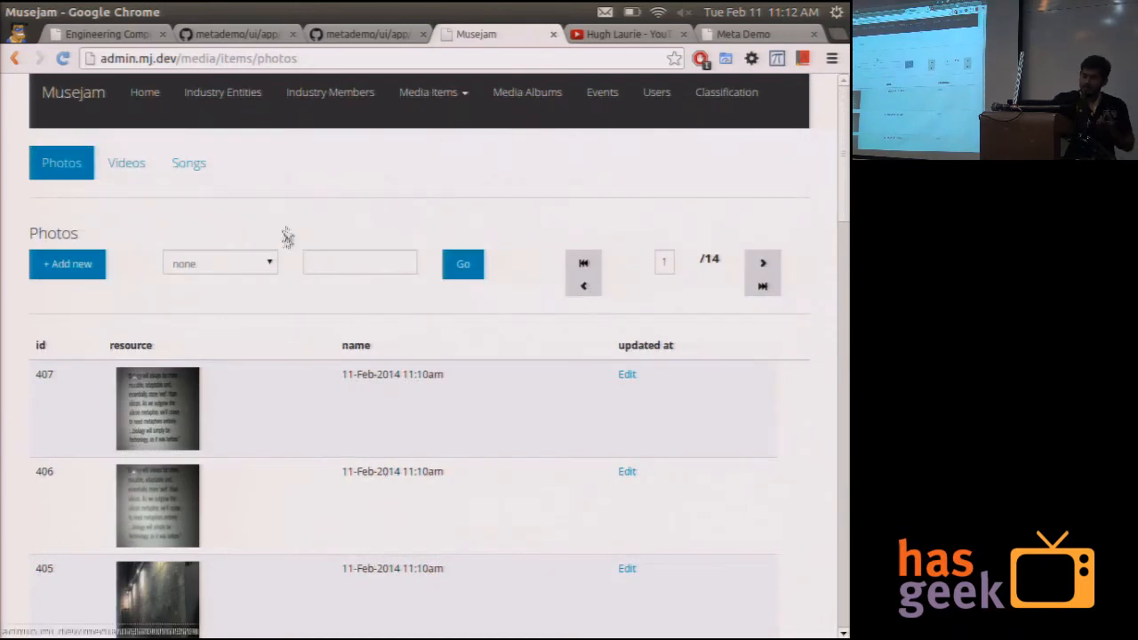
pyautogui.moveTo(300, 220)
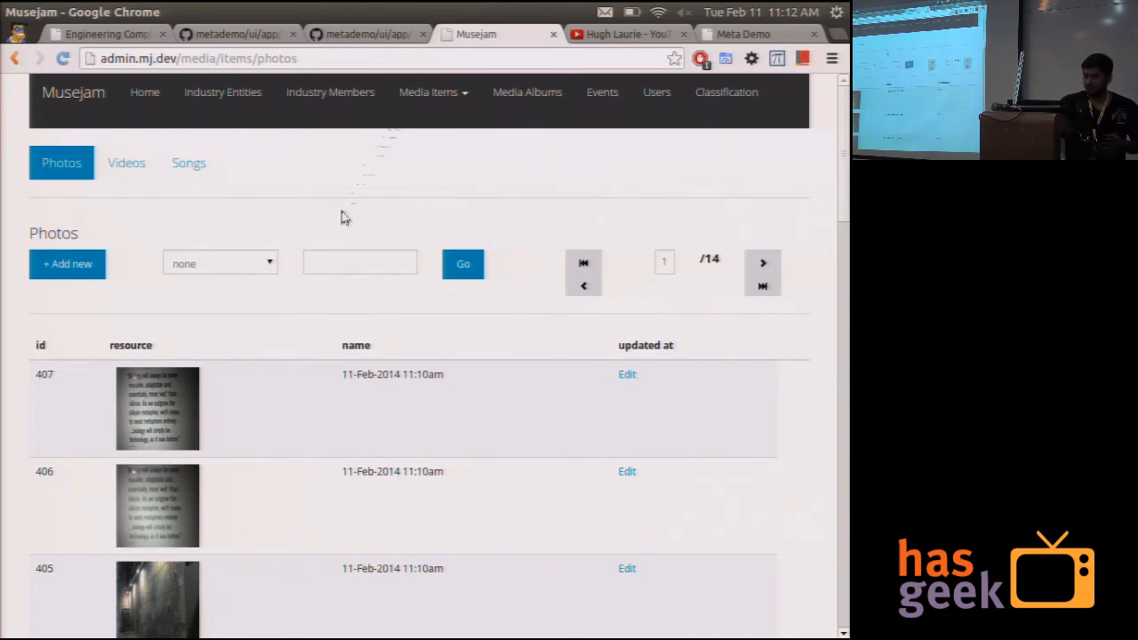
# Browse the Videos media list, then start a New Widget on the Meta Demo tab
pyautogui.click(433, 92)
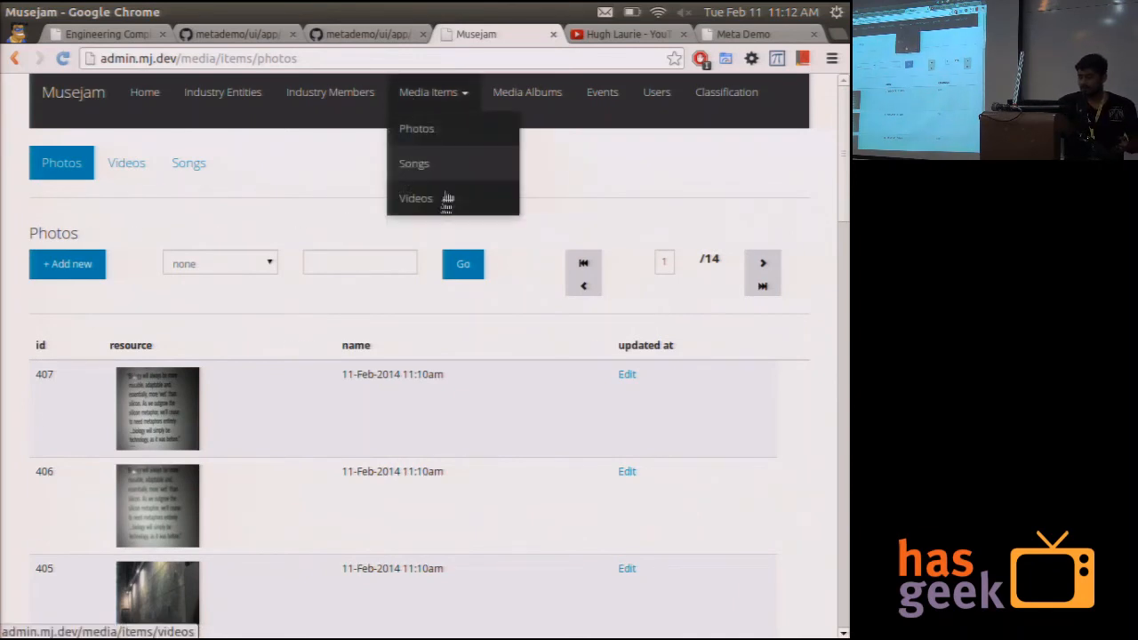
pyautogui.click(415, 197)
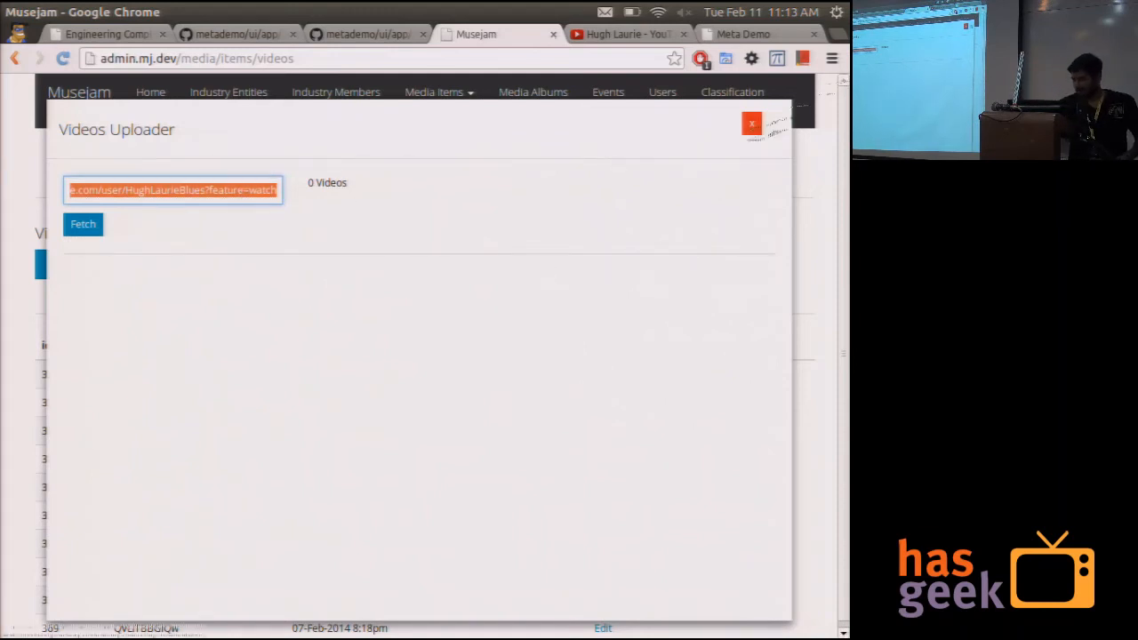
pyautogui.click(751, 124)
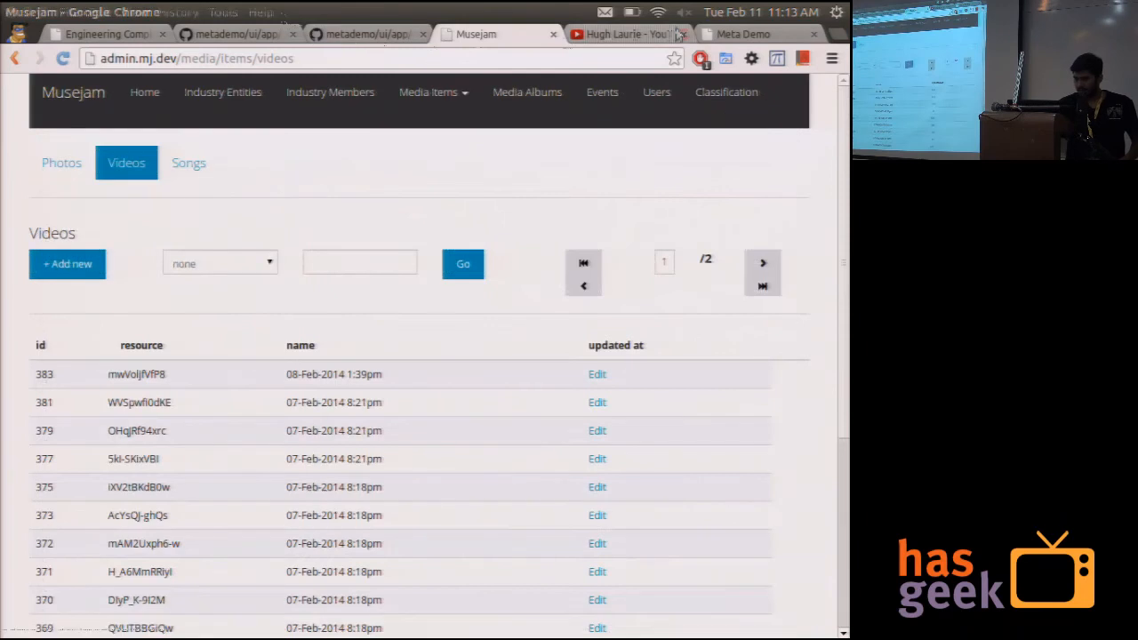
pyautogui.click(627, 34)
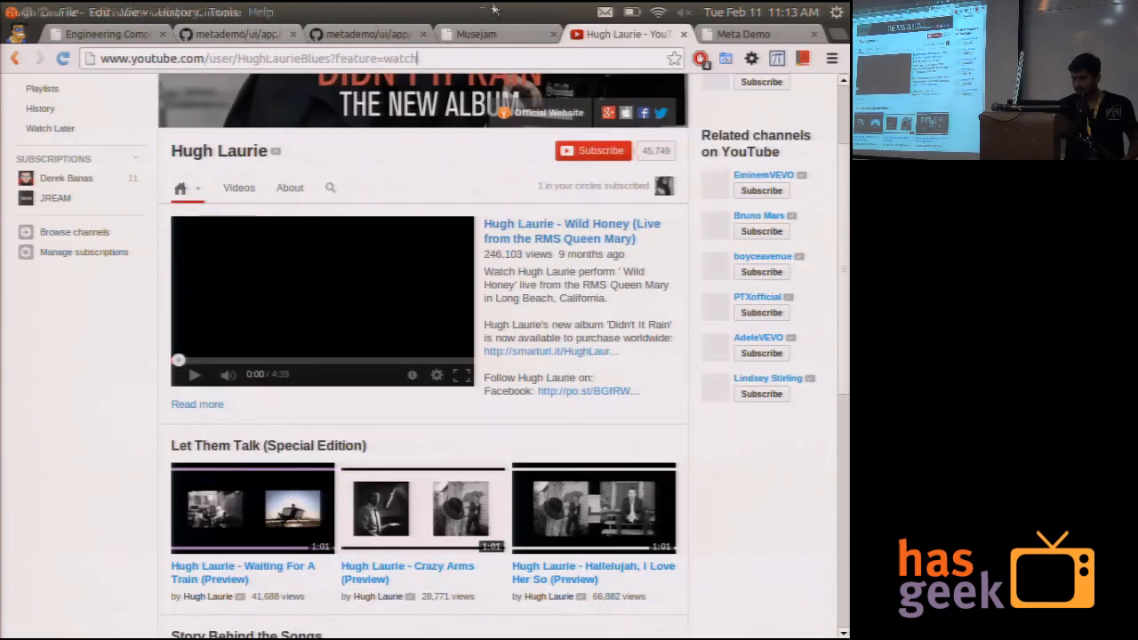
pyautogui.click(747, 34)
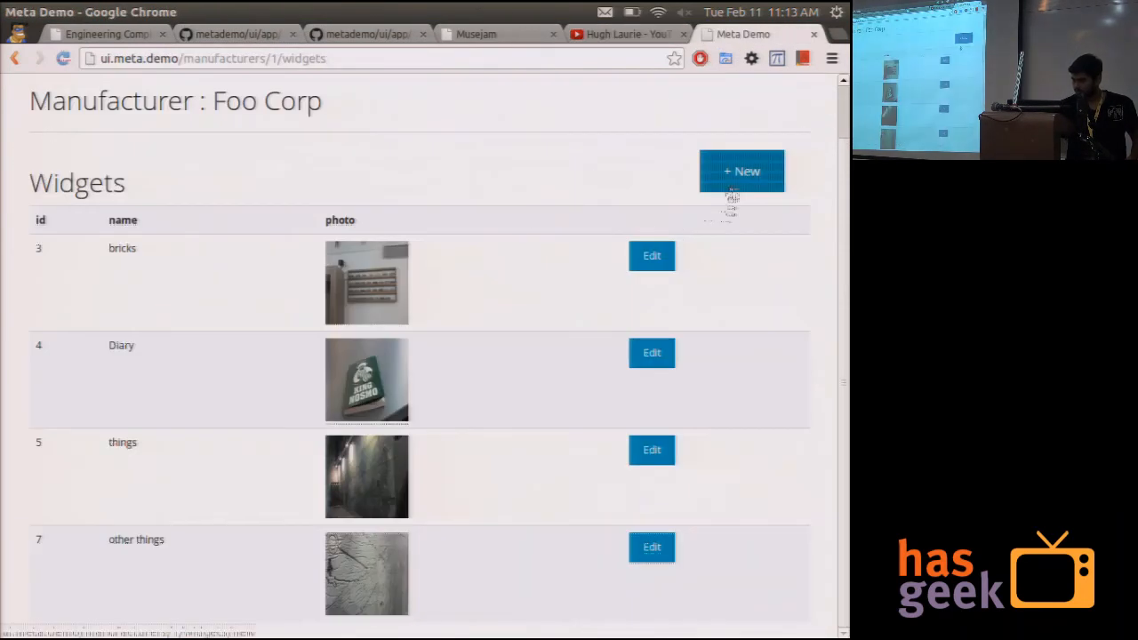
pyautogui.click(743, 171)
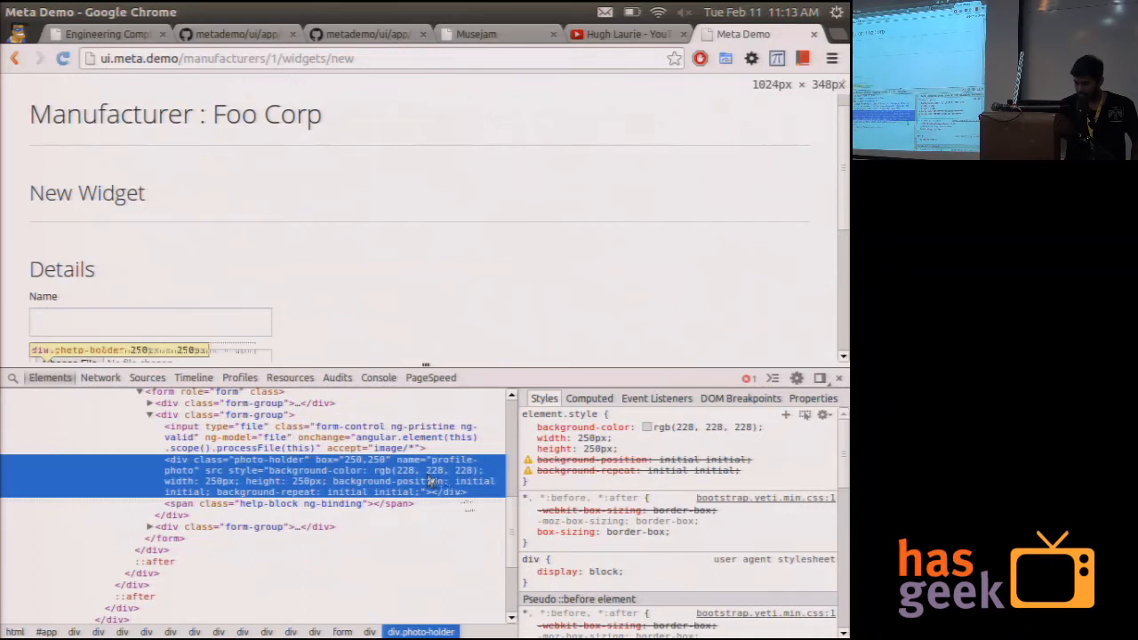
pyautogui.press('alt+Tab')
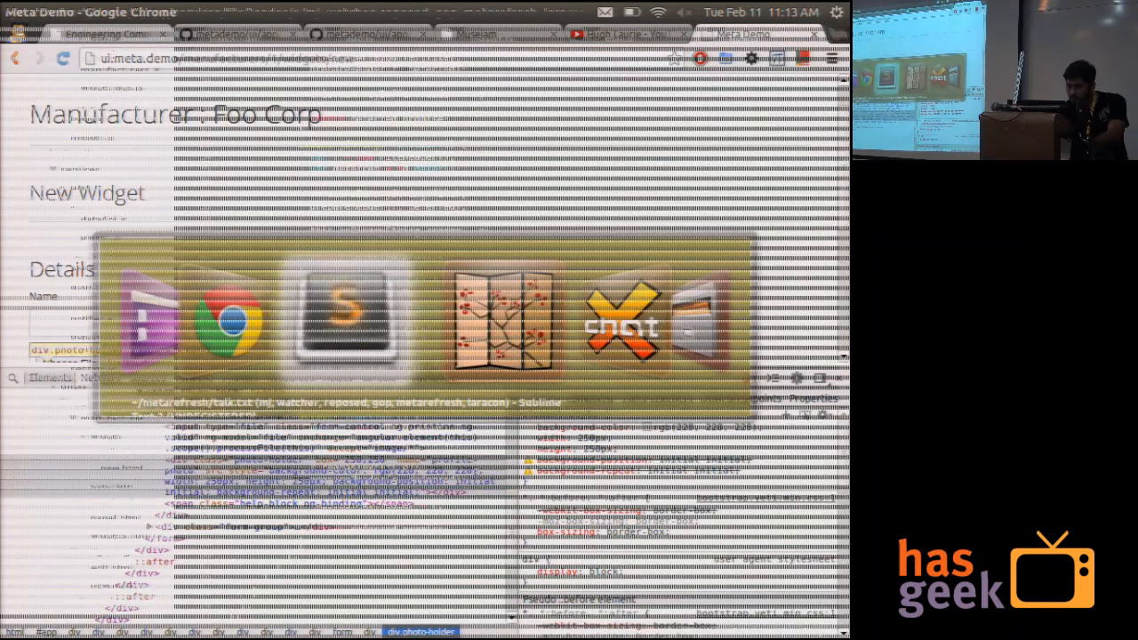
# Bring up the talk slides and advance through the remaining tips to 'The End'
pyautogui.click(345, 318)
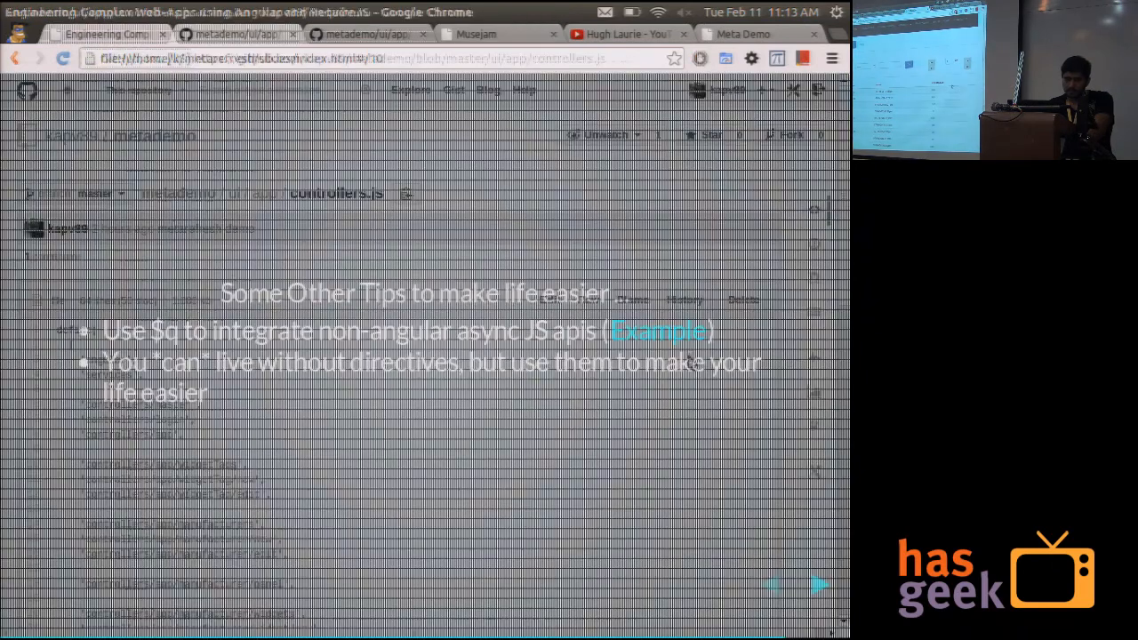
pyautogui.click(819, 584)
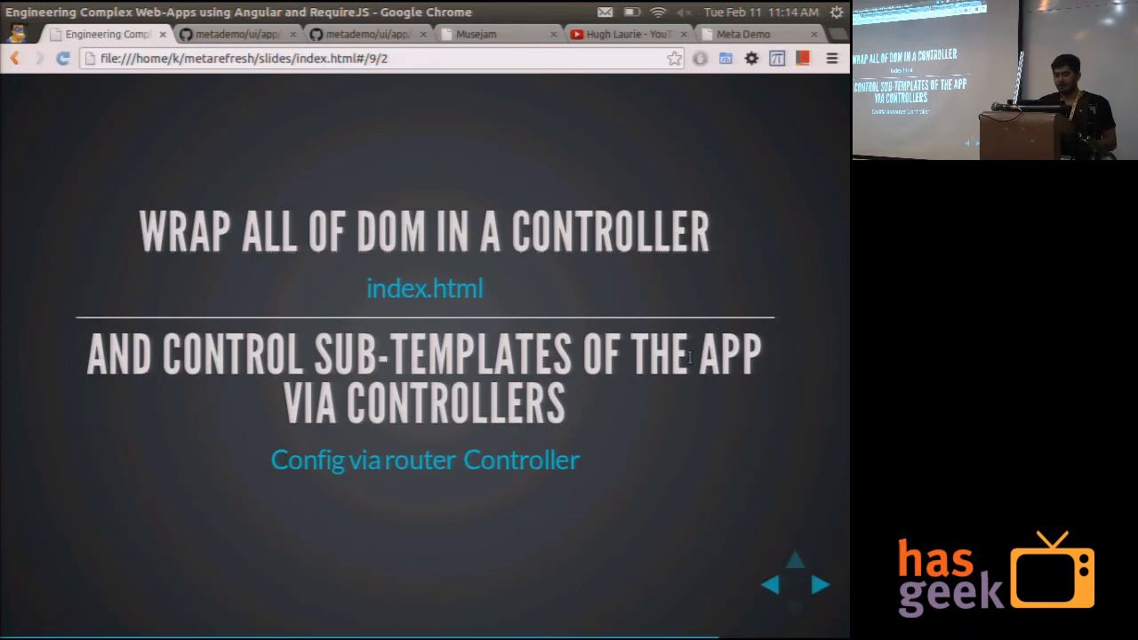
pyautogui.click(820, 584)
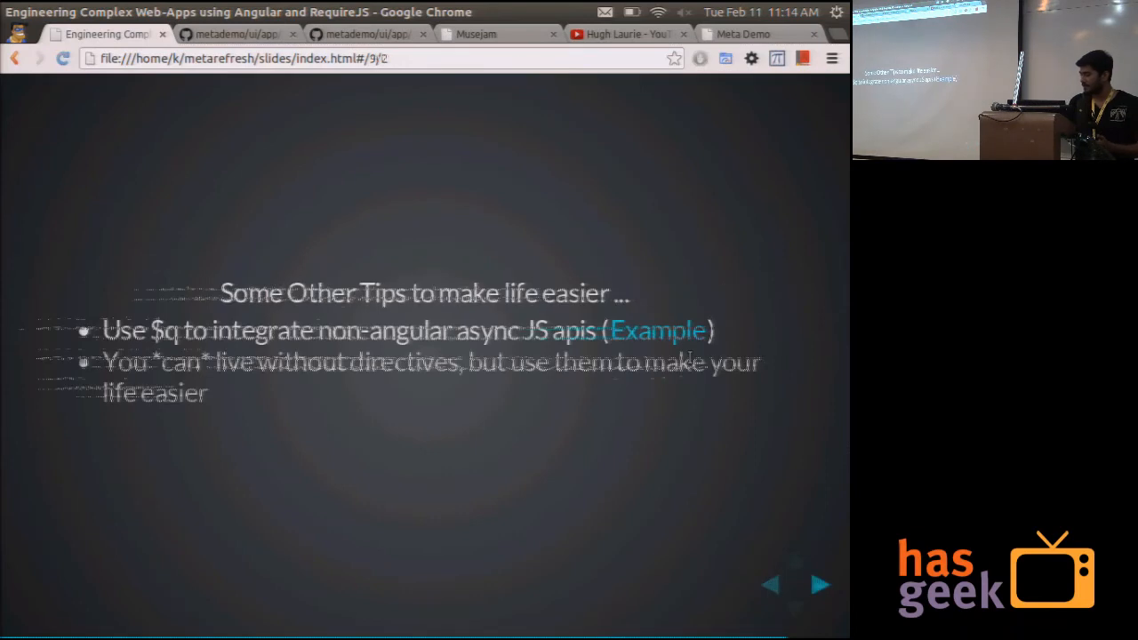
pyautogui.click(819, 584)
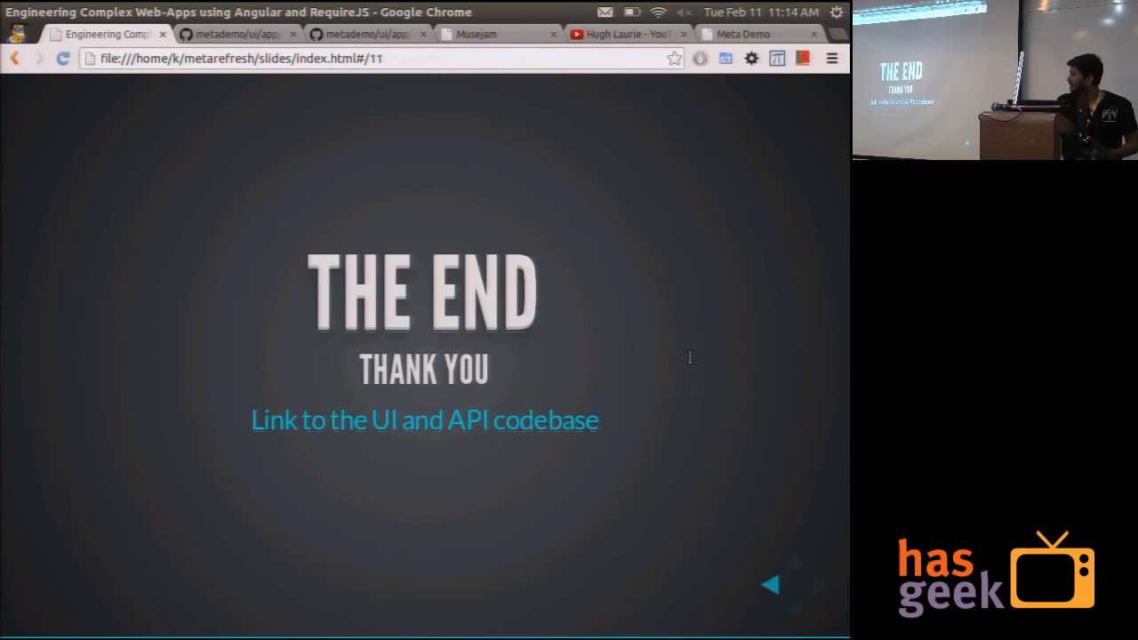
pyautogui.click(771, 585)
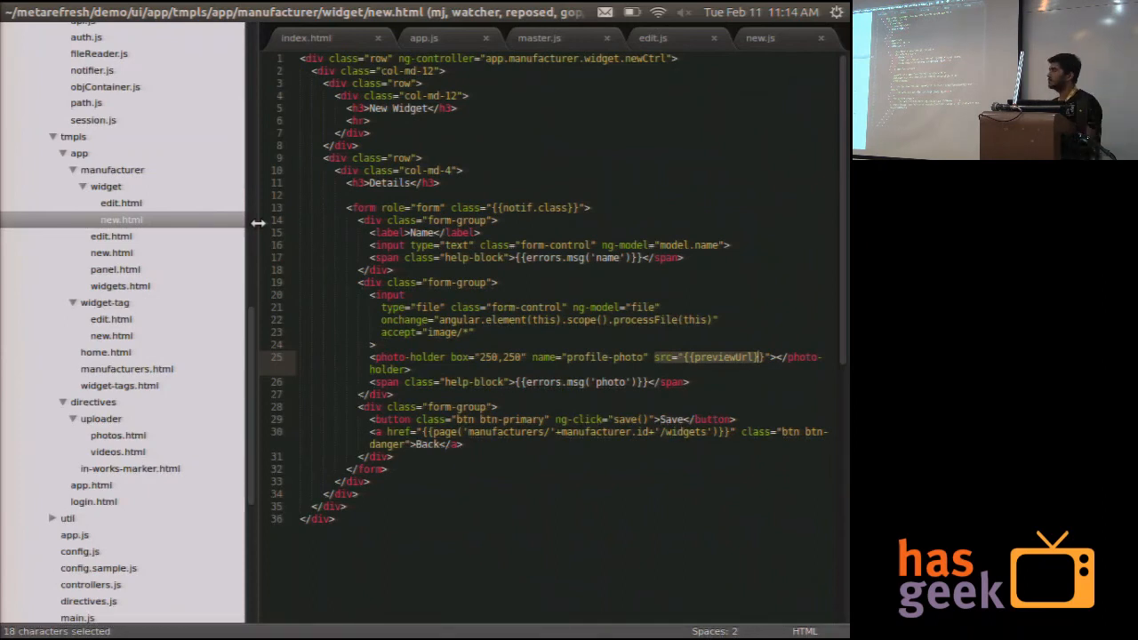
# Highlight the main entry path in index.html's require.config and open main.js
pyautogui.scroll(-3)
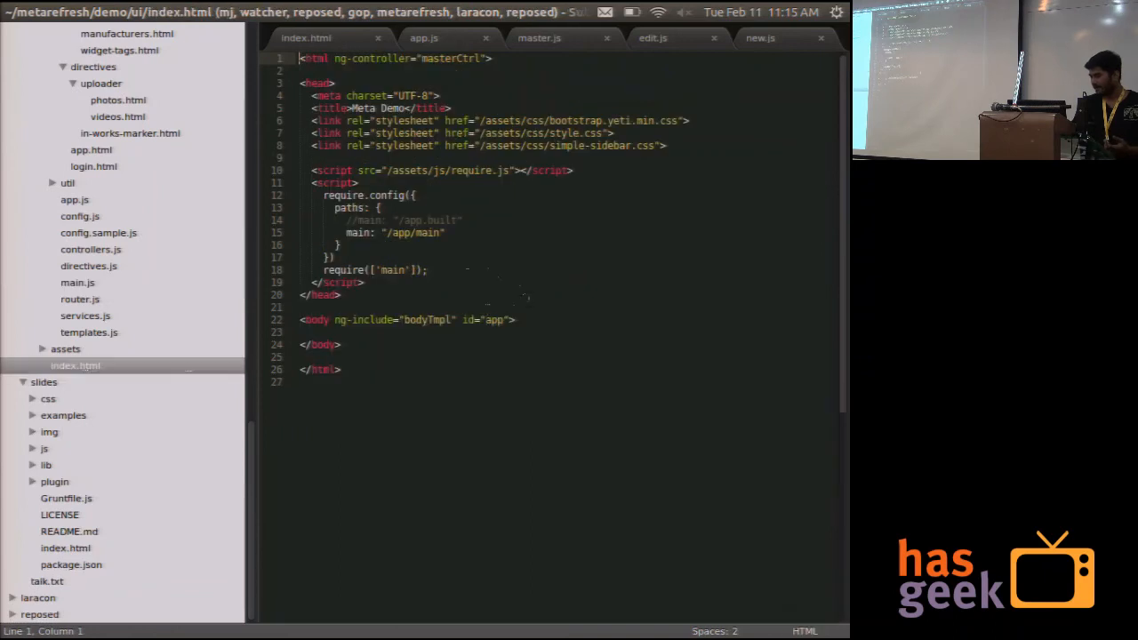
pyautogui.moveTo(346, 233); pyautogui.dragTo(450, 233)
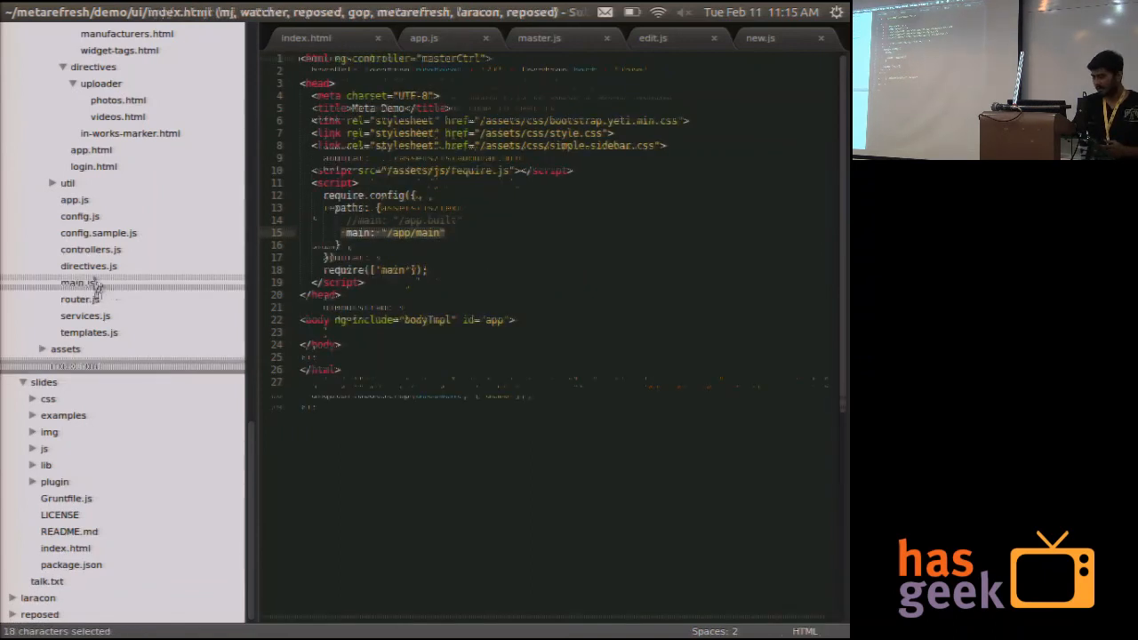
pyautogui.click(73, 283)
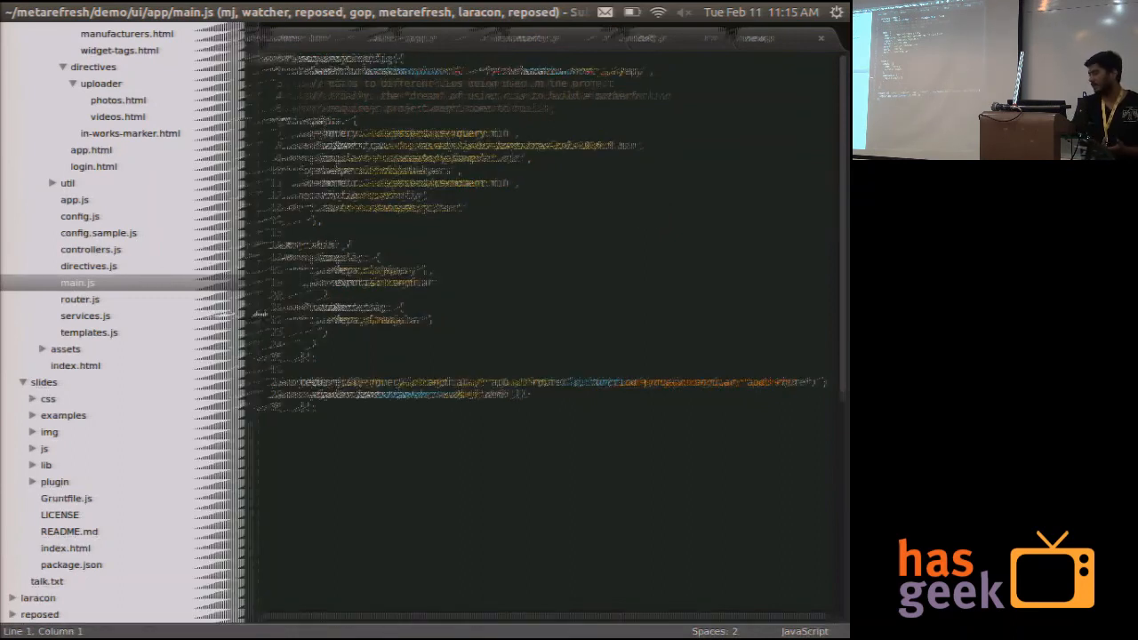
# View the main.js, controllers.js and templates.js module lists, ending back on index.html
pyautogui.click(78, 282)
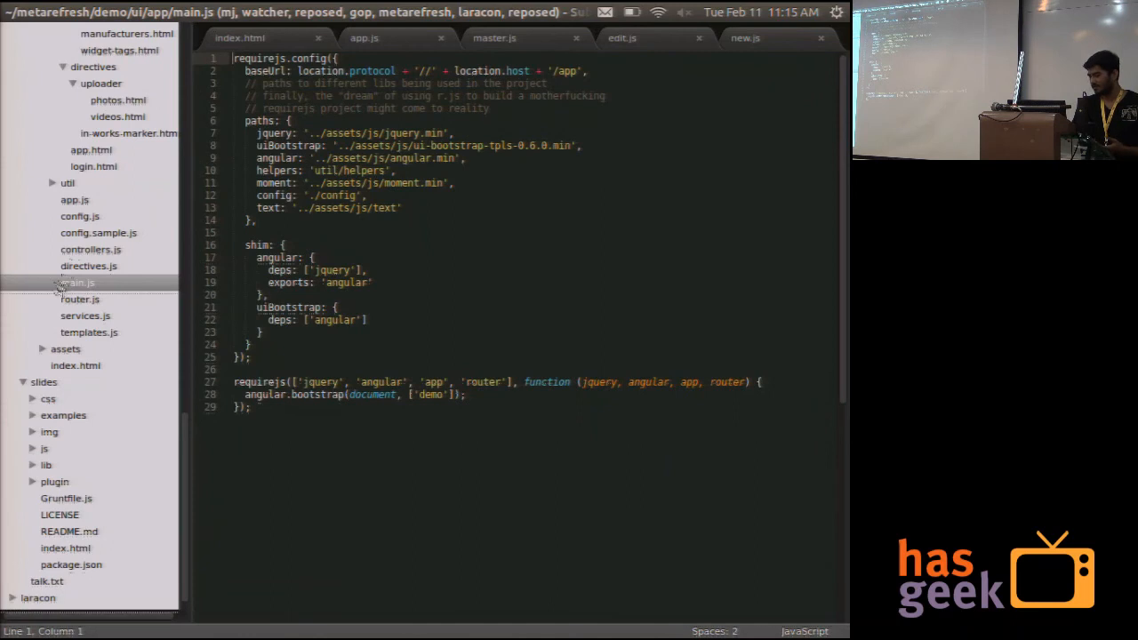
pyautogui.click(89, 250)
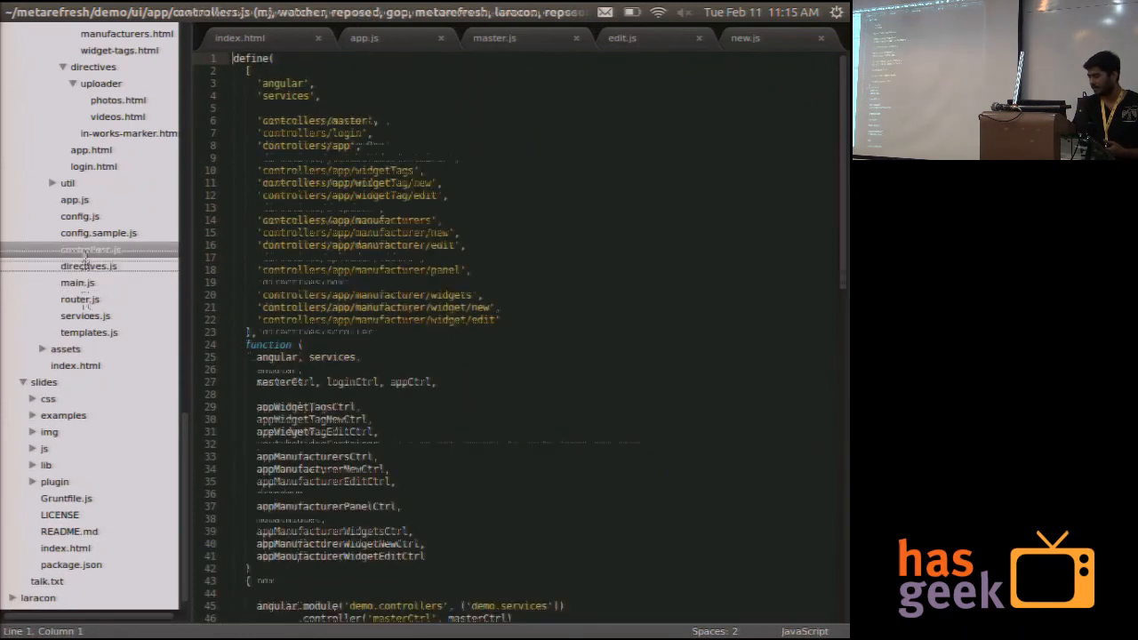
pyautogui.click(88, 332)
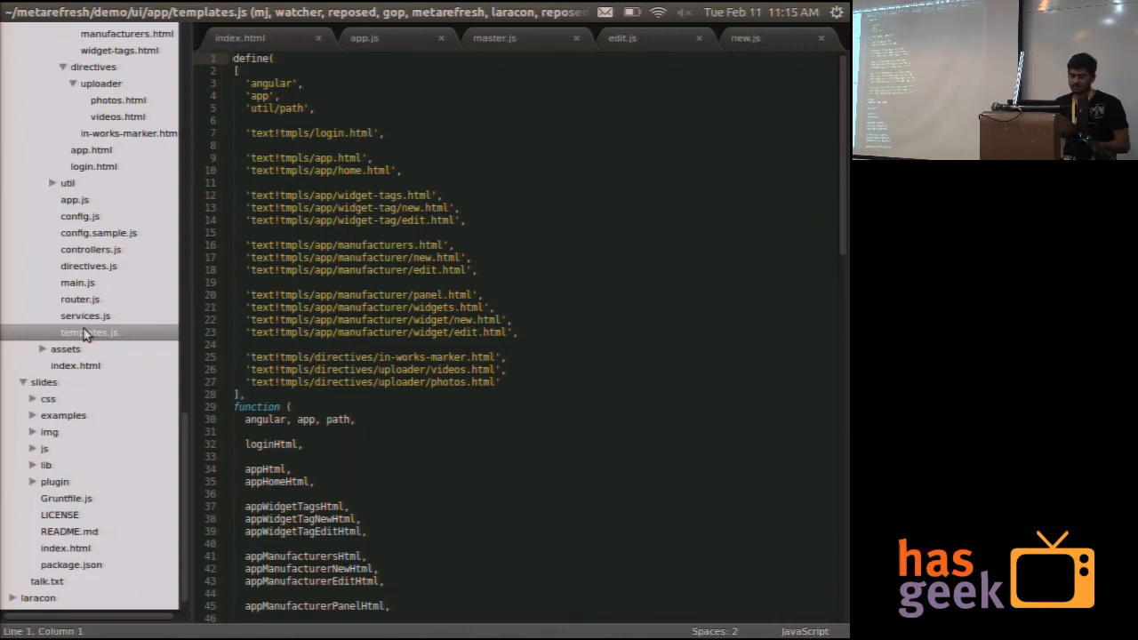
pyautogui.click(75, 366)
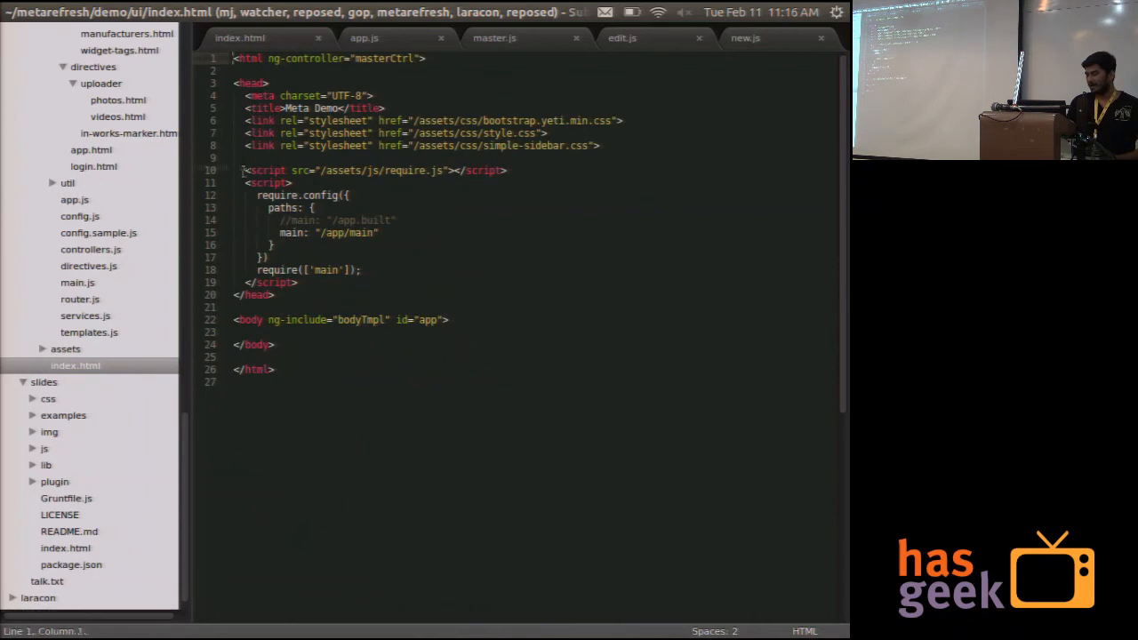
# Drag in the sidebar to expose the watcher ui folder's setup scripts
pyautogui.moveTo(238, 170); pyautogui.dragTo(276, 294)
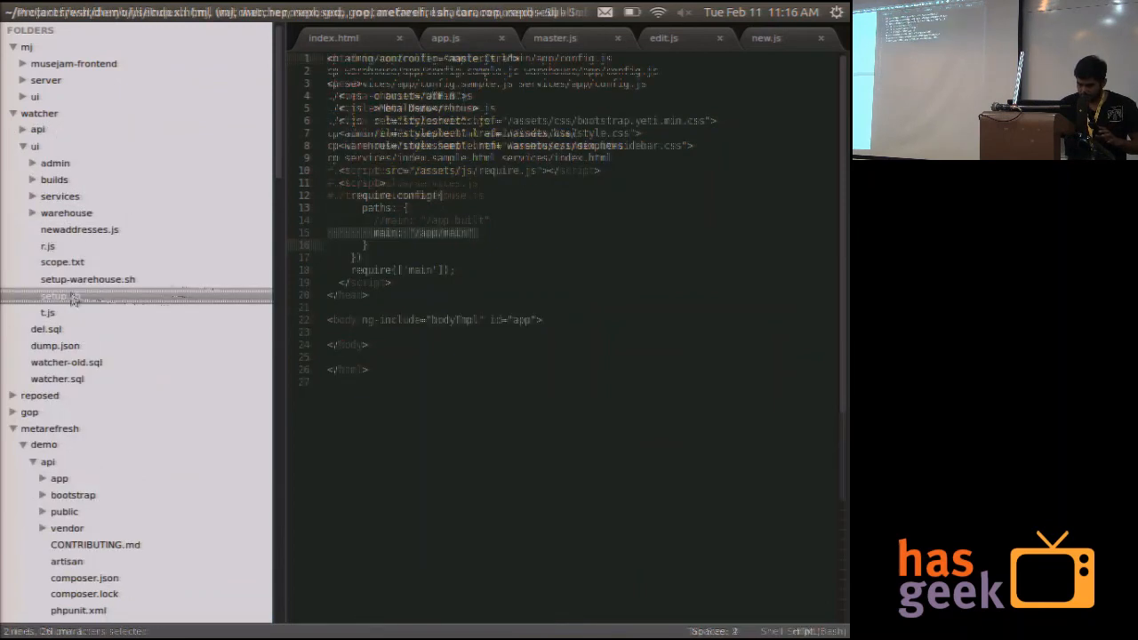
# Open the watcher ui setup.sh and select its ./r.js -o builds/warehouse.js line
pyautogui.click(61, 295)
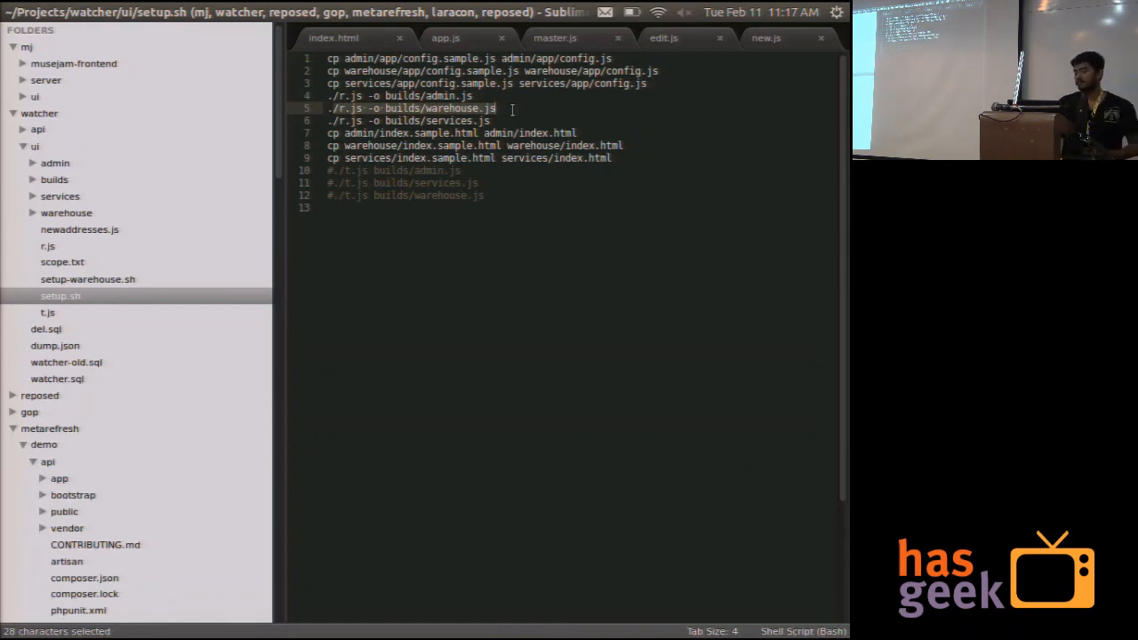
pyautogui.click(498, 108)
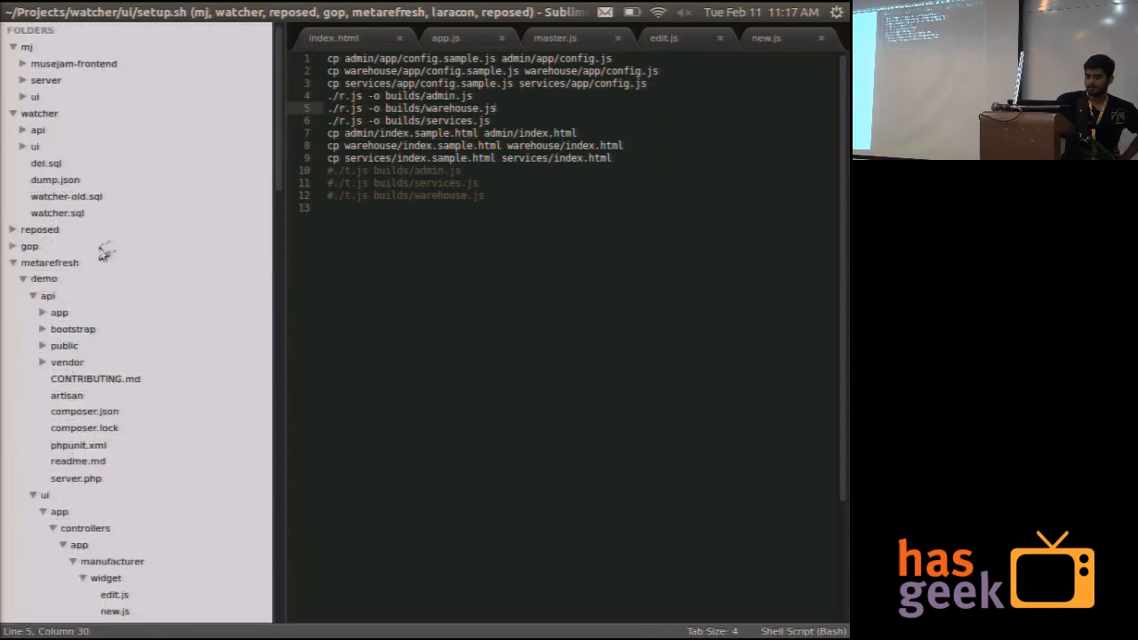
pyautogui.scroll(-3)
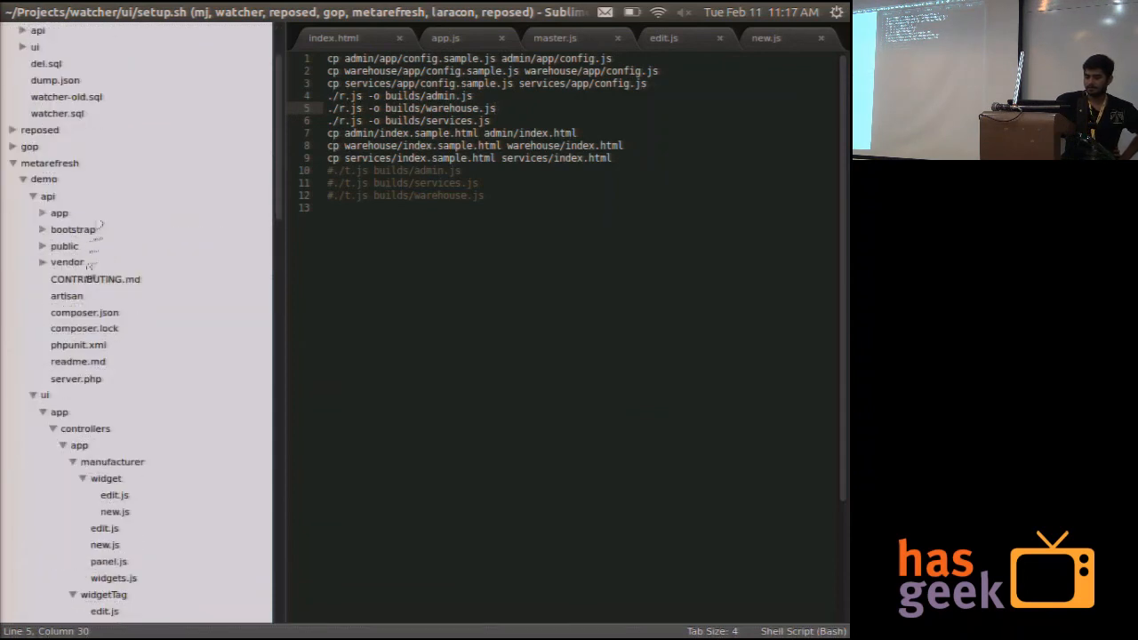